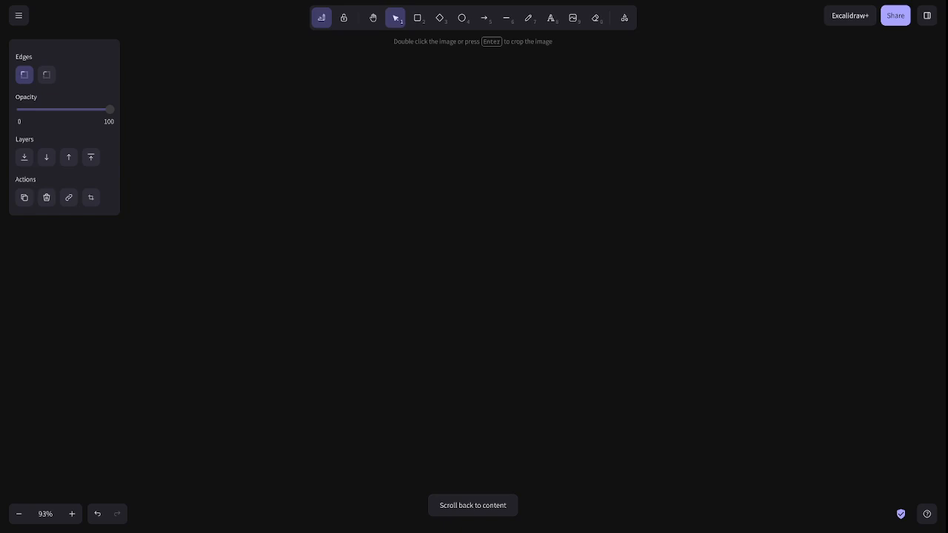
{"action": "mouse_move", "coordinate": [251, 290]}
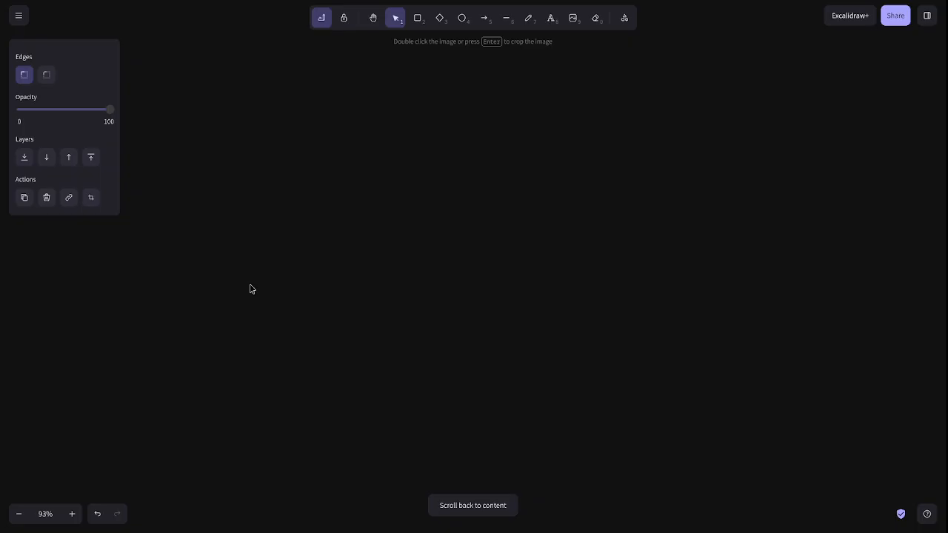
Select the green pencil and handwrite NLP/LLMs in an oval with short notes beside it.
{"action": "left_click", "coordinate": [528, 17]}
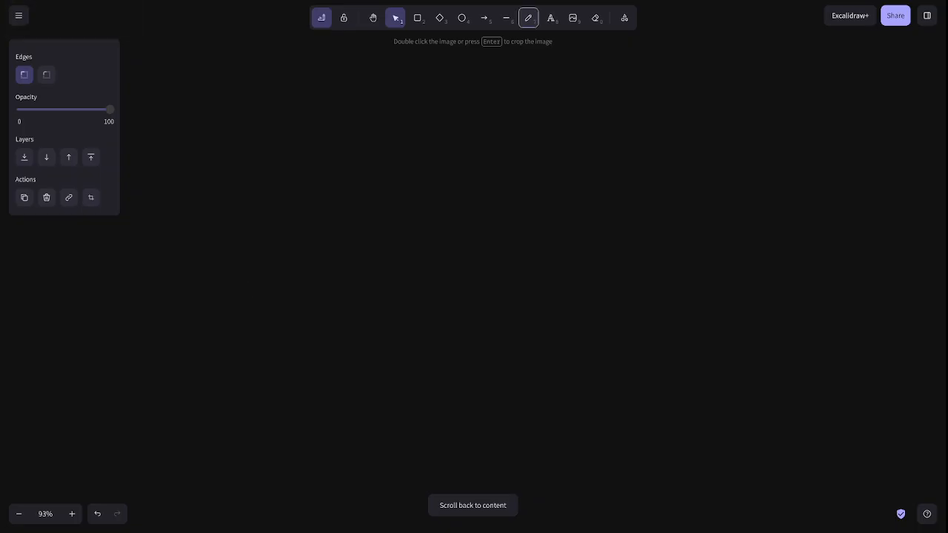
{"action": "left_click", "coordinate": [529, 17]}
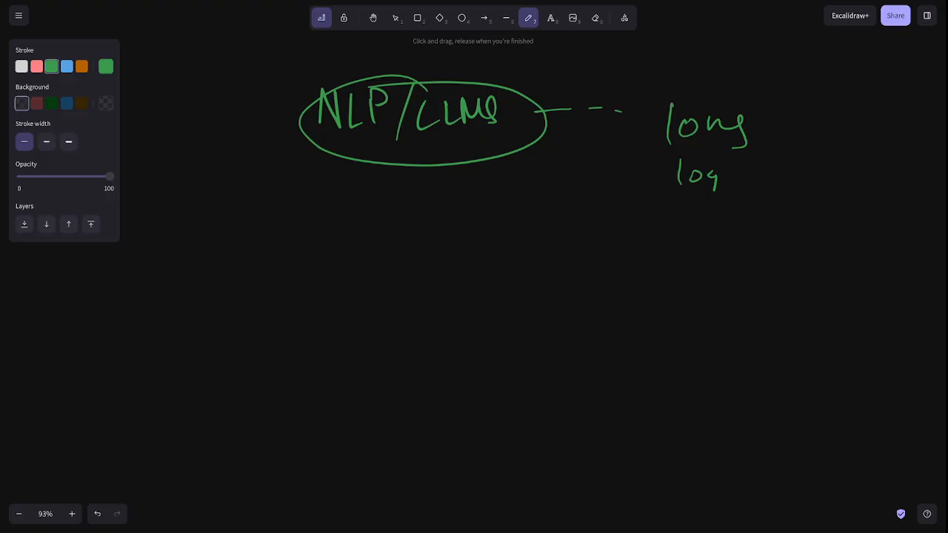
{"action": "left_click_drag", "start_coordinate": [700, 185], "coordinate": [711, 212]}
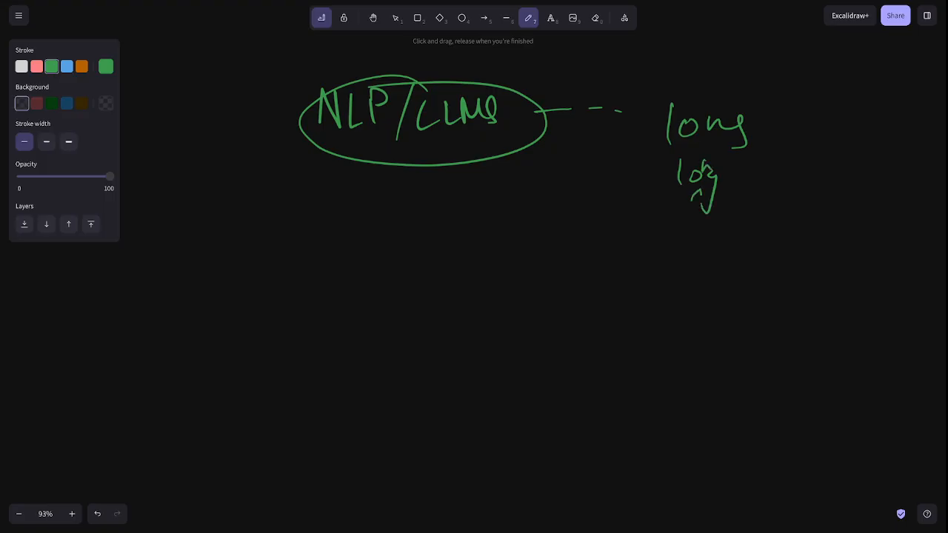
{"action": "left_click_drag", "start_coordinate": [289, 222], "coordinate": [352, 237]}
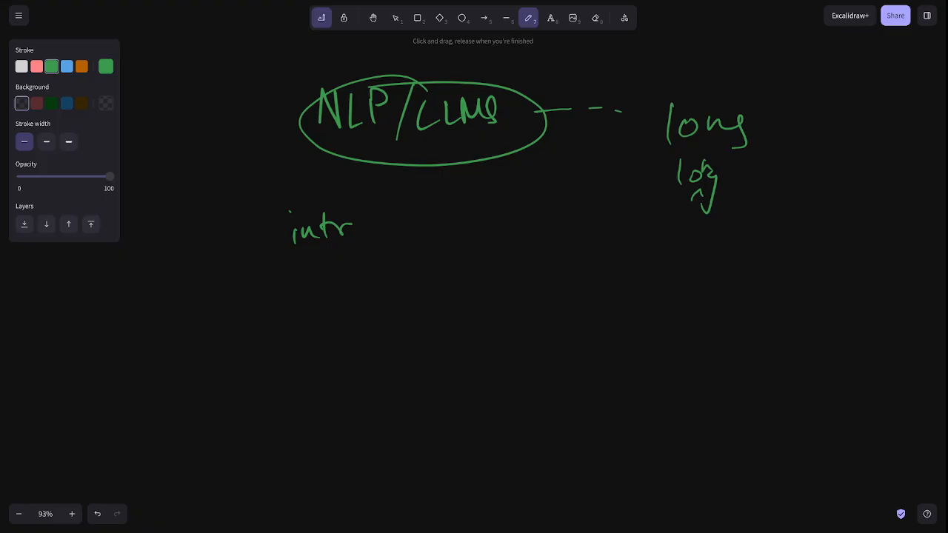
{"action": "left_click_drag", "start_coordinate": [341, 222], "coordinate": [426, 218]}
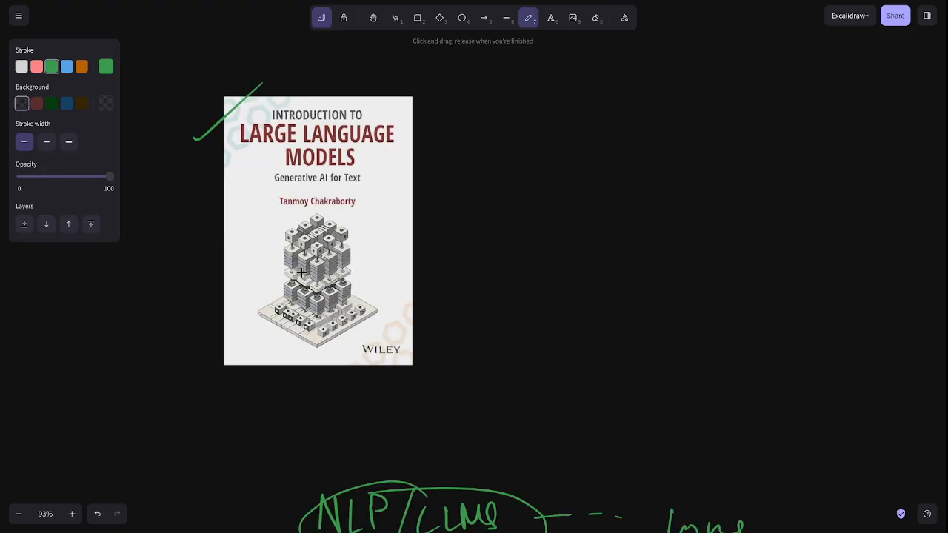
Handwrite a short green note with a long curving stroke beside the book cover.
{"action": "left_click_drag", "start_coordinate": [437, 211], "coordinate": [463, 200]}
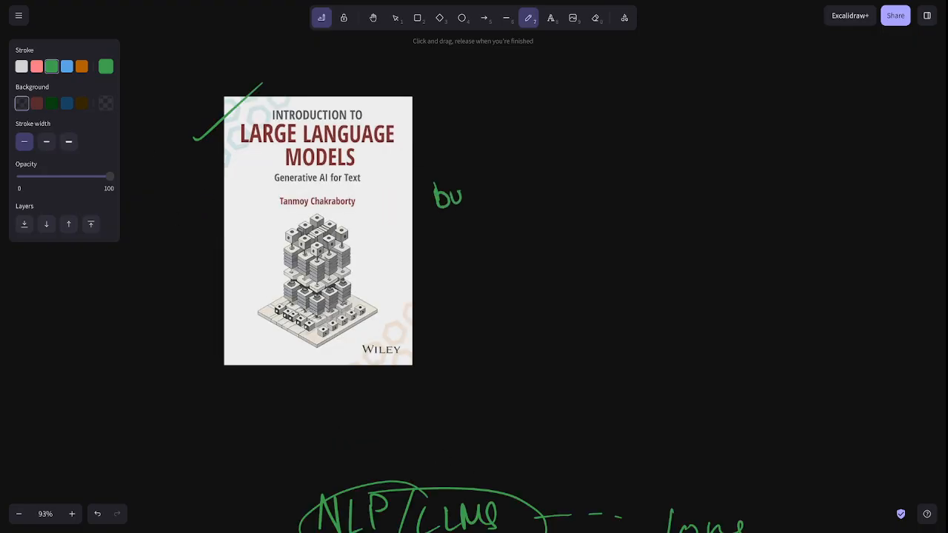
{"action": "left_click_drag", "start_coordinate": [466, 181], "coordinate": [441, 252]}
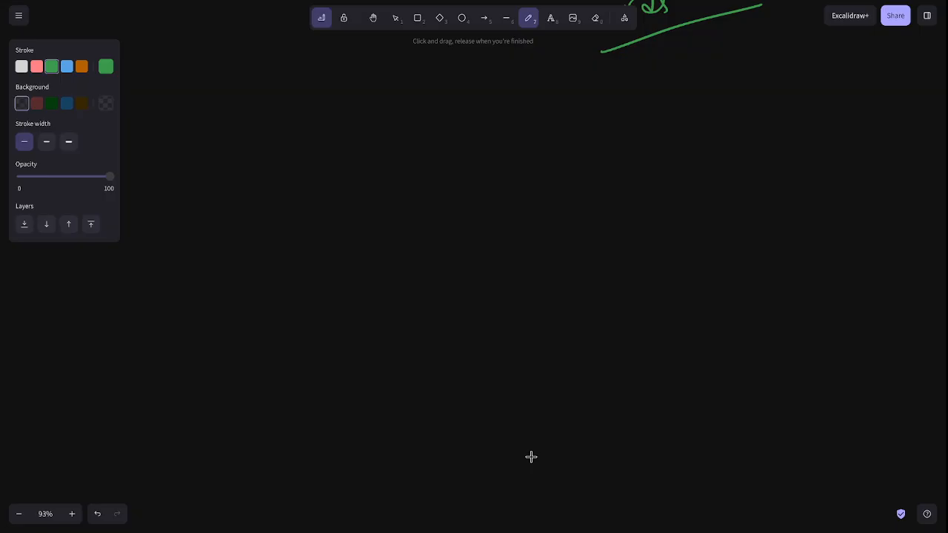
Write 'language', underline it, and draw an arrow to 'medium'.
{"action": "left_click_drag", "start_coordinate": [285, 111], "coordinate": [322, 137]}
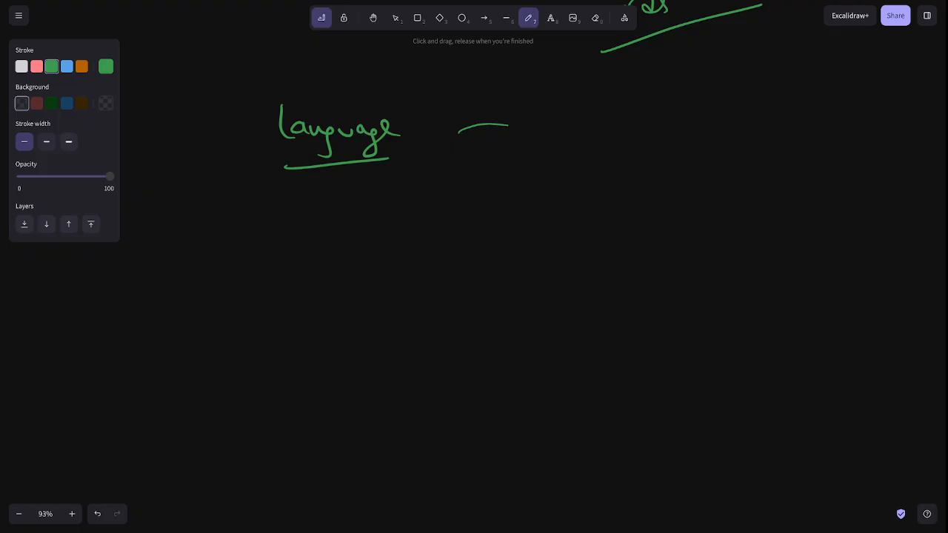
{"action": "left_click_drag", "start_coordinate": [530, 130], "coordinate": [604, 123]}
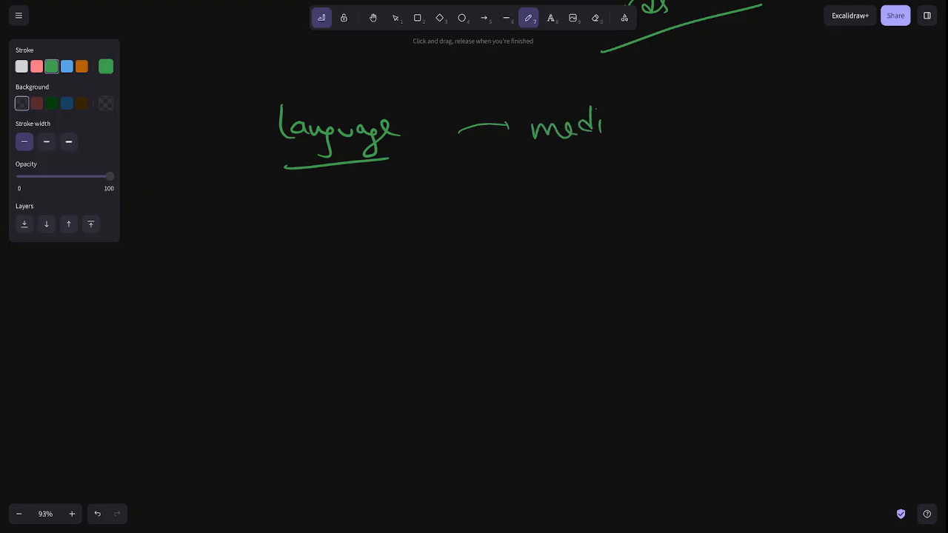
{"action": "left_click_drag", "start_coordinate": [604, 126], "coordinate": [649, 130]}
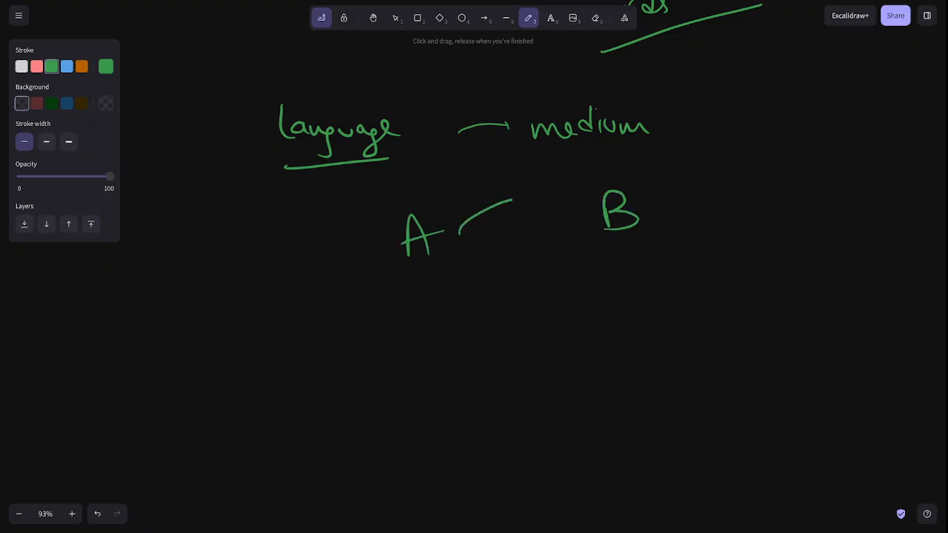
Draw a labelled curved arrow from A to B and a crossed-out two-way arrow between L1 and L2.
{"action": "left_click_drag", "start_coordinate": [482, 207], "coordinate": [581, 218]}
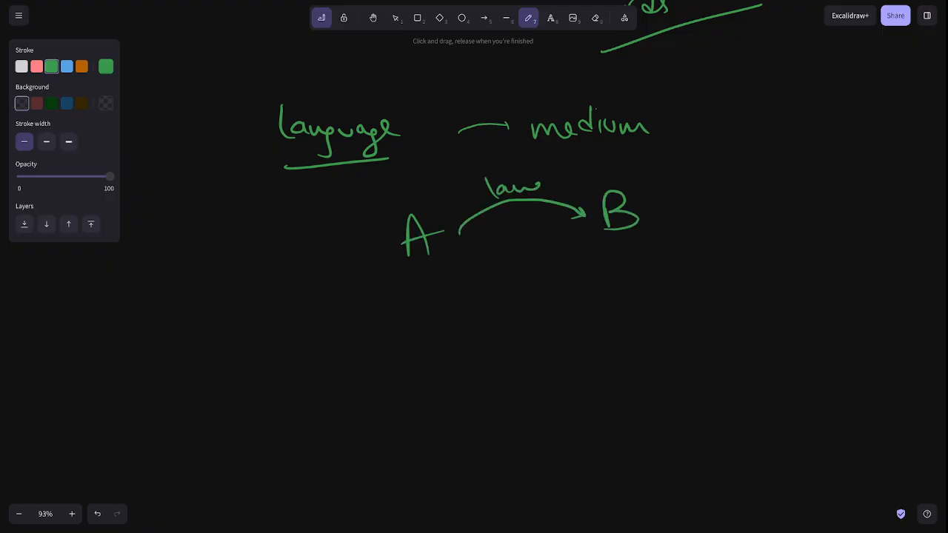
{"action": "left_click_drag", "start_coordinate": [411, 289], "coordinate": [448, 311]}
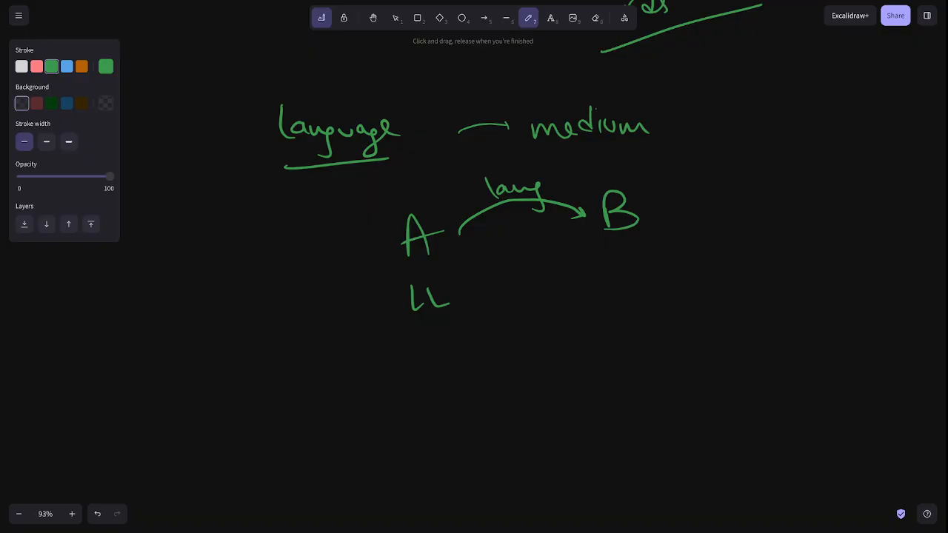
{"action": "left_click_drag", "start_coordinate": [619, 255], "coordinate": [659, 289]}
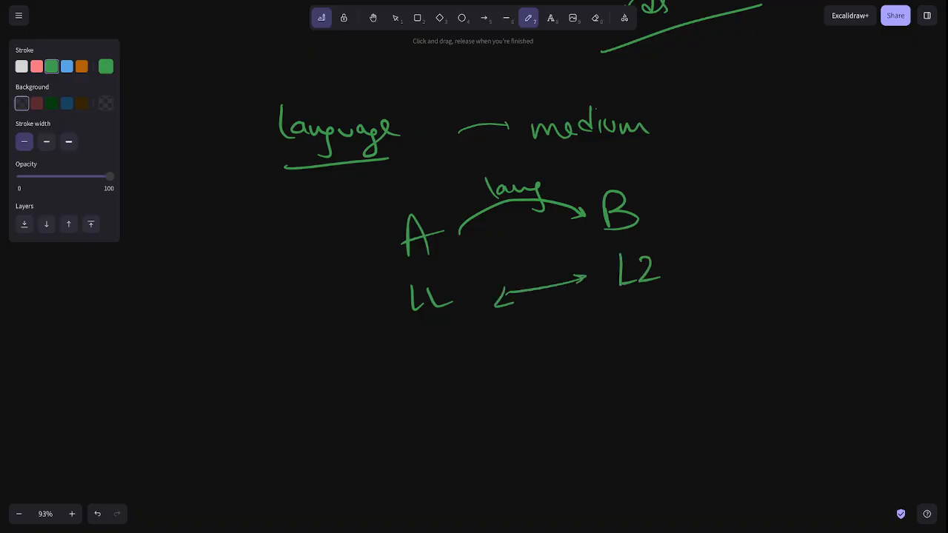
{"action": "left_click_drag", "start_coordinate": [534, 296], "coordinate": [563, 282]}
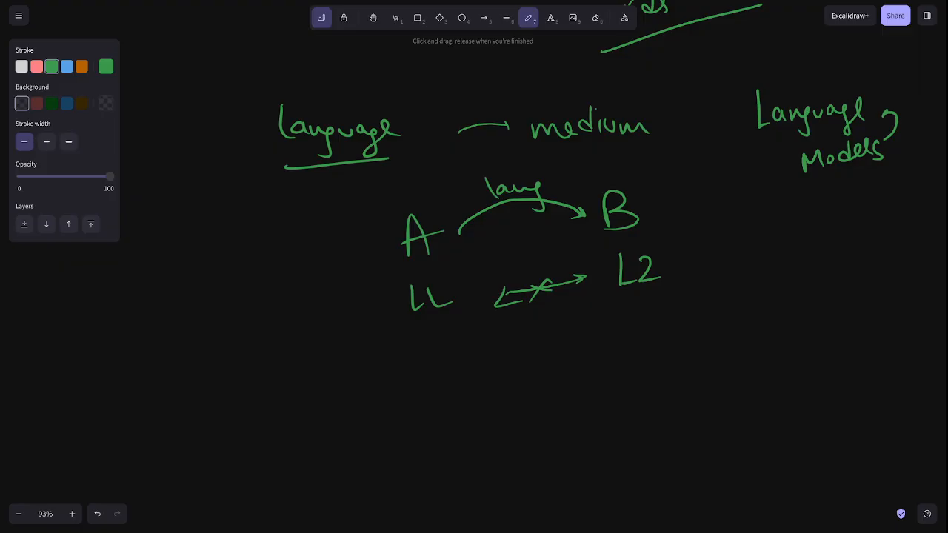
{"action": "scroll", "scroll_direction": "down", "scroll_amount": 3}
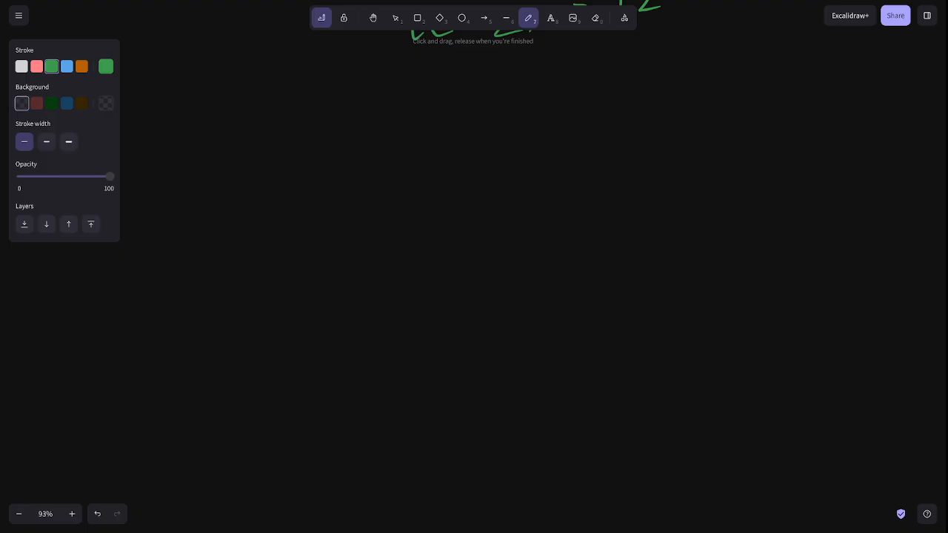
Write P(i ate an apple) = 0.3 and the reversed sentence P(an apple ate me).
{"action": "left_click_drag", "start_coordinate": [360, 111], "coordinate": [363, 139]}
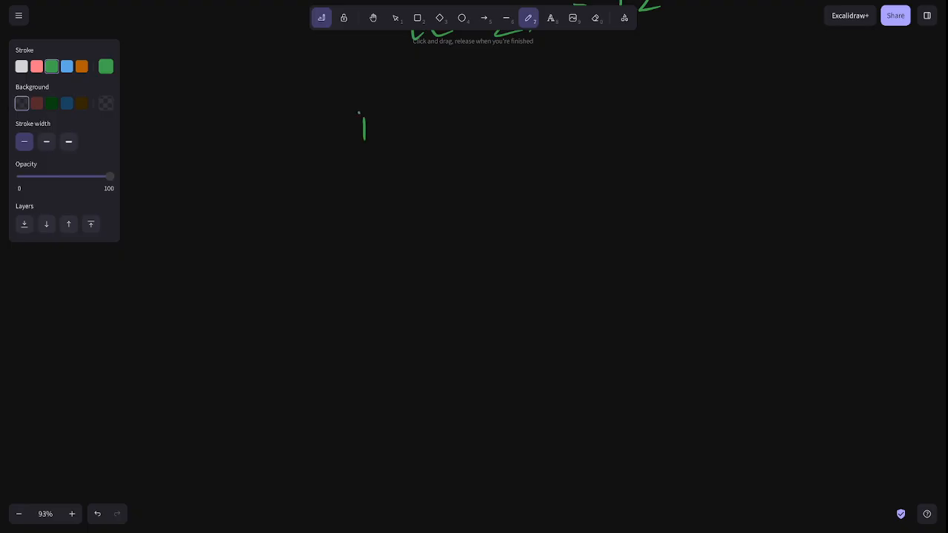
{"action": "left_click_drag", "start_coordinate": [388, 137], "coordinate": [455, 119]}
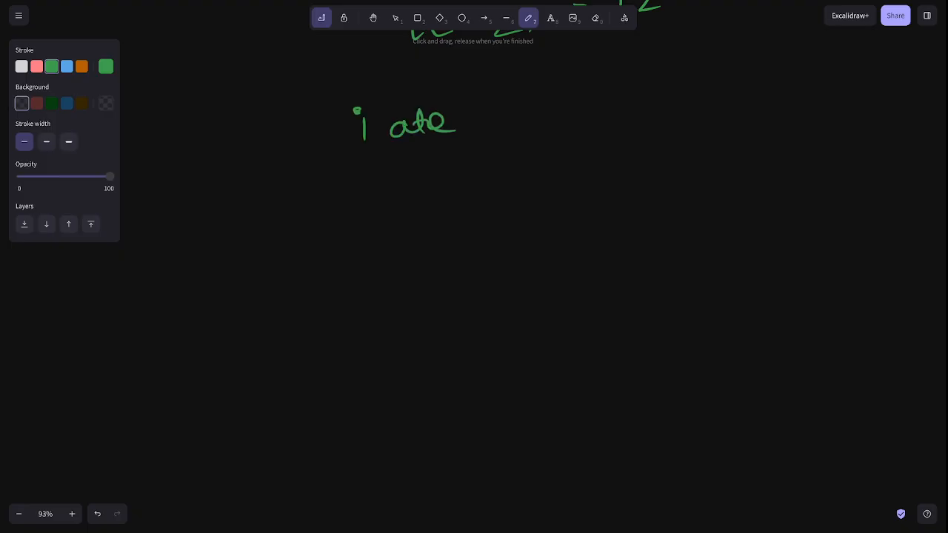
{"action": "left_click_drag", "start_coordinate": [490, 126], "coordinate": [508, 126]}
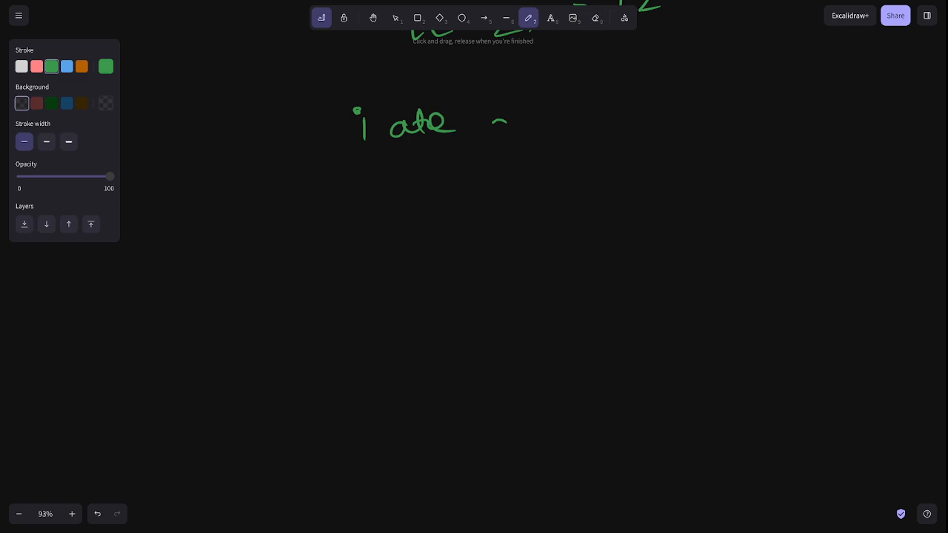
{"action": "left_click_drag", "start_coordinate": [493, 129], "coordinate": [559, 133]}
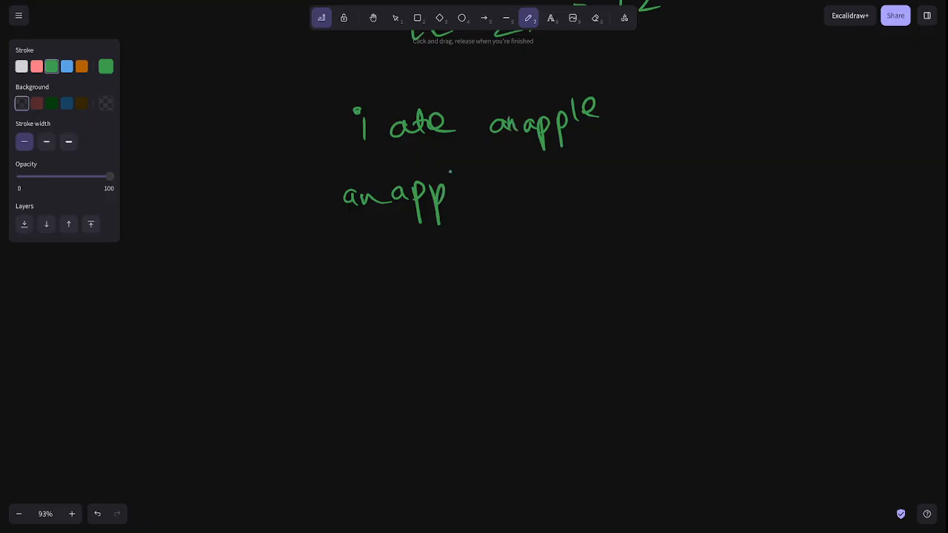
{"action": "left_click_drag", "start_coordinate": [452, 182], "coordinate": [552, 185]}
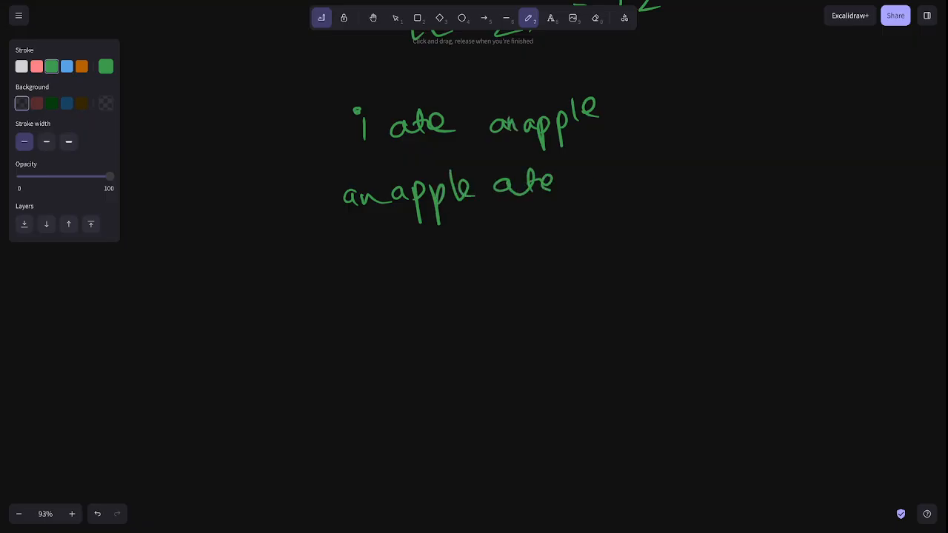
{"action": "left_click_drag", "start_coordinate": [585, 185], "coordinate": [641, 185]}
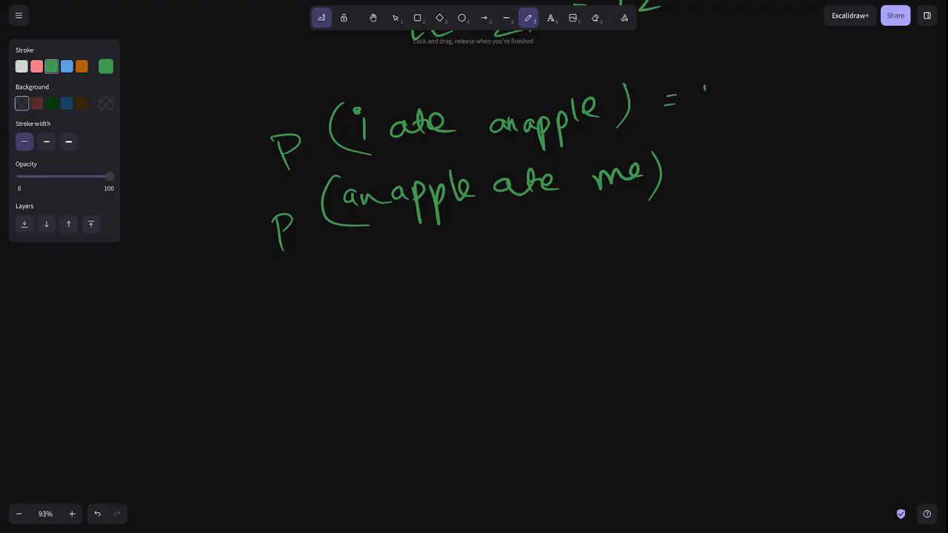
{"action": "left_click_drag", "start_coordinate": [696, 89], "coordinate": [756, 103]}
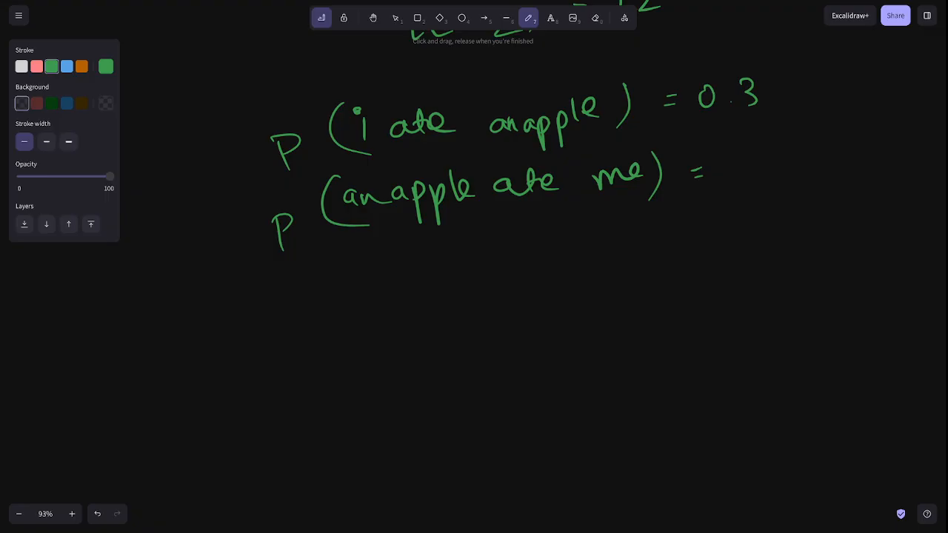
Sketch an apple with a face, add 0.1, and write the crossed-out scrambled sentence at 0.001.
{"action": "left_click_drag", "start_coordinate": [111, 311], "coordinate": [156, 352]}
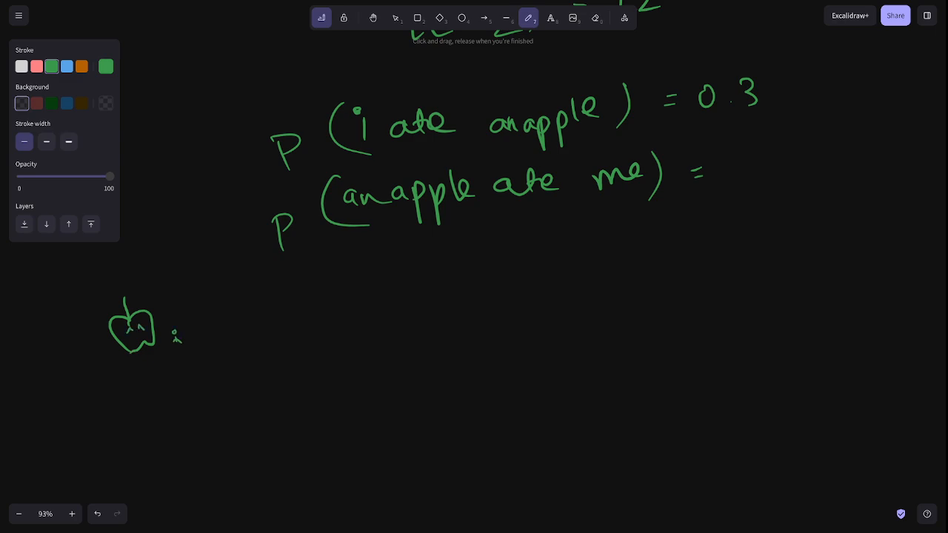
{"action": "left_click_drag", "start_coordinate": [156, 319], "coordinate": [178, 345]}
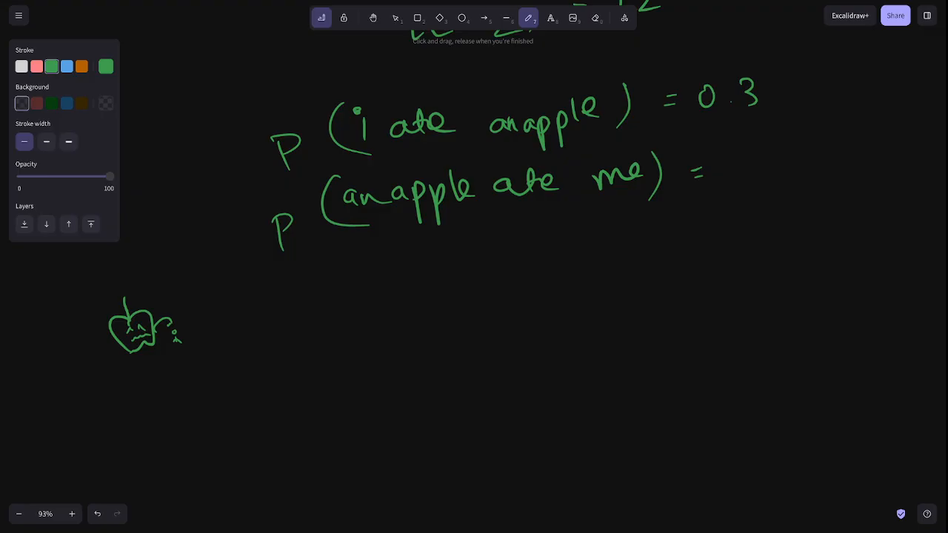
{"action": "left_click_drag", "start_coordinate": [722, 156], "coordinate": [740, 178]}
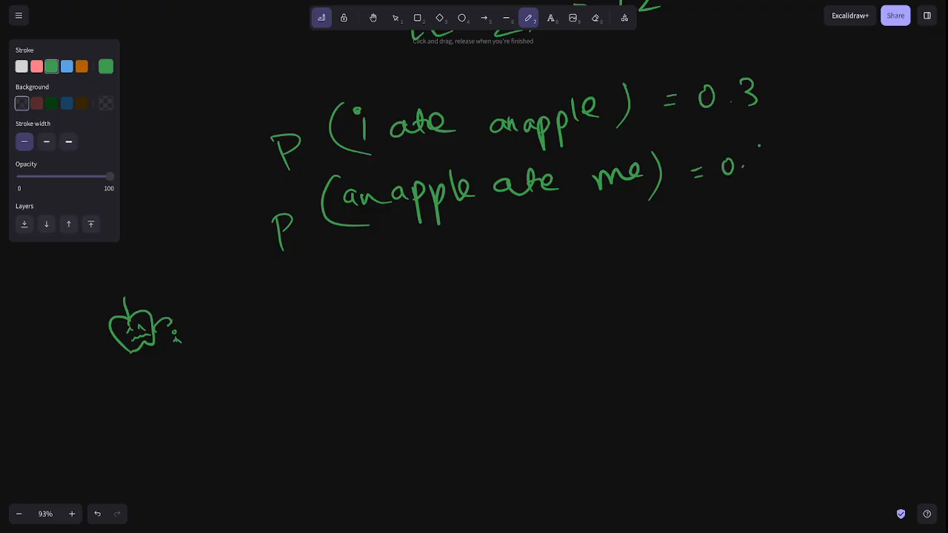
{"action": "left_click_drag", "start_coordinate": [761, 151], "coordinate": [762, 171]}
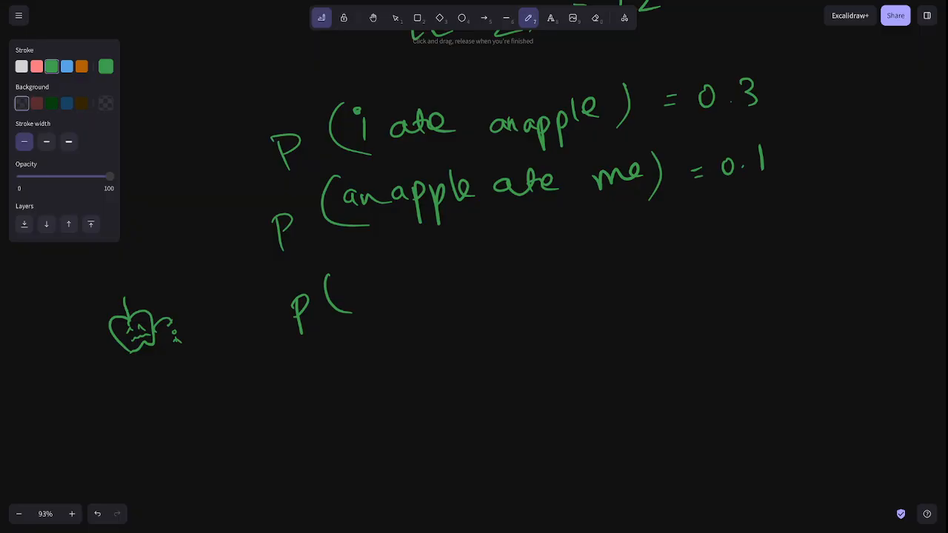
{"action": "left_click_drag", "start_coordinate": [389, 282], "coordinate": [455, 278]}
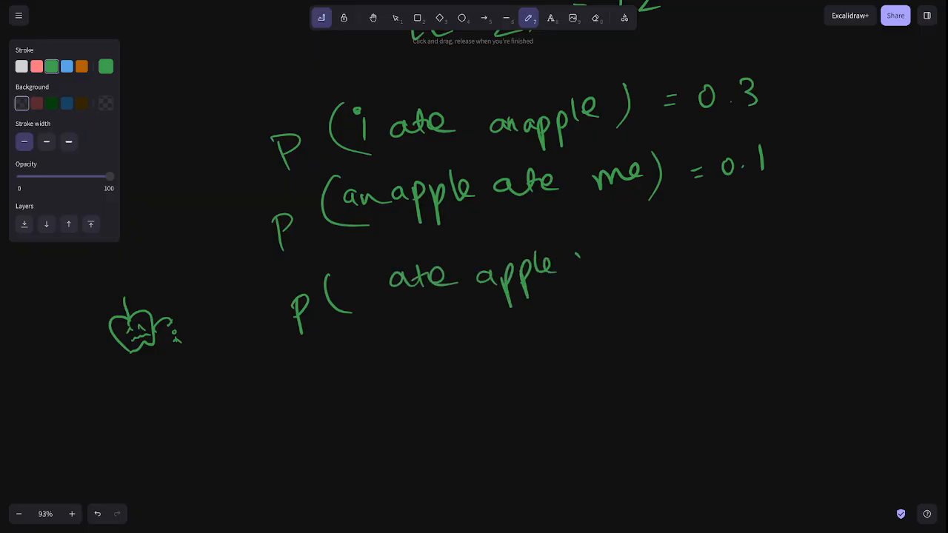
{"action": "left_click_drag", "start_coordinate": [578, 259], "coordinate": [696, 267]}
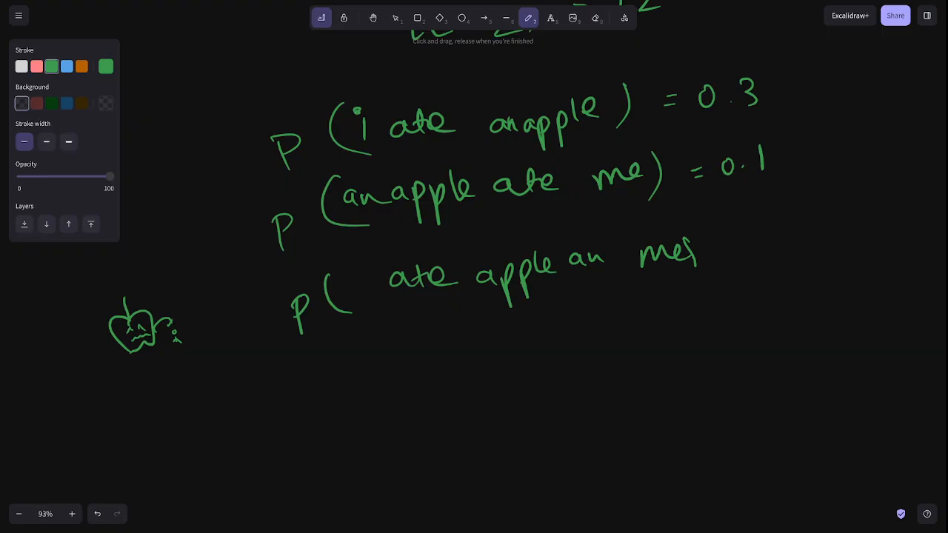
{"action": "left_click_drag", "start_coordinate": [707, 252], "coordinate": [830, 229]}
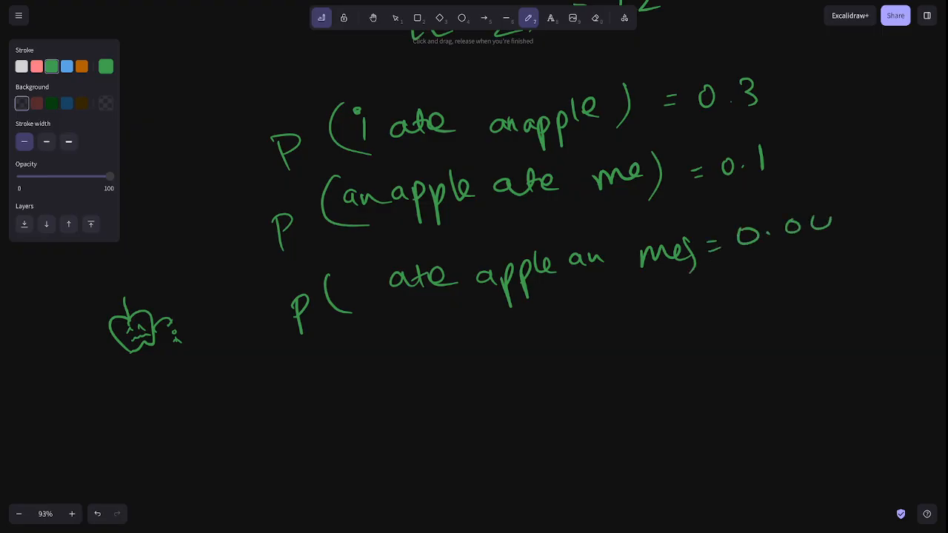
{"action": "left_click_drag", "start_coordinate": [815, 218], "coordinate": [852, 222]}
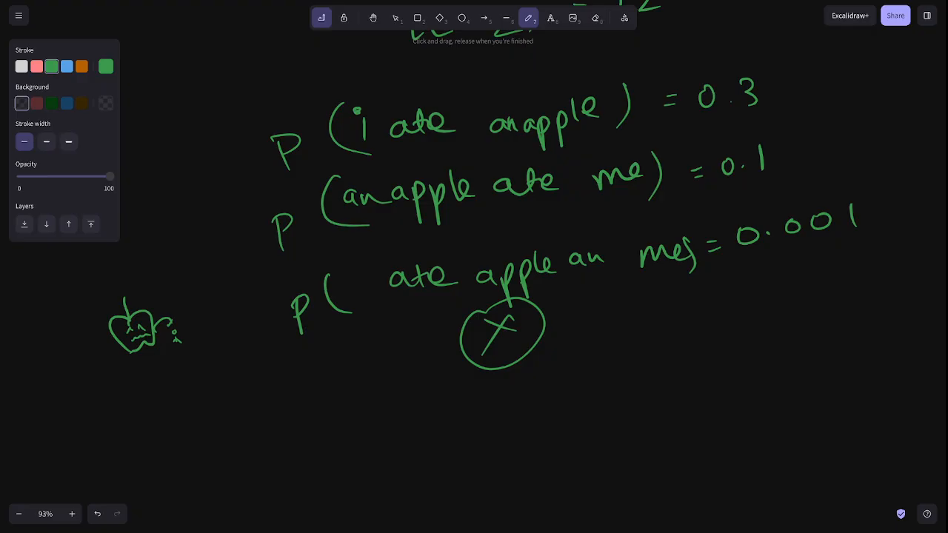
In white, underline key words and values, tick the first sentence, and draw a downward arrow.
{"action": "left_click", "coordinate": [106, 66]}
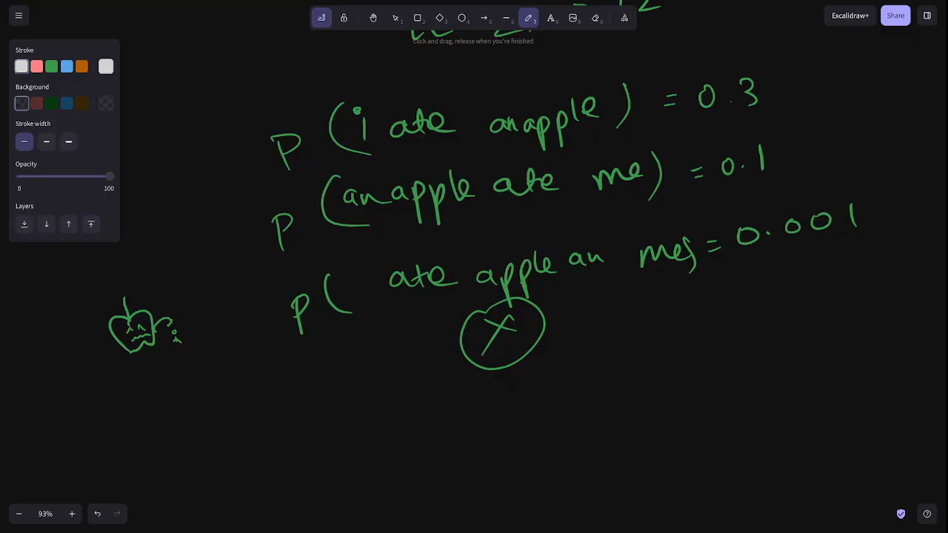
{"action": "left_click_drag", "start_coordinate": [387, 172], "coordinate": [571, 151]}
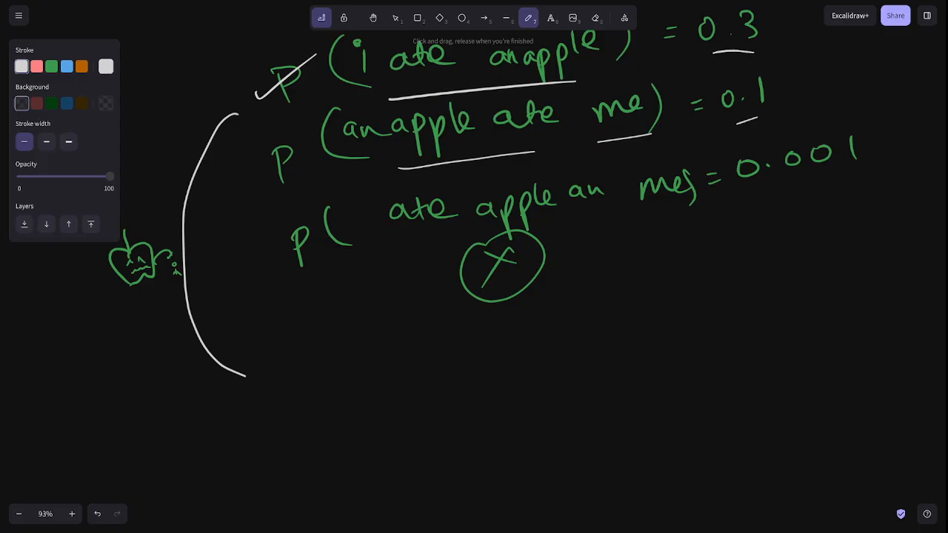
{"action": "left_click_drag", "start_coordinate": [222, 372], "coordinate": [272, 386]}
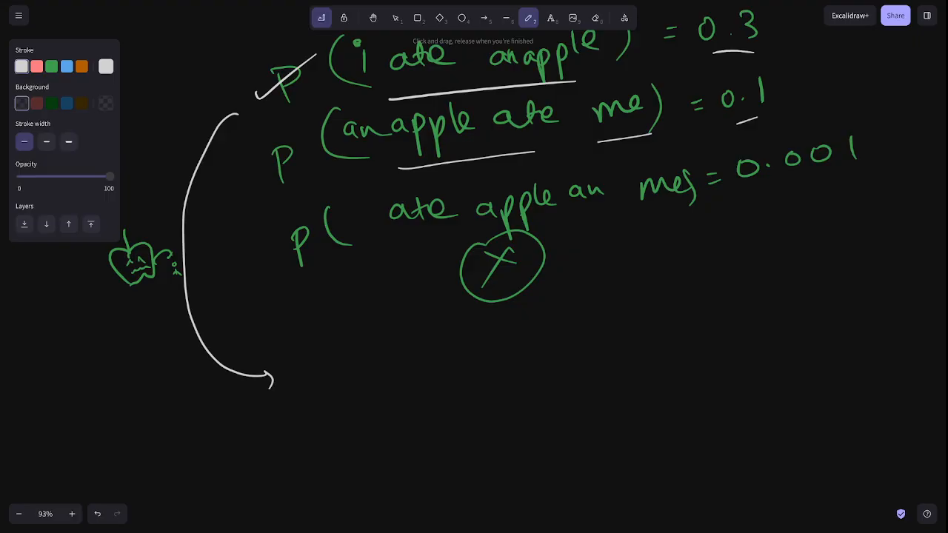
{"action": "left_click_drag", "start_coordinate": [296, 378], "coordinate": [302, 407]}
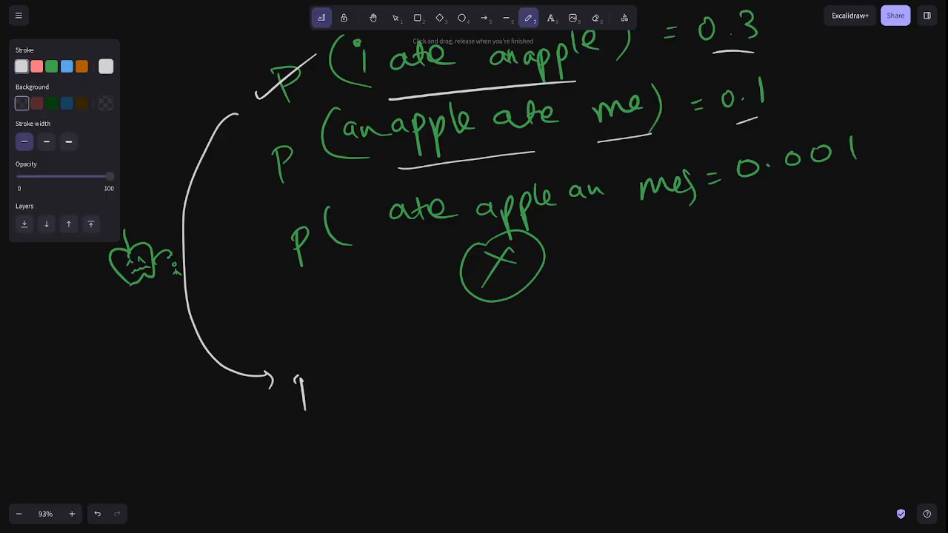
Write p(i ate an apple) = p(i) p(ate|i) below the arrow.
{"action": "left_click_drag", "start_coordinate": [293, 385], "coordinate": [407, 378]}
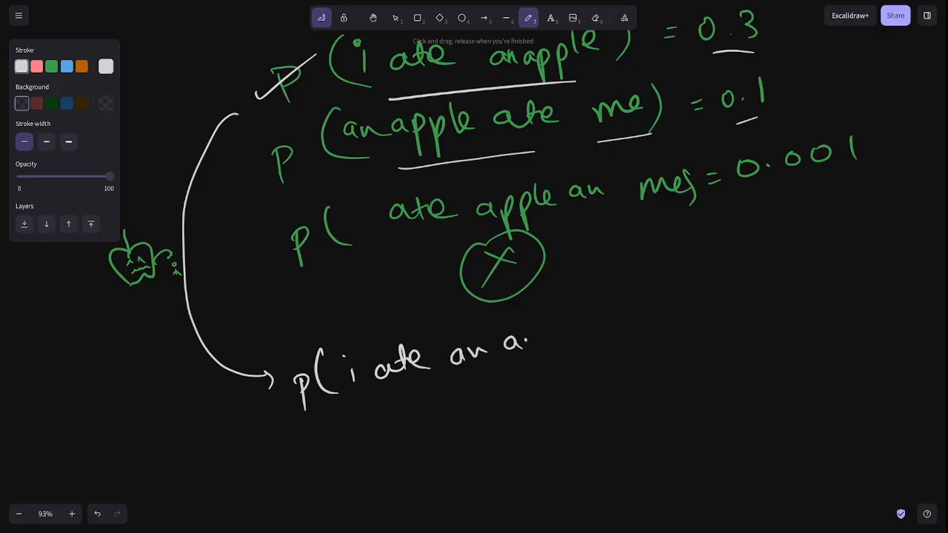
{"action": "left_click_drag", "start_coordinate": [519, 348], "coordinate": [585, 340]}
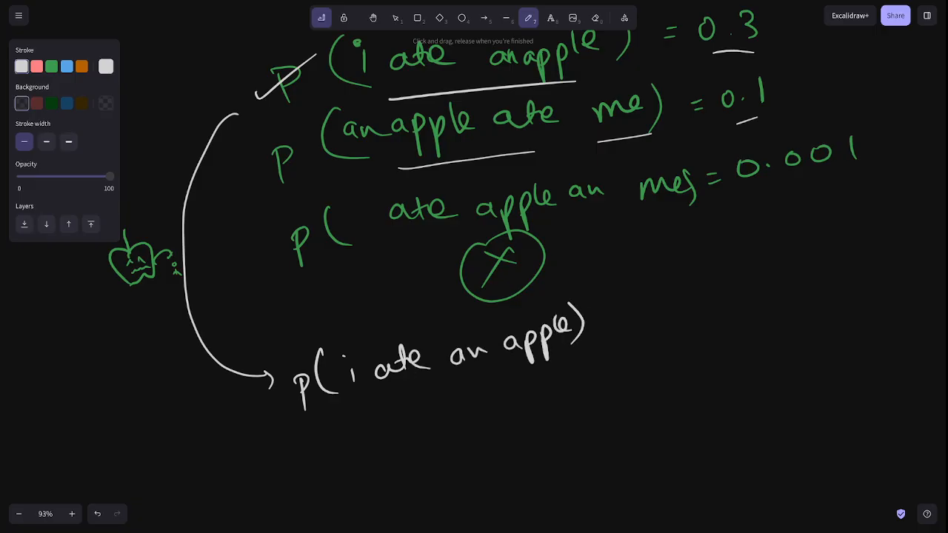
{"action": "left_click_drag", "start_coordinate": [328, 456], "coordinate": [334, 448]}
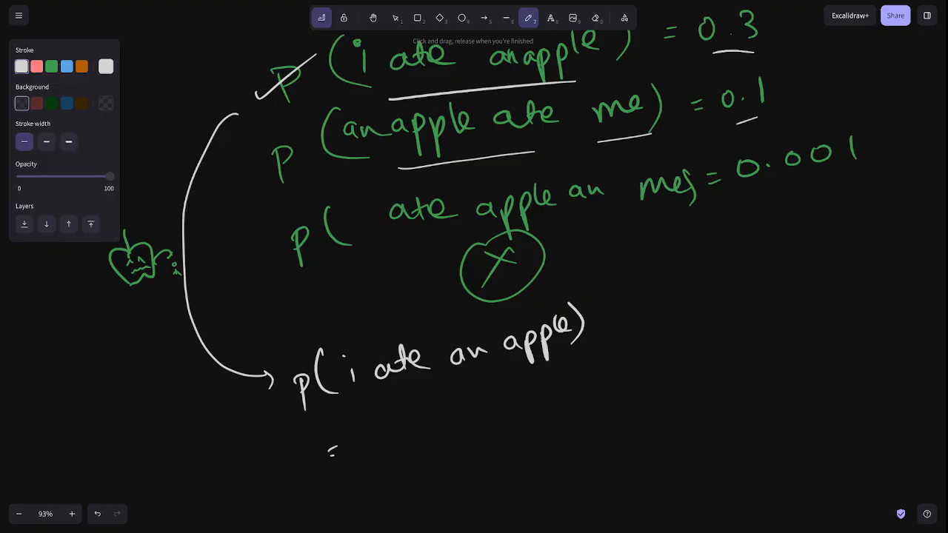
{"action": "left_click_drag", "start_coordinate": [329, 451], "coordinate": [425, 433]}
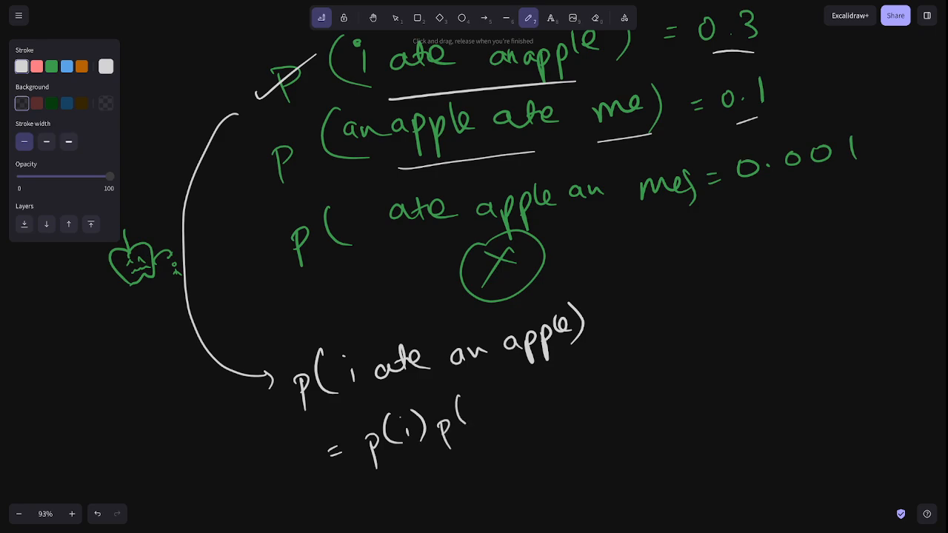
{"action": "left_click_drag", "start_coordinate": [463, 400], "coordinate": [533, 415]}
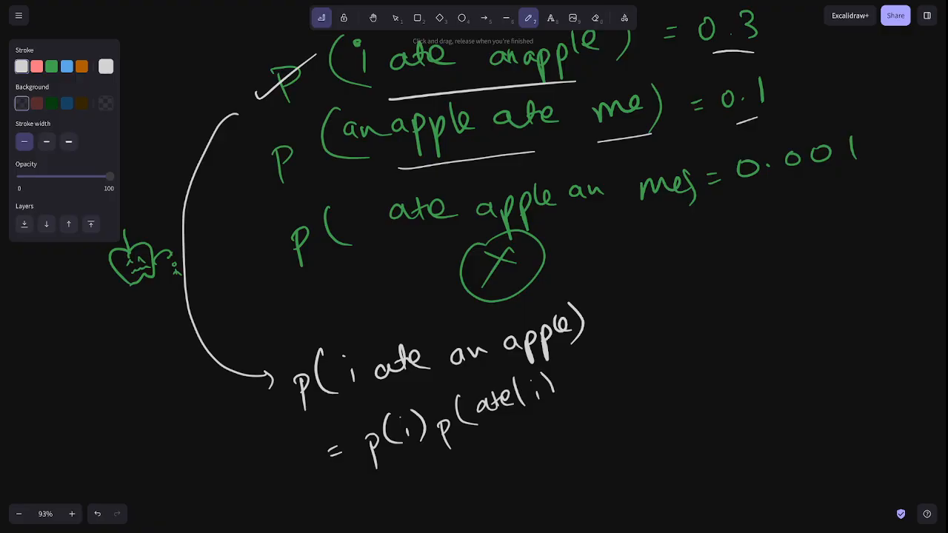
{"action": "left_click_drag", "start_coordinate": [704, 237], "coordinate": [734, 237]}
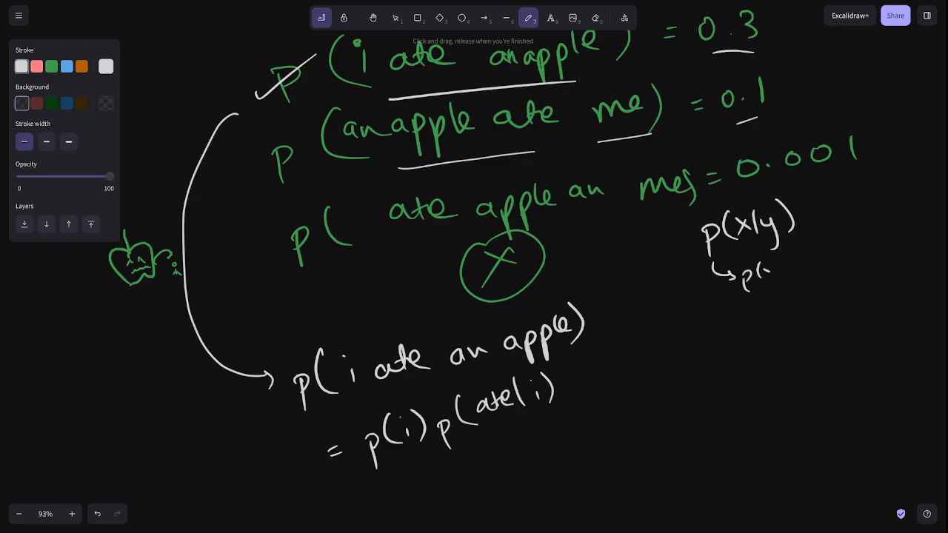
Add the note 'p(x|y): x given y happened' and the factors p(an|i,ate) and p(apple|i...).
{"action": "left_click_drag", "start_coordinate": [763, 266], "coordinate": [840, 256]}
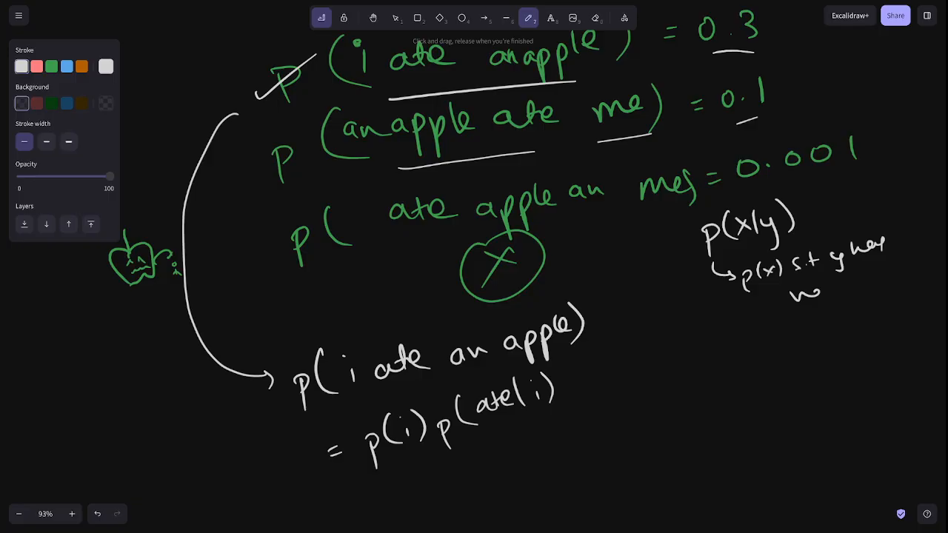
{"action": "left_click_drag", "start_coordinate": [815, 296], "coordinate": [889, 293]}
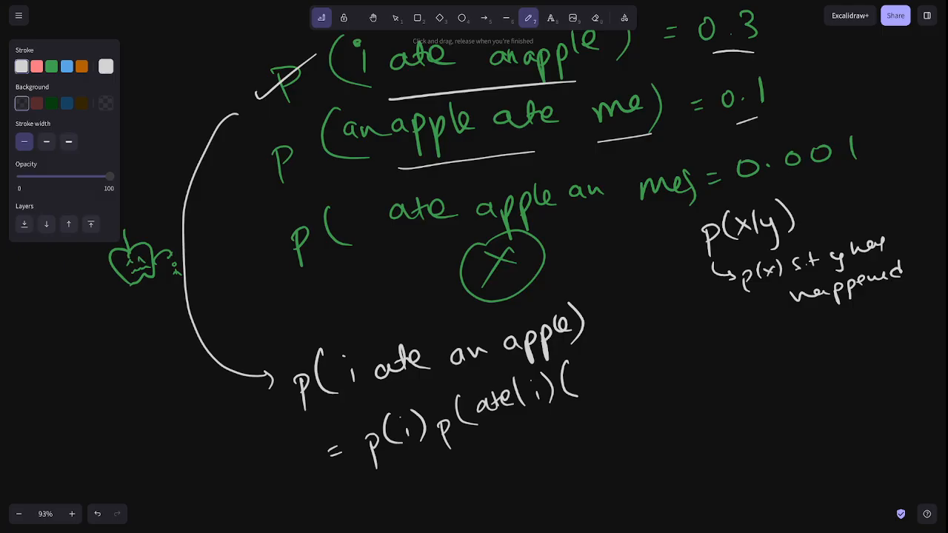
{"action": "left_click_drag", "start_coordinate": [589, 385], "coordinate": [600, 412]}
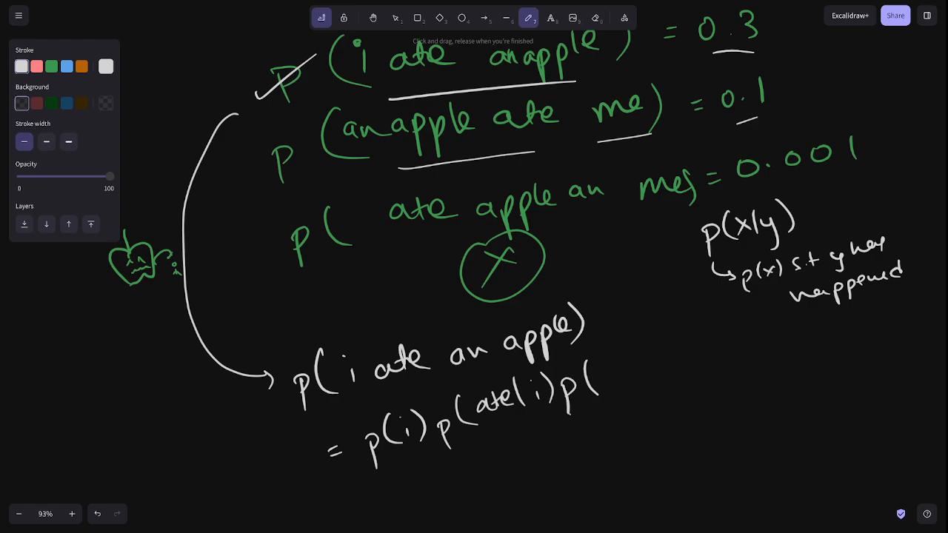
{"action": "left_click_drag", "start_coordinate": [585, 385], "coordinate": [648, 370]}
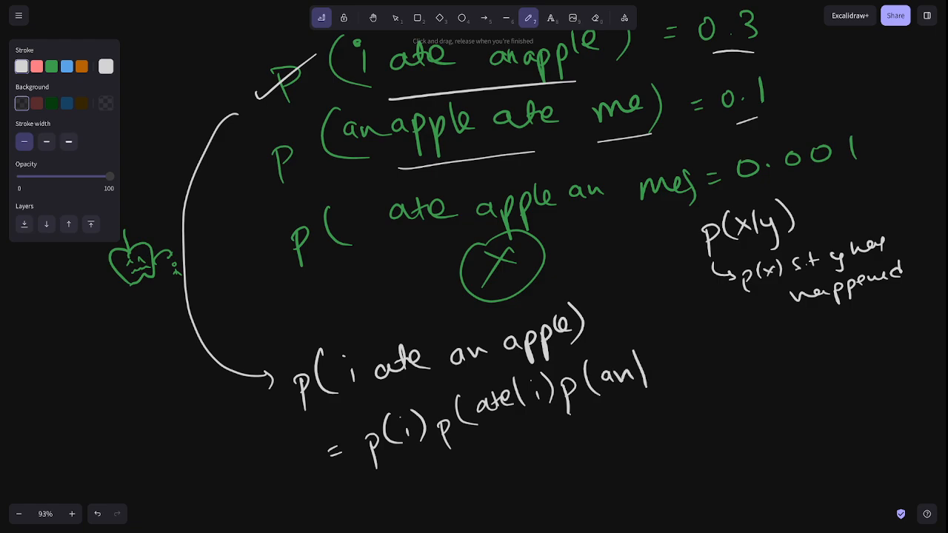
{"action": "left_click_drag", "start_coordinate": [652, 374], "coordinate": [682, 378]}
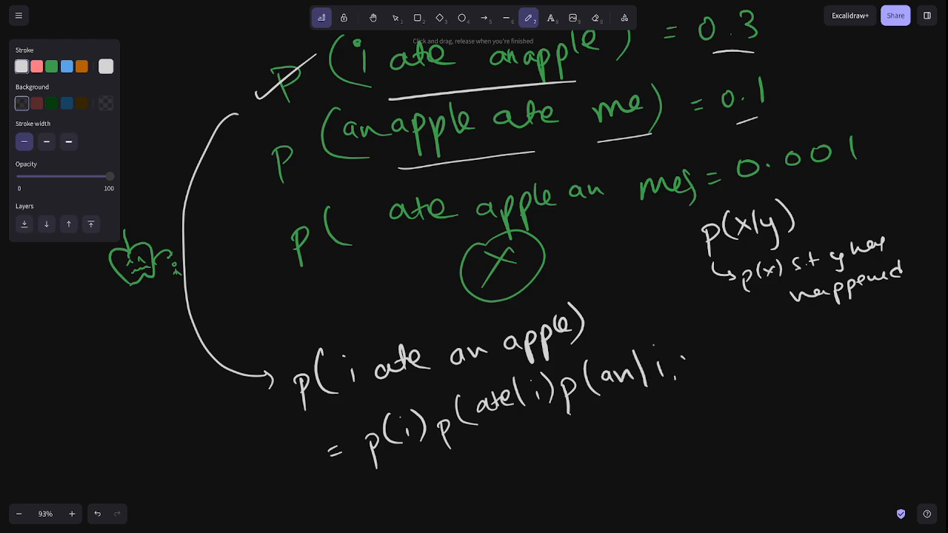
{"action": "left_click_drag", "start_coordinate": [671, 363], "coordinate": [748, 374]}
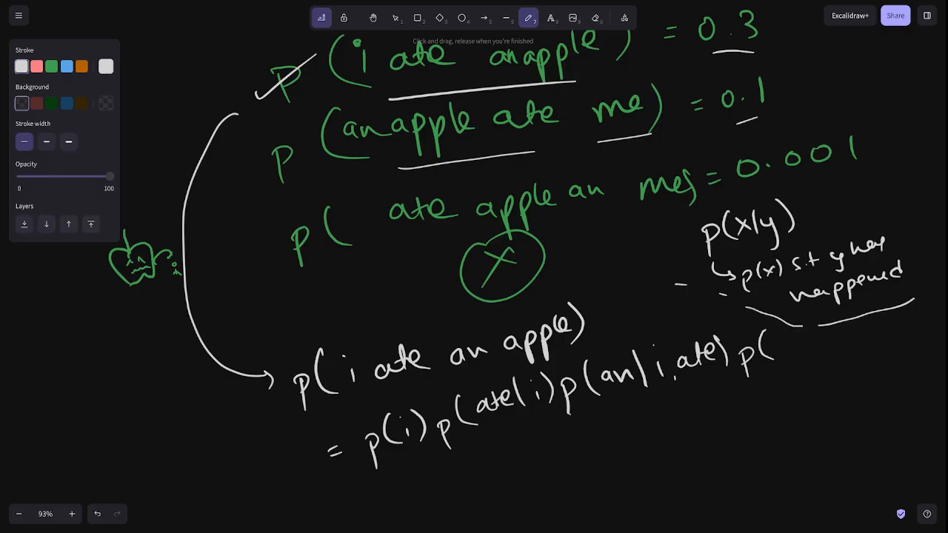
{"action": "left_click_drag", "start_coordinate": [785, 359], "coordinate": [826, 360]}
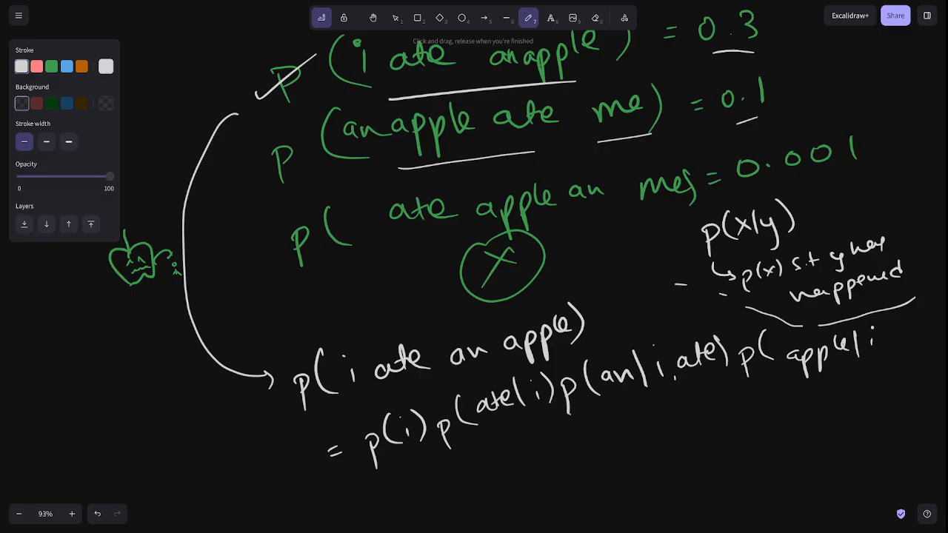
{"action": "left_click_drag", "start_coordinate": [860, 333], "coordinate": [922, 333]}
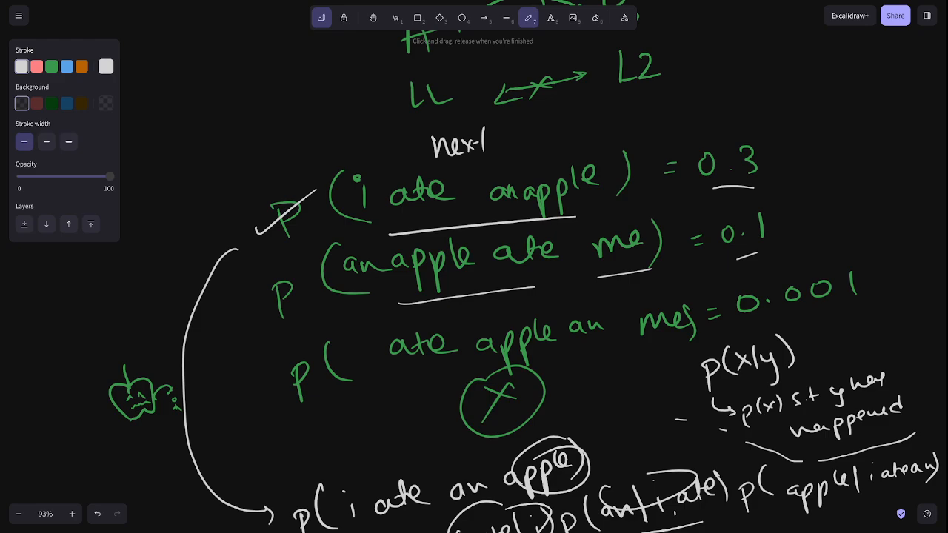
Label the expansion 'next token pred' and circle 'apple' in the first sentence.
{"action": "left_click_drag", "start_coordinate": [489, 137], "coordinate": [600, 137]}
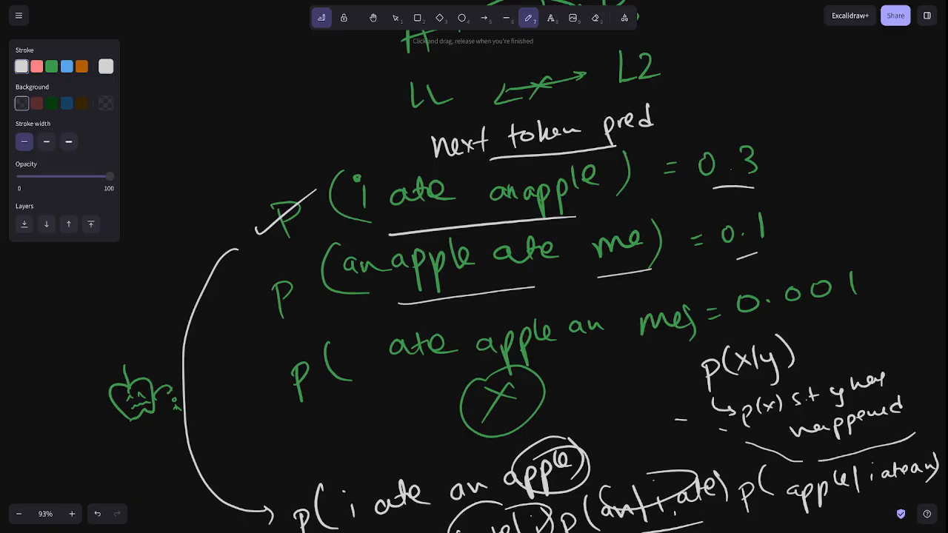
{"action": "left_click_drag", "start_coordinate": [519, 149], "coordinate": [562, 222]}
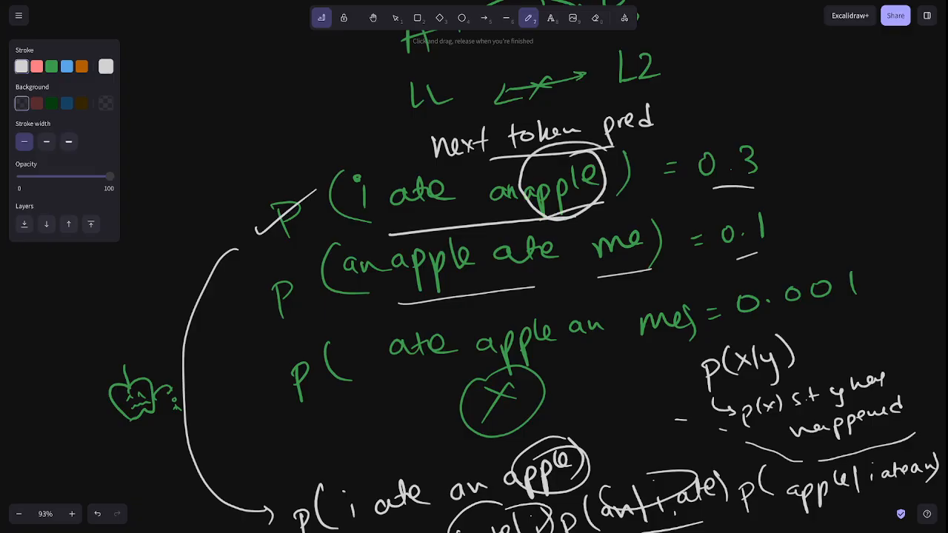
{"action": "mouse_move", "coordinate": [308, 357]}
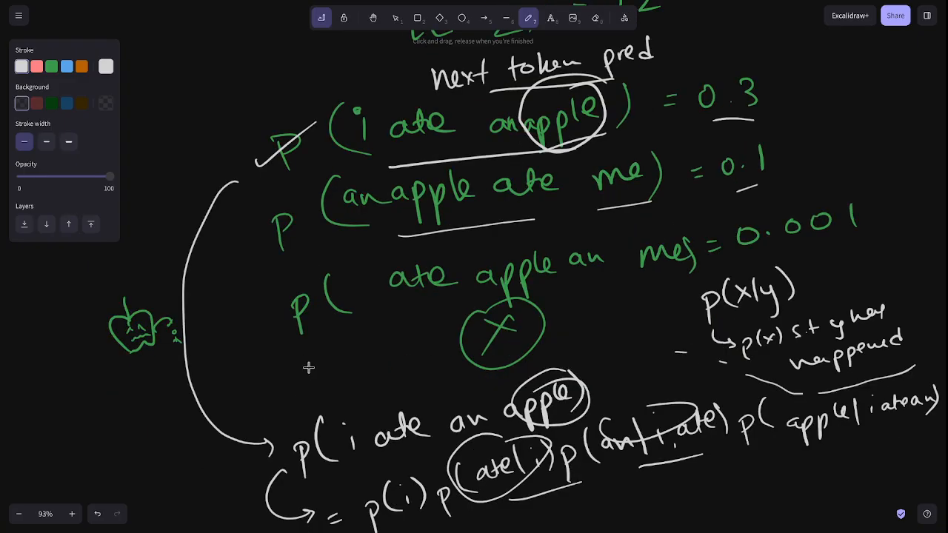
Below the expansion, write tokens C1 and C2 and draw an arrow from MLM to C1.
{"action": "scroll", "scroll_direction": "down", "scroll_amount": 3}
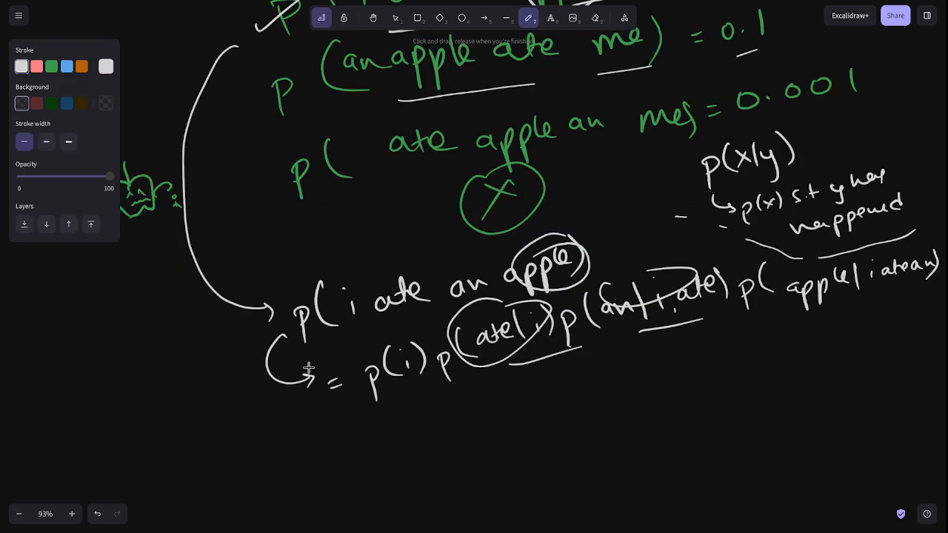
{"action": "scroll", "scroll_direction": "down", "scroll_amount": 3}
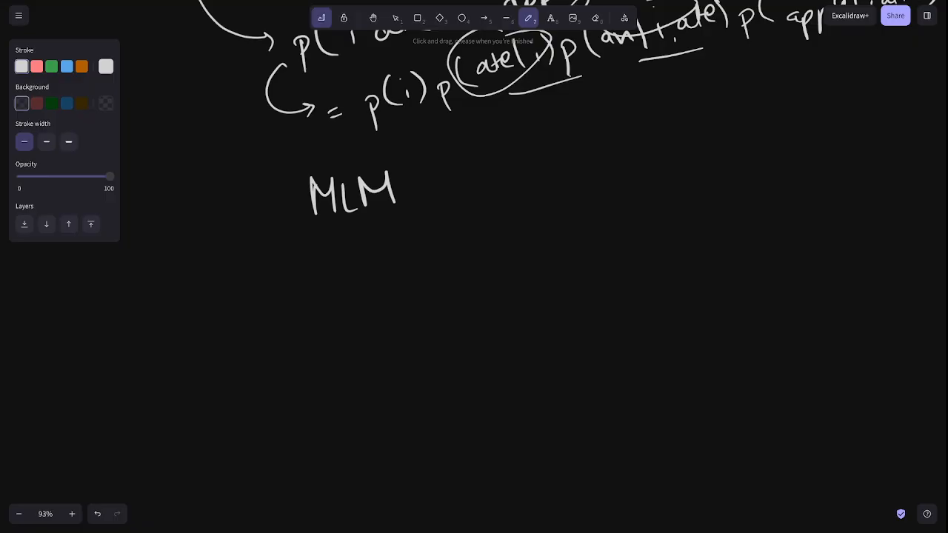
{"action": "left_click_drag", "start_coordinate": [559, 185], "coordinate": [604, 226]}
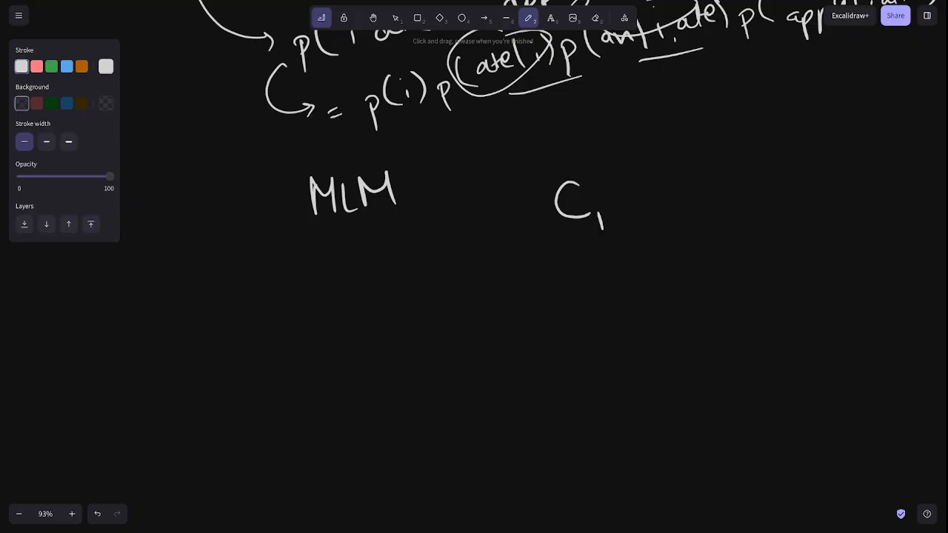
{"action": "left_click_drag", "start_coordinate": [644, 175], "coordinate": [685, 203]}
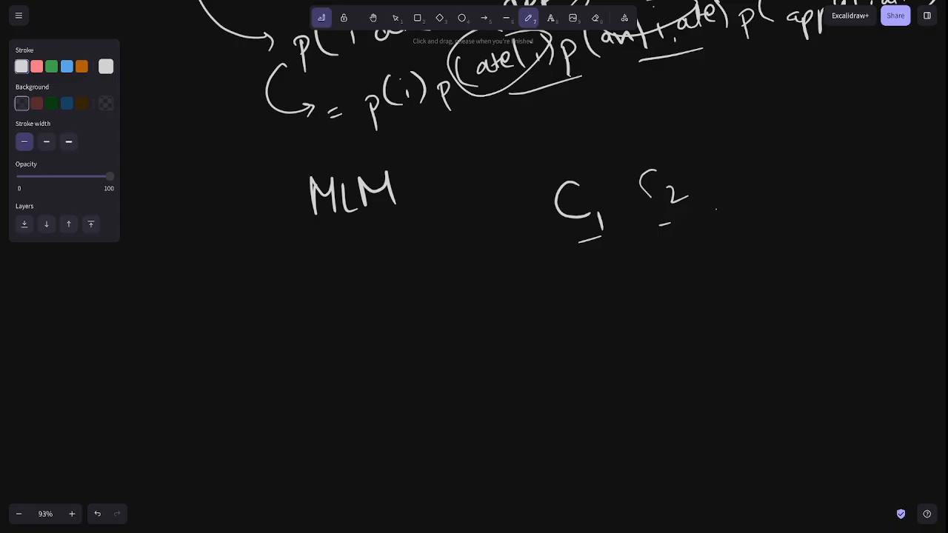
{"action": "left_click_drag", "start_coordinate": [426, 185], "coordinate": [509, 181]}
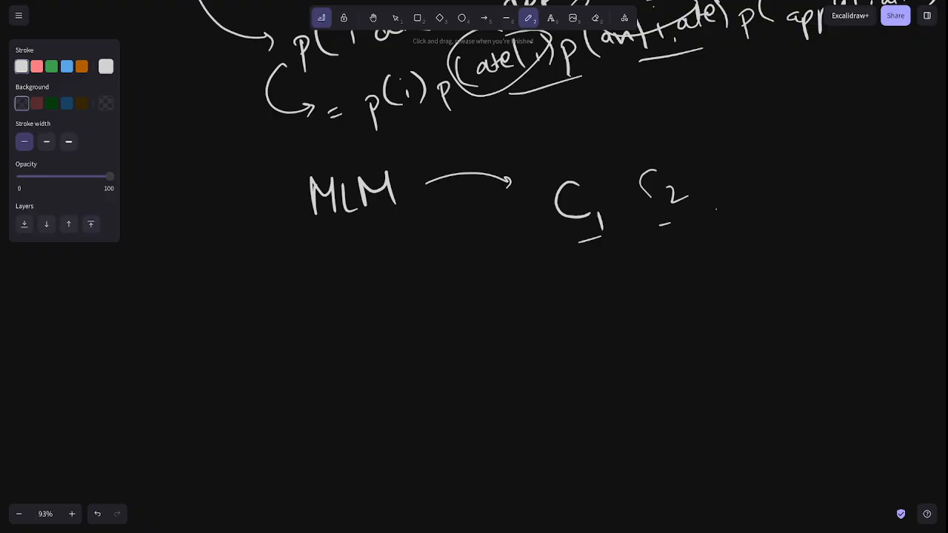
{"action": "scroll", "scroll_direction": "down", "scroll_amount": 3}
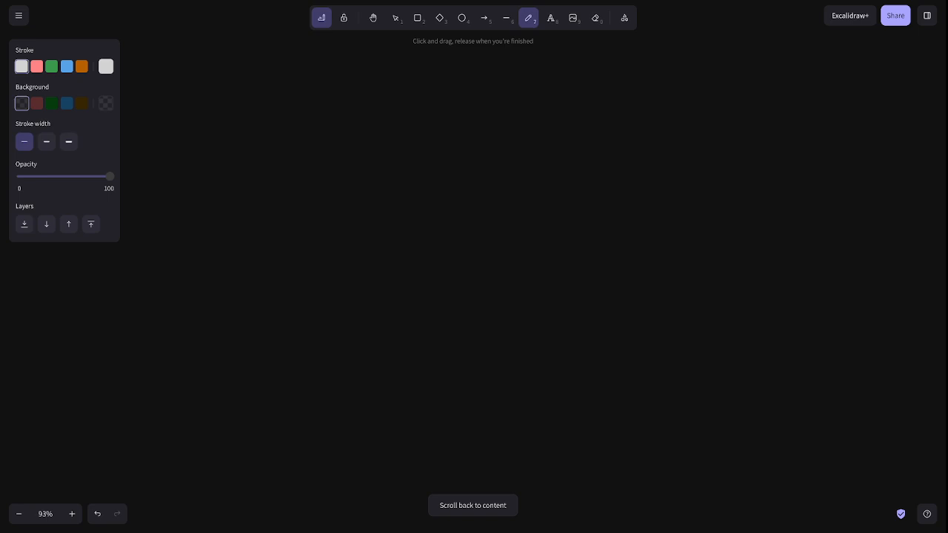
Handwrite 'Statistical LM ← n-grams'.
{"action": "left_click_drag", "start_coordinate": [285, 148], "coordinate": [354, 137]}
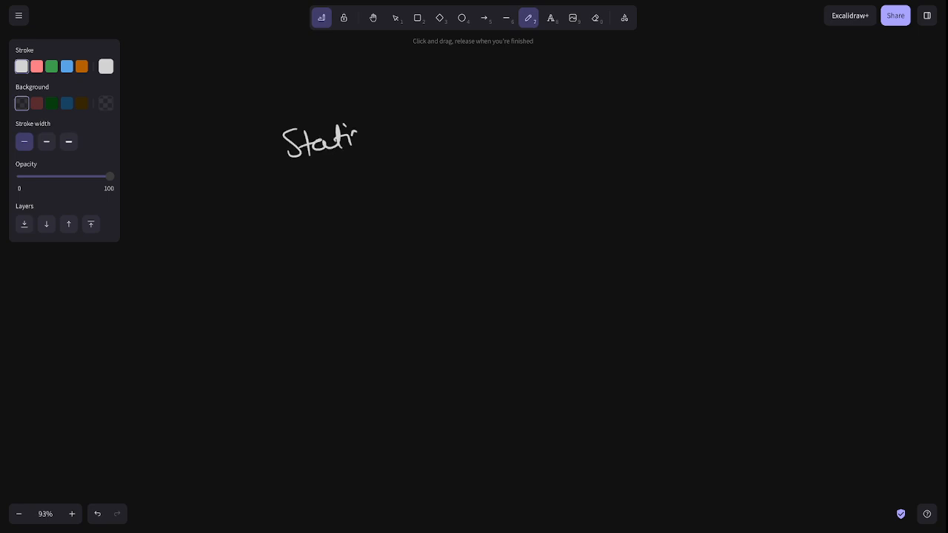
{"action": "left_click_drag", "start_coordinate": [348, 138], "coordinate": [403, 129]}
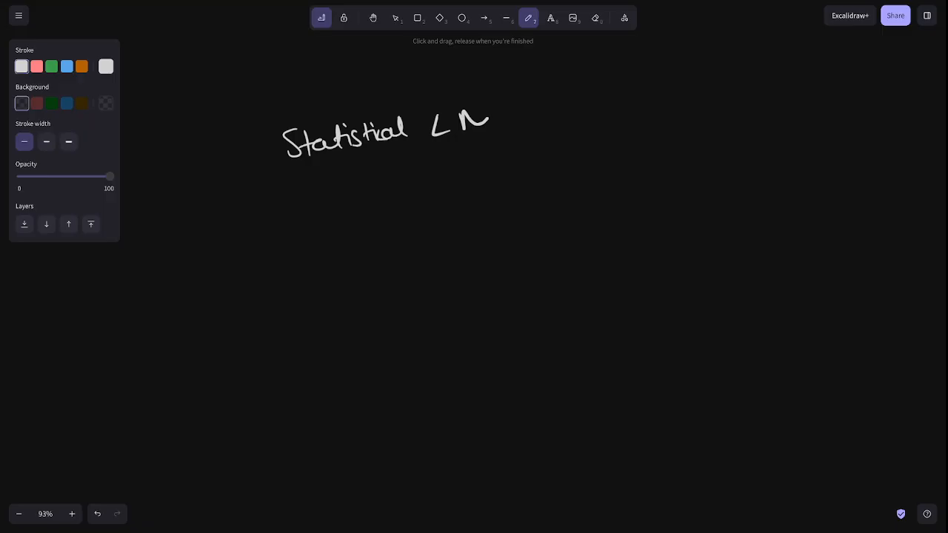
{"action": "left_click_drag", "start_coordinate": [481, 119], "coordinate": [608, 112]}
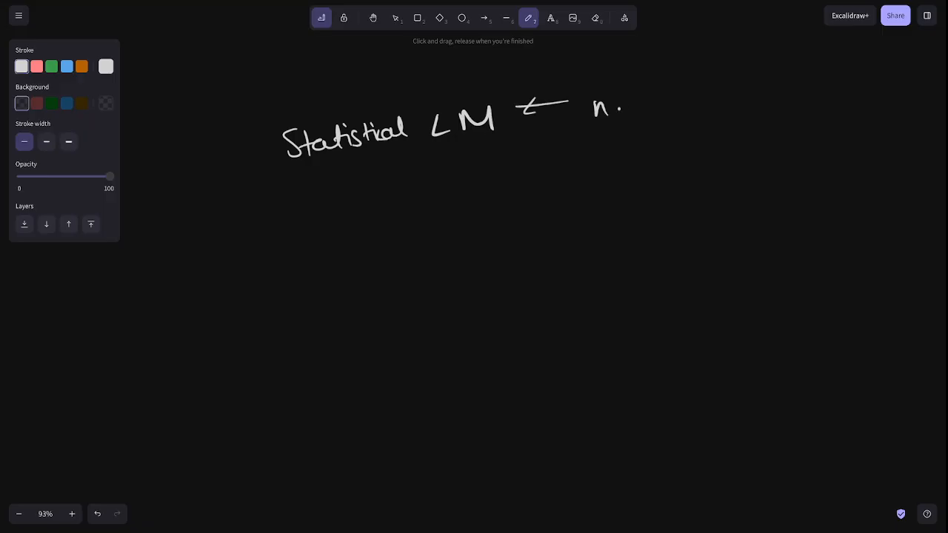
{"action": "left_click_drag", "start_coordinate": [619, 107], "coordinate": [696, 103]}
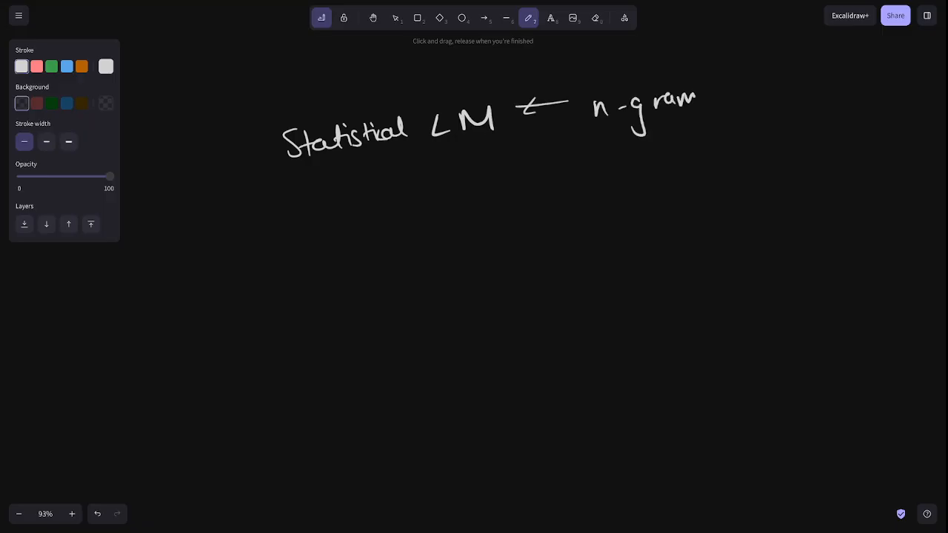
{"action": "left_click_drag", "start_coordinate": [688, 104], "coordinate": [708, 118]}
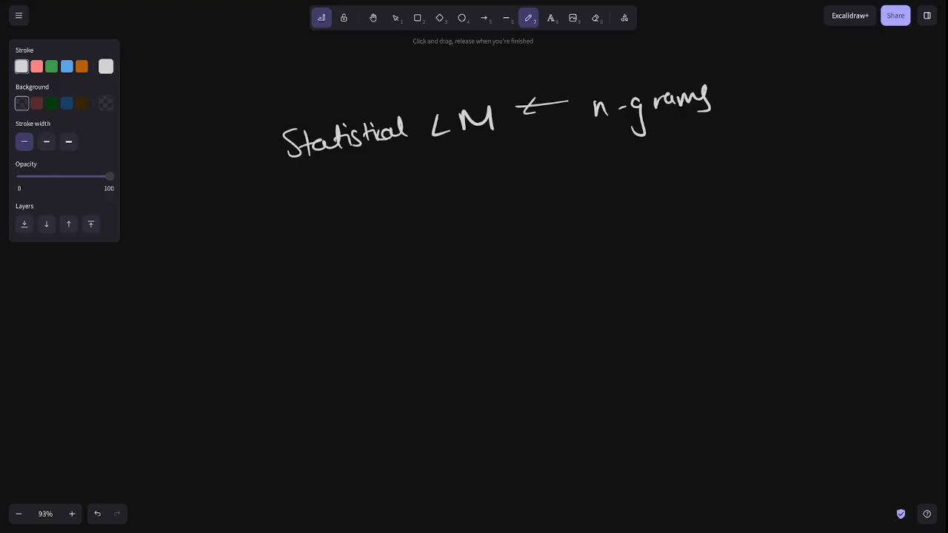
Handwrite 'neural LM → word2vec | RNNs | LSTMs' on the next line.
{"action": "left_click_drag", "start_coordinate": [299, 194], "coordinate": [304, 213]}
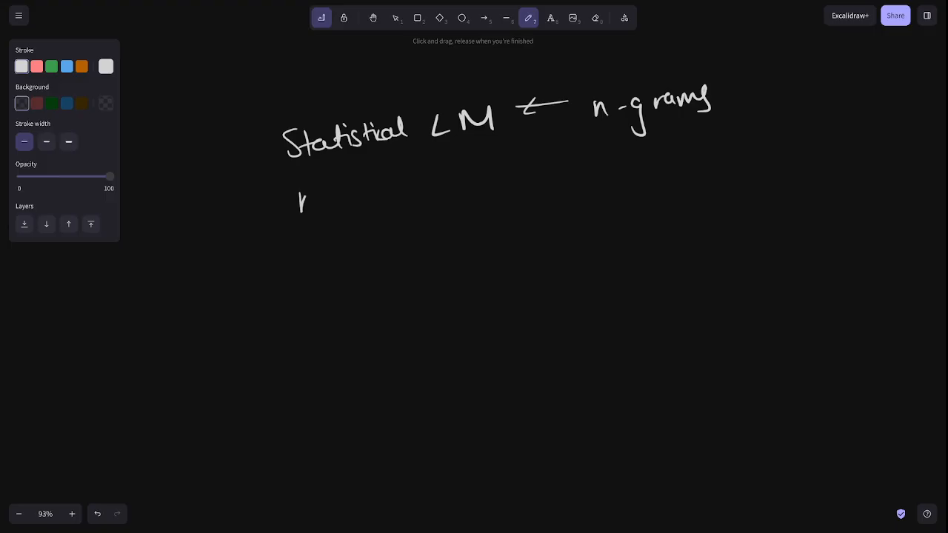
{"action": "left_click_drag", "start_coordinate": [297, 200], "coordinate": [374, 196]}
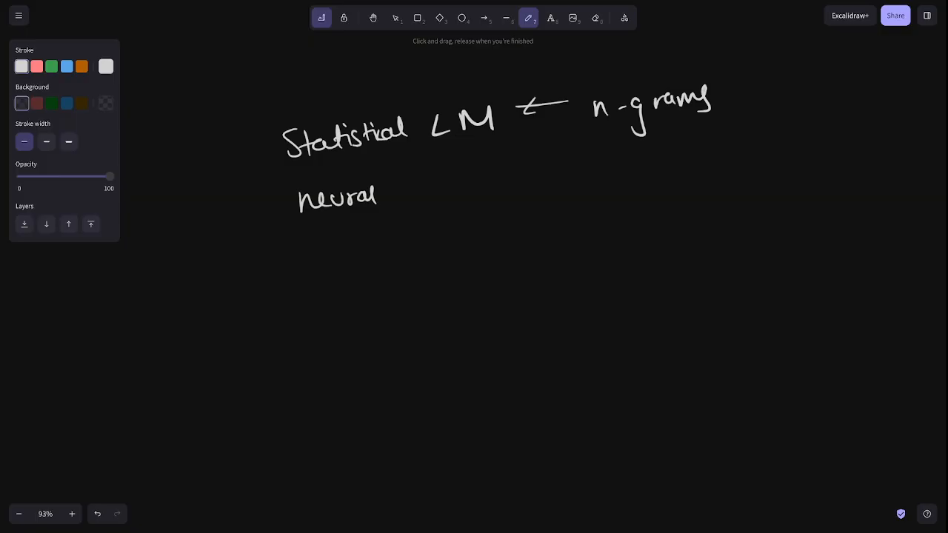
{"action": "left_click_drag", "start_coordinate": [444, 185], "coordinate": [567, 172]}
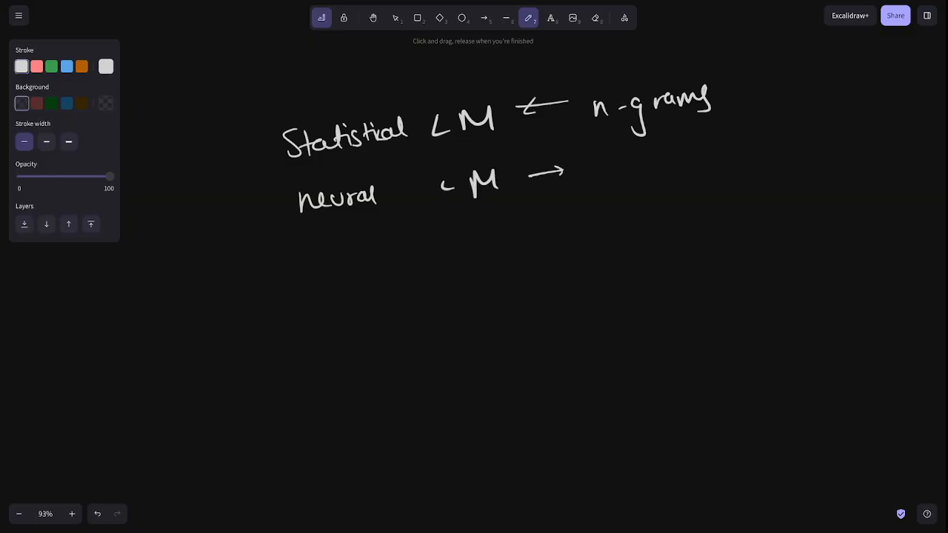
{"action": "left_click_drag", "start_coordinate": [597, 159], "coordinate": [674, 174]}
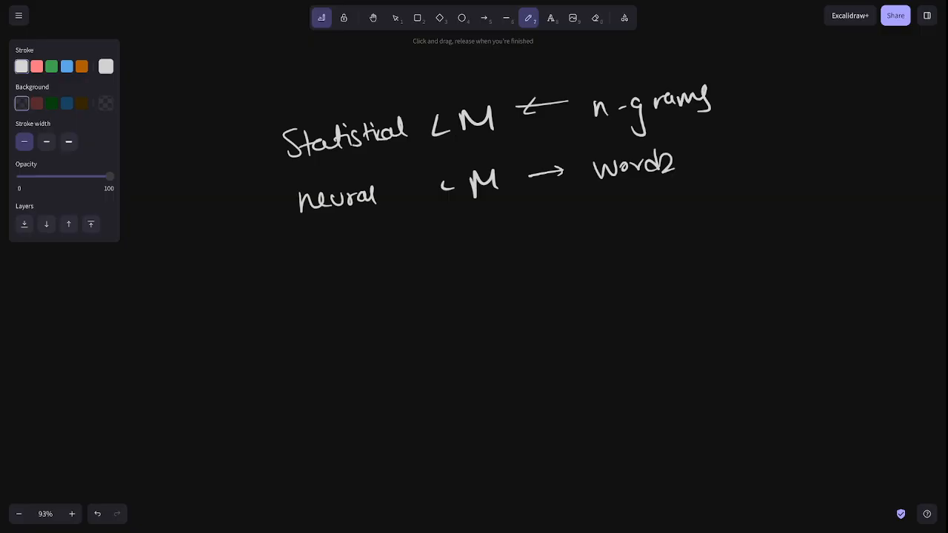
{"action": "left_click_drag", "start_coordinate": [674, 163], "coordinate": [718, 159]}
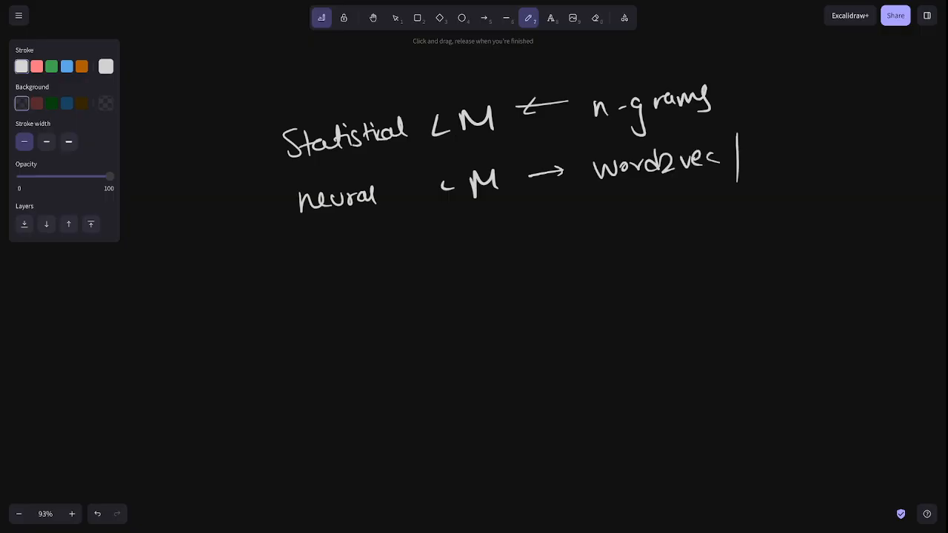
{"action": "left_click_drag", "start_coordinate": [748, 163], "coordinate": [789, 140]}
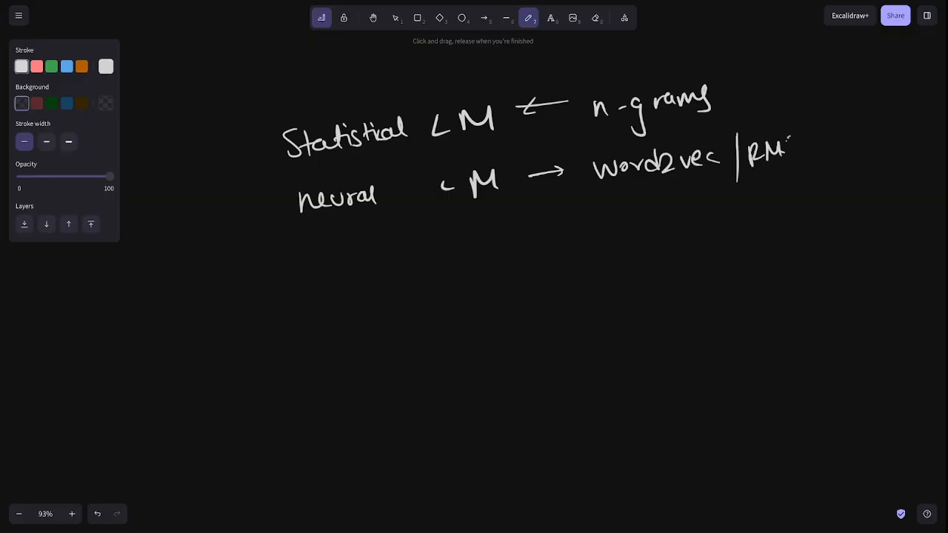
{"action": "left_click_drag", "start_coordinate": [770, 148], "coordinate": [859, 155]}
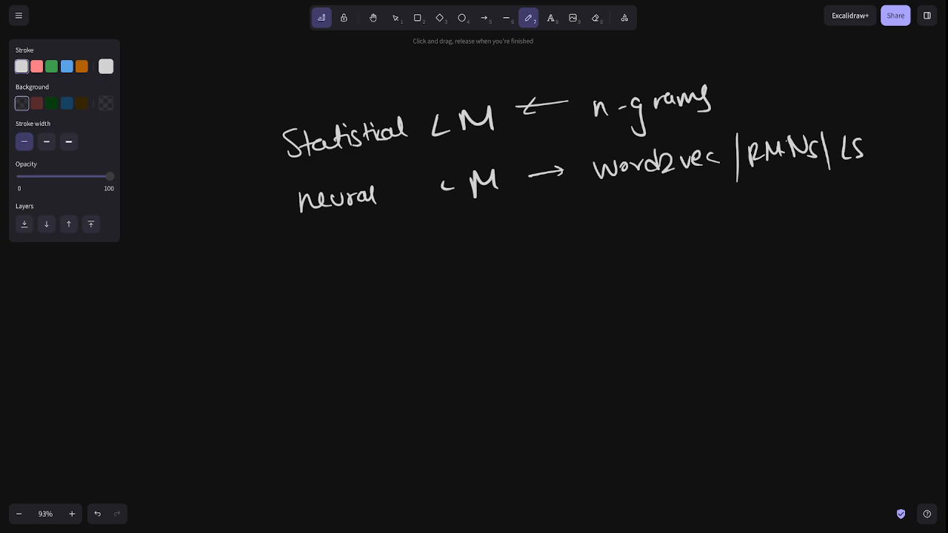
{"action": "left_click_drag", "start_coordinate": [852, 148], "coordinate": [904, 148]}
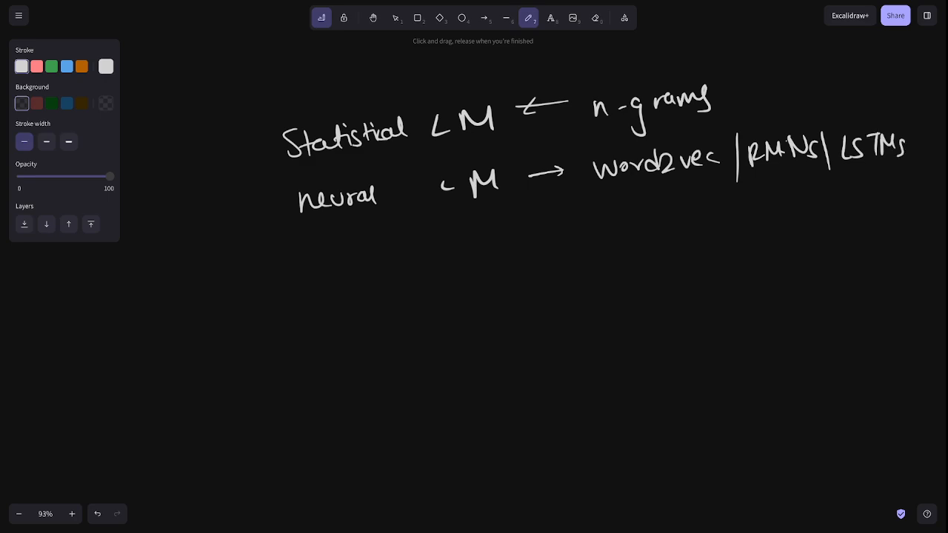
Add the date range (1970-2000) in brackets left of Statistical LM.
{"action": "left_click_drag", "start_coordinate": [182, 138], "coordinate": [177, 181]}
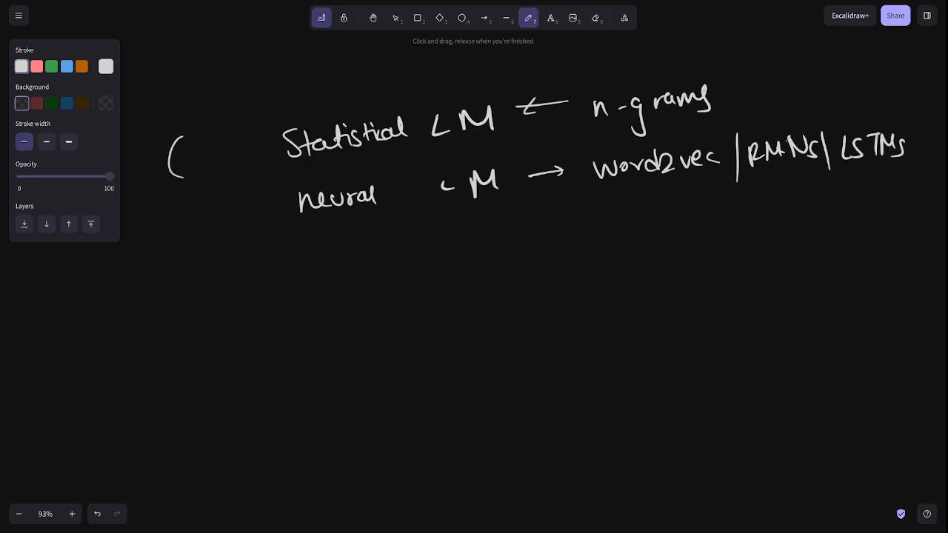
{"action": "left_click_drag", "start_coordinate": [185, 159], "coordinate": [226, 159]}
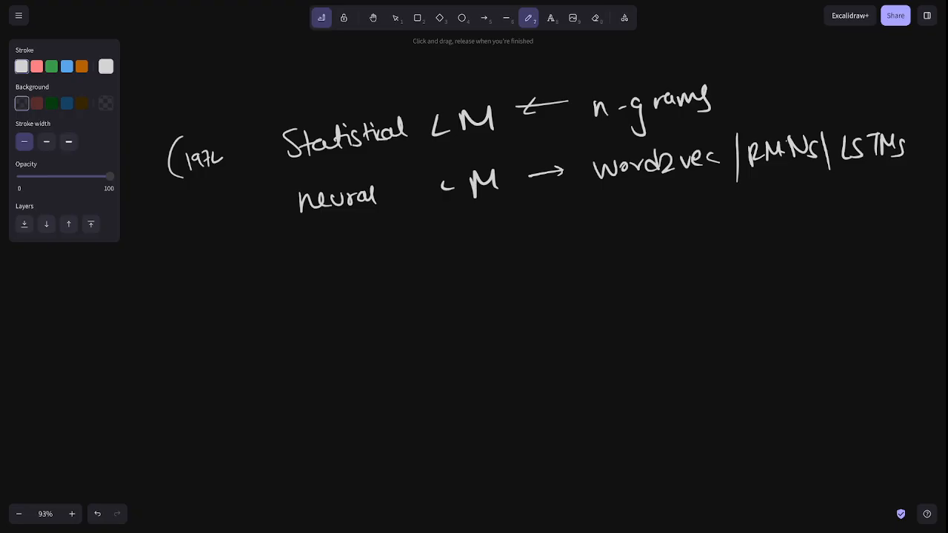
{"action": "left_click_drag", "start_coordinate": [222, 152], "coordinate": [266, 148]}
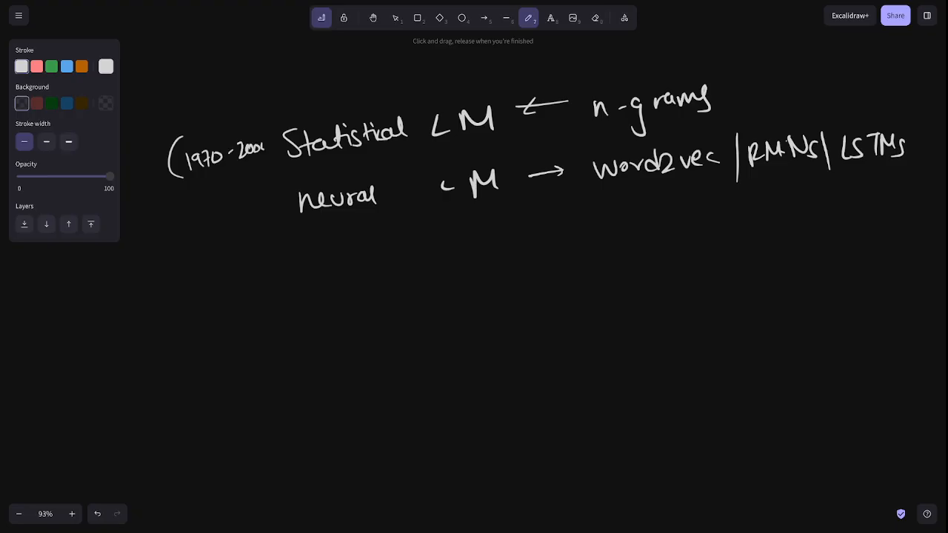
{"action": "left_click_drag", "start_coordinate": [178, 219], "coordinate": [207, 218]}
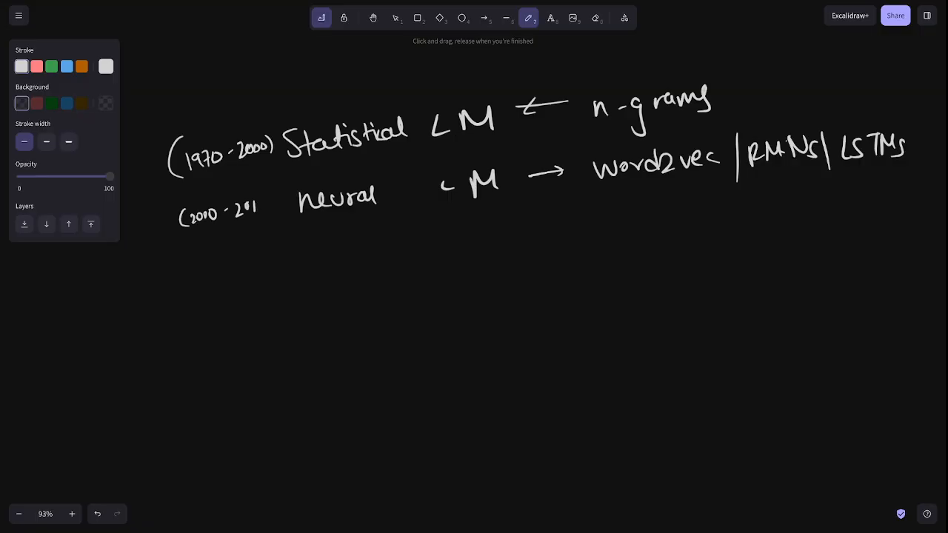
Finish the 2010-2017 date, write '2017 - Pretrained LM → BERT', and begin a model box sketch.
{"action": "left_click_drag", "start_coordinate": [244, 203], "coordinate": [270, 207]}
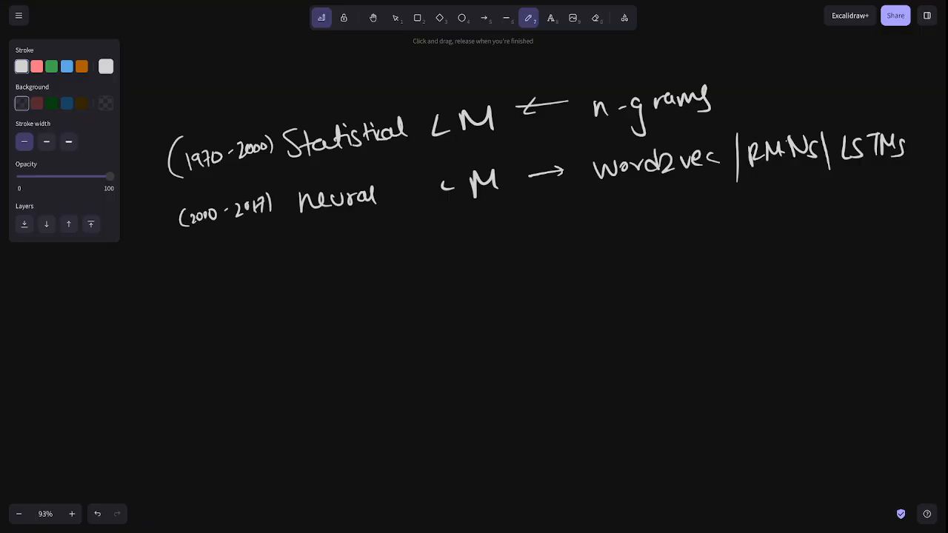
{"action": "left_click_drag", "start_coordinate": [204, 267], "coordinate": [215, 292]}
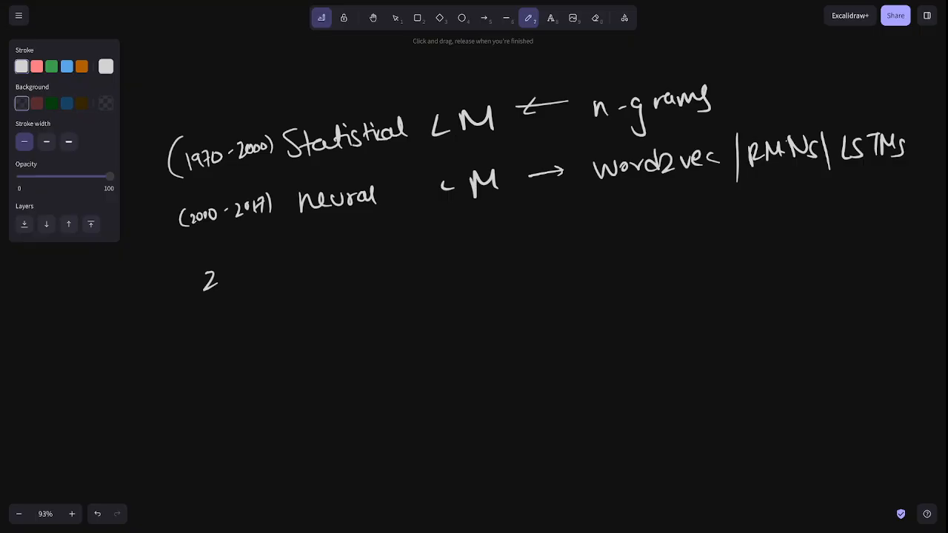
{"action": "left_click_drag", "start_coordinate": [222, 278], "coordinate": [263, 274]}
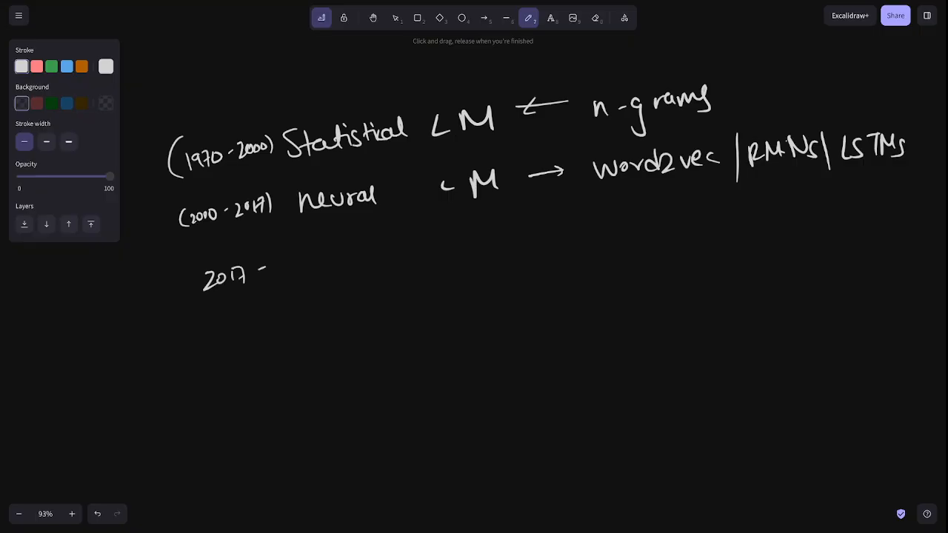
{"action": "left_click_drag", "start_coordinate": [318, 267], "coordinate": [363, 278]}
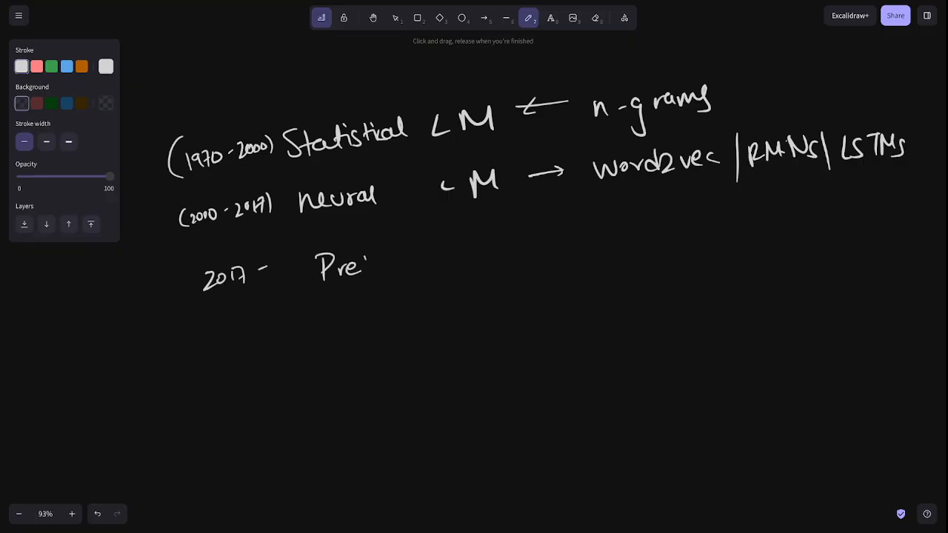
{"action": "left_click_drag", "start_coordinate": [348, 267], "coordinate": [422, 263]}
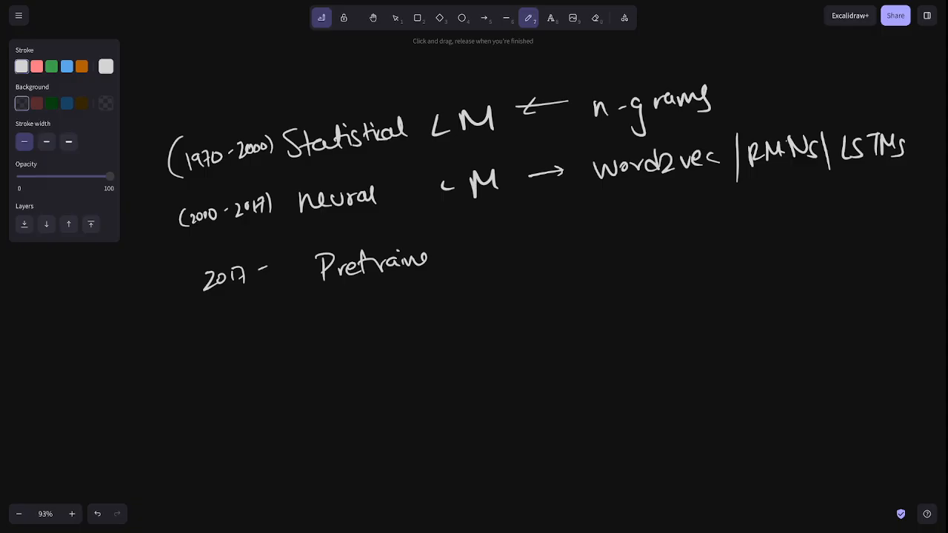
{"action": "left_click_drag", "start_coordinate": [434, 256], "coordinate": [526, 237]}
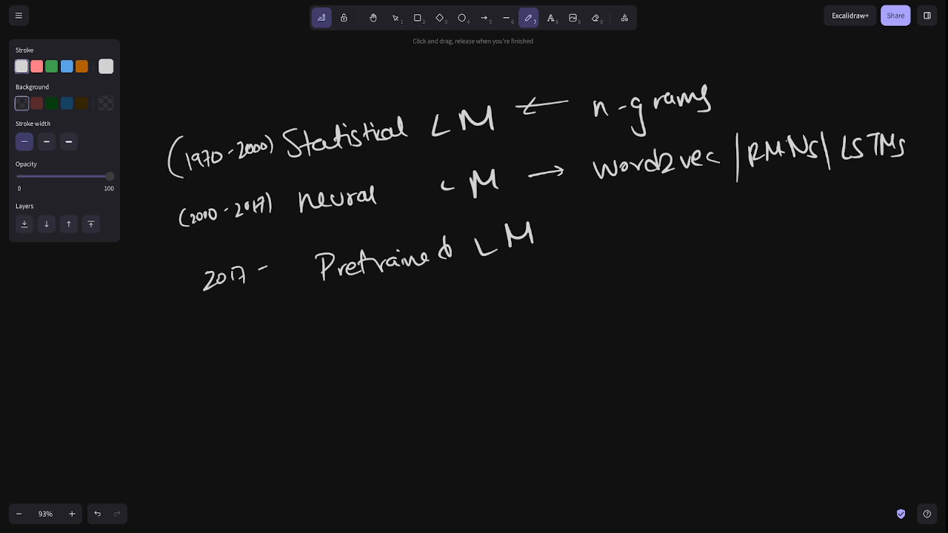
{"action": "left_click_drag", "start_coordinate": [567, 215], "coordinate": [600, 211]}
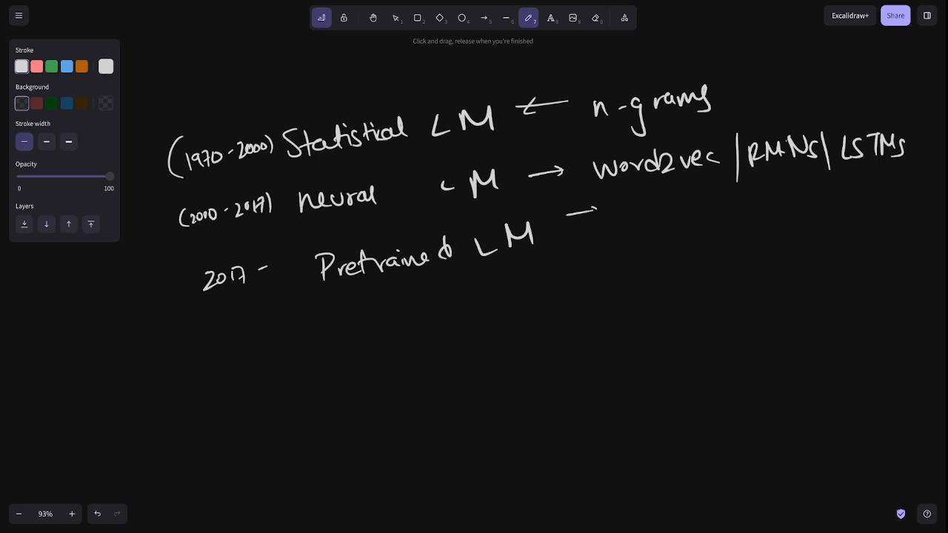
{"action": "left_click_drag", "start_coordinate": [615, 215], "coordinate": [655, 237]}
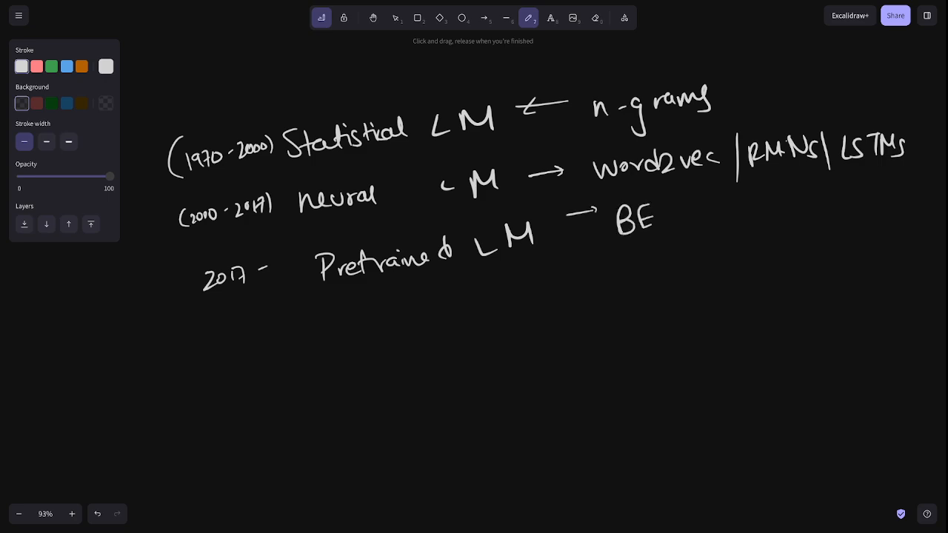
{"action": "left_click_drag", "start_coordinate": [656, 222], "coordinate": [693, 222]}
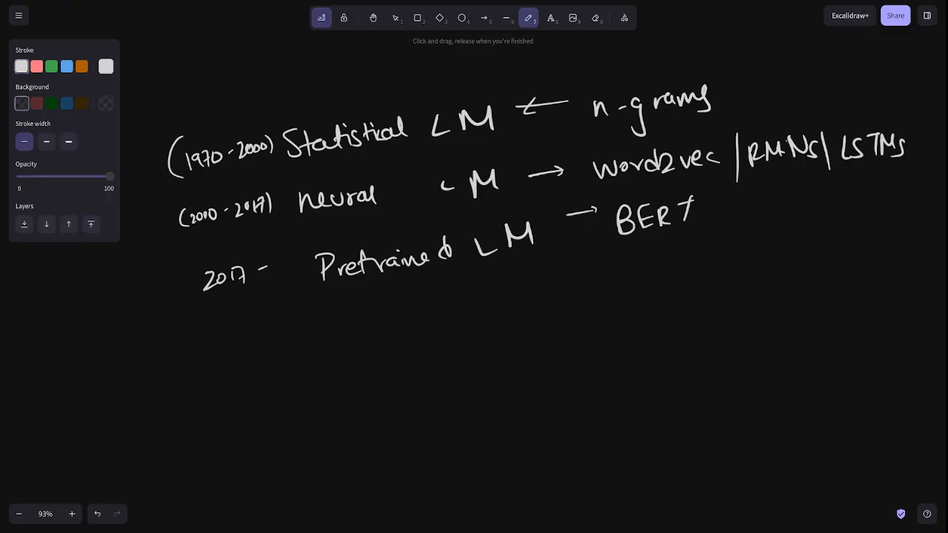
{"action": "left_click_drag", "start_coordinate": [130, 341], "coordinate": [208, 403]}
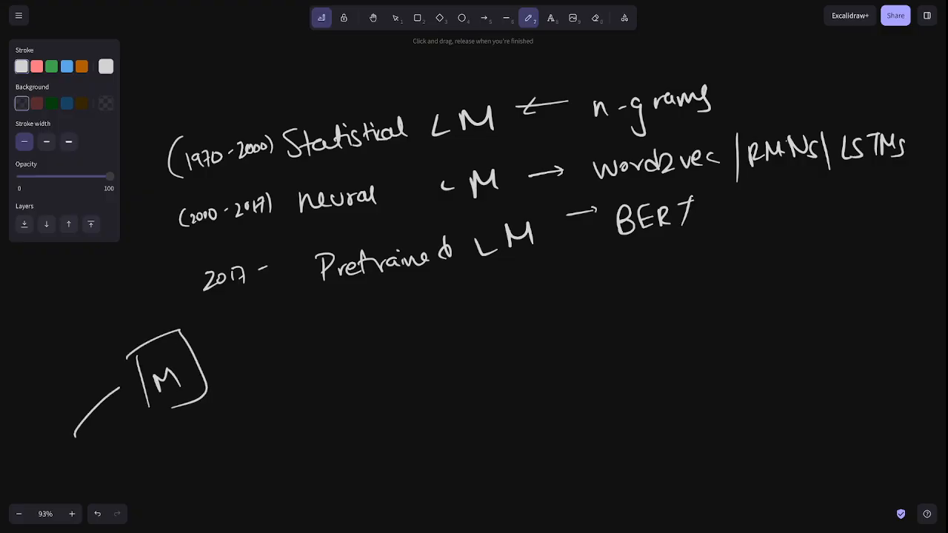
Sketch the data→M loop and write '2019 LLMs – GPT3' with an underlined GPT3.5.
{"action": "left_click_drag", "start_coordinate": [71, 385], "coordinate": [130, 388]}
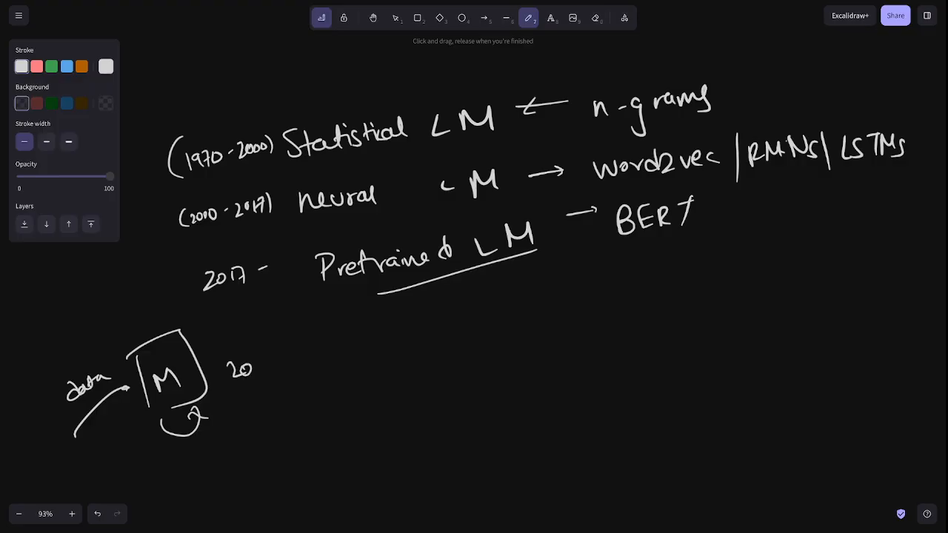
{"action": "left_click_drag", "start_coordinate": [259, 363], "coordinate": [274, 371]}
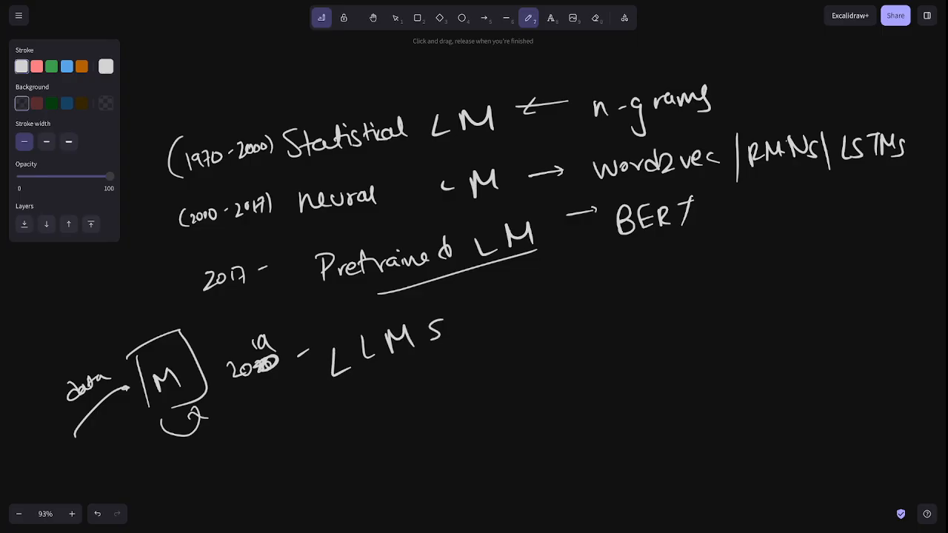
{"action": "left_click_drag", "start_coordinate": [466, 333], "coordinate": [519, 311]}
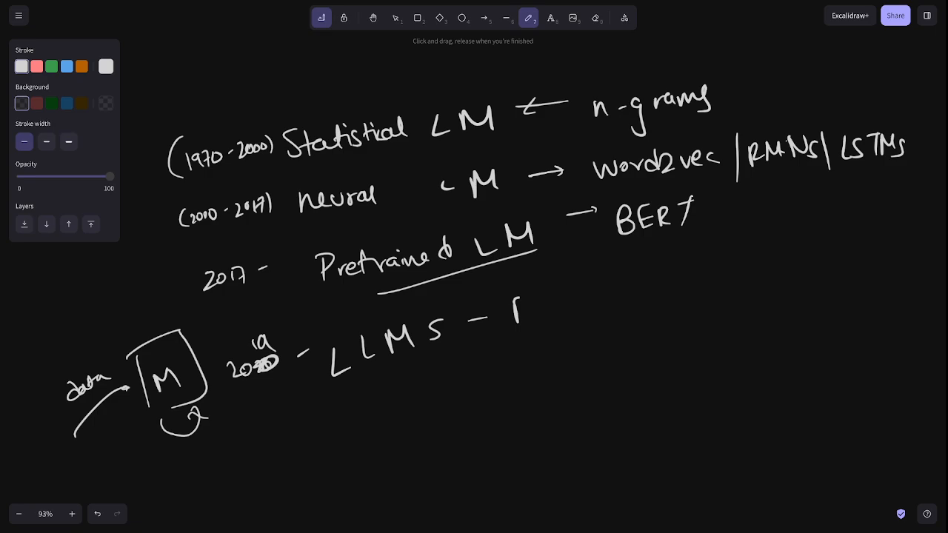
{"action": "left_click_drag", "start_coordinate": [511, 312], "coordinate": [578, 296]}
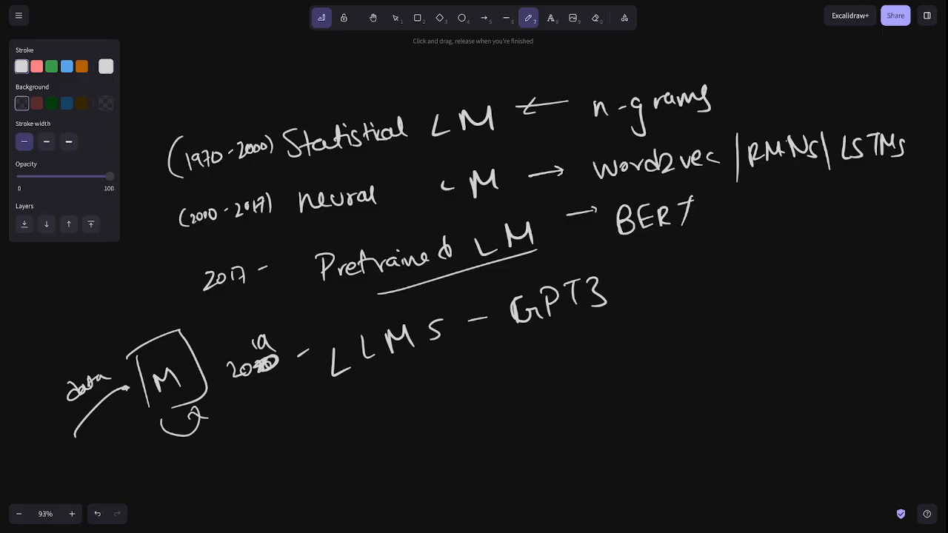
{"action": "left_click_drag", "start_coordinate": [678, 278], "coordinate": [715, 278]}
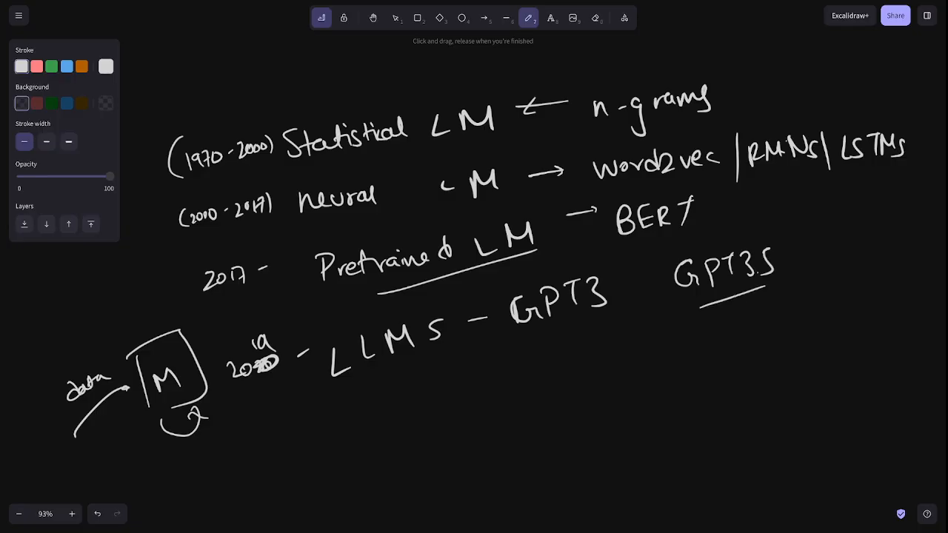
Write the 'instruction / alignment → RLHF' line.
{"action": "left_click_drag", "start_coordinate": [276, 423], "coordinate": [280, 443]}
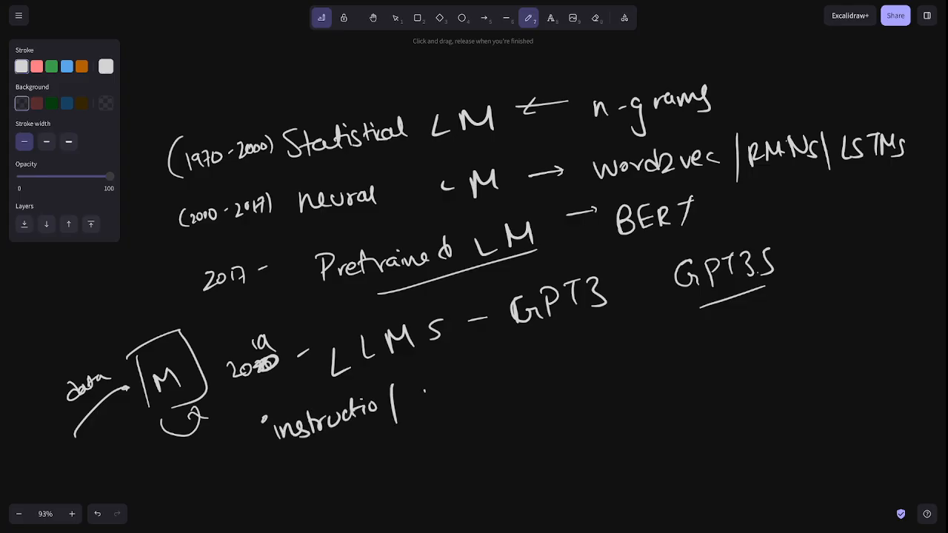
{"action": "left_click_drag", "start_coordinate": [411, 400], "coordinate": [478, 400]}
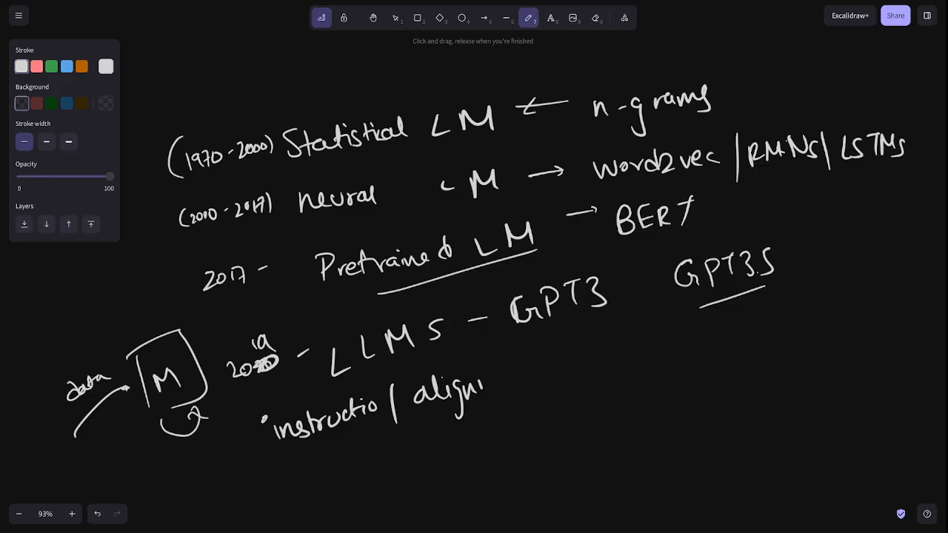
{"action": "left_click_drag", "start_coordinate": [481, 400], "coordinate": [507, 374]}
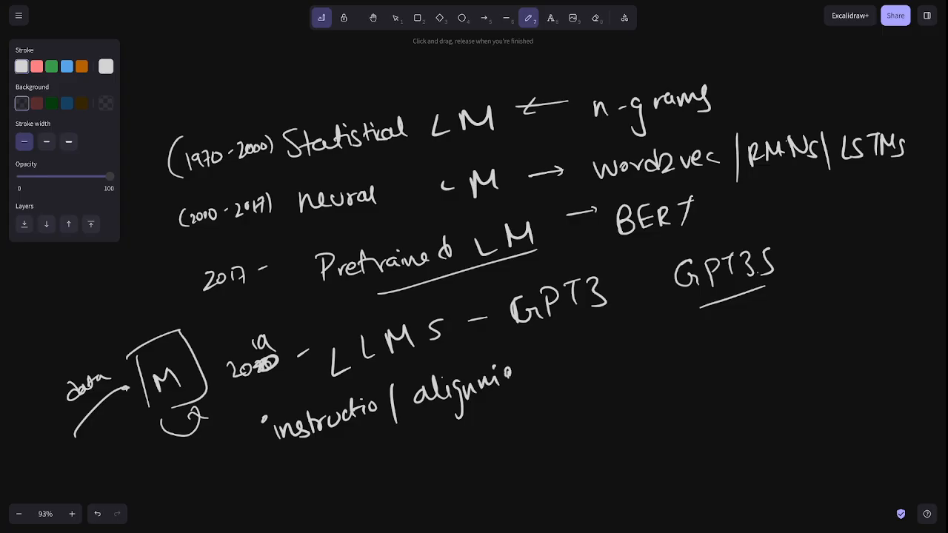
{"action": "left_click_drag", "start_coordinate": [546, 368], "coordinate": [593, 365]}
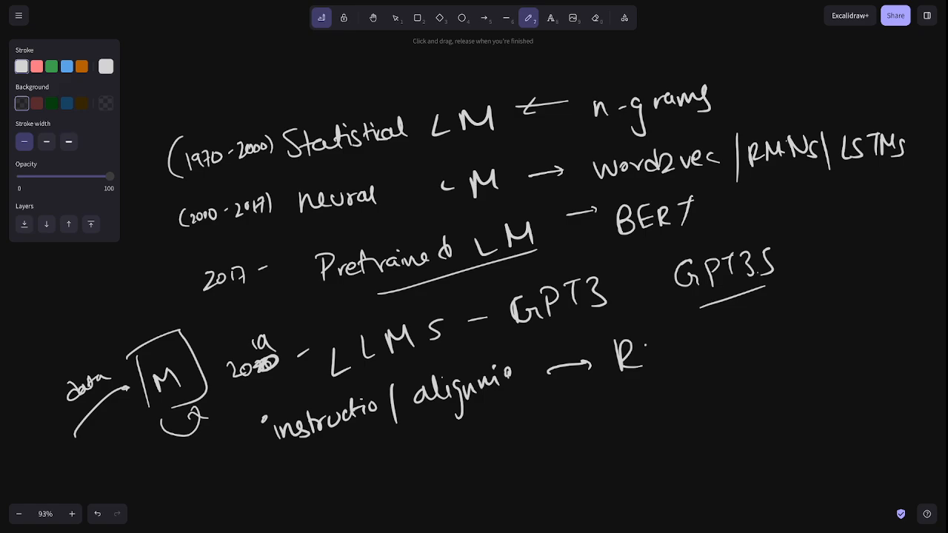
{"action": "left_click_drag", "start_coordinate": [637, 363], "coordinate": [711, 333]}
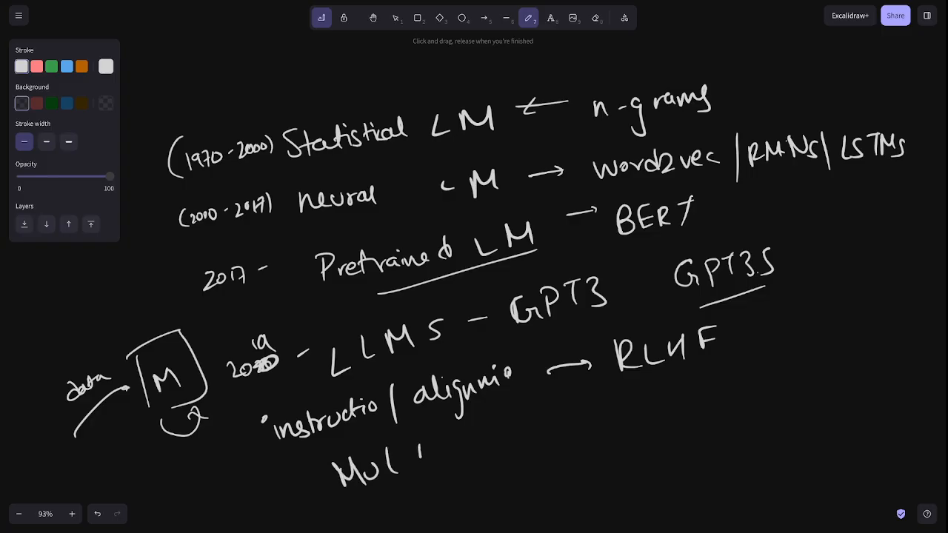
Write 'Multimodal → img/speech +' on the next row.
{"action": "left_click_drag", "start_coordinate": [414, 452], "coordinate": [482, 459]}
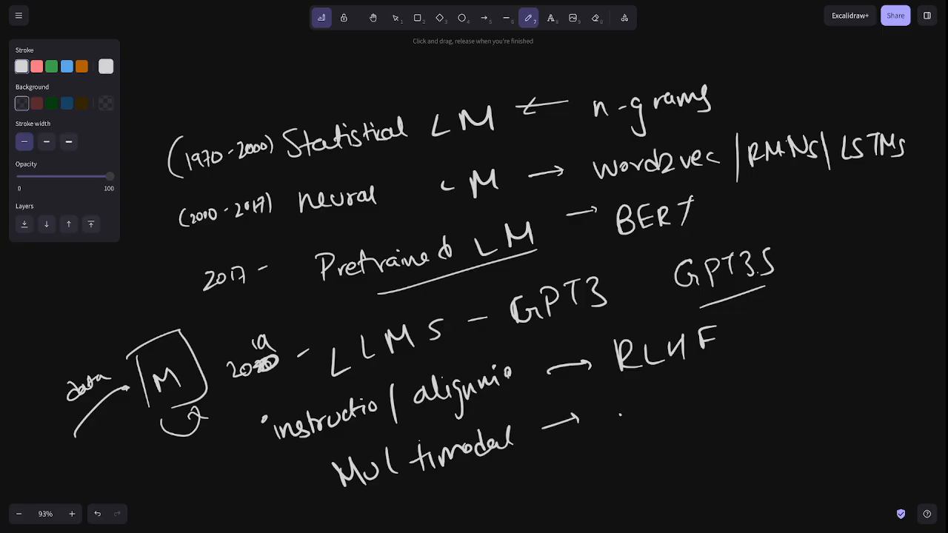
{"action": "left_click_drag", "start_coordinate": [611, 411], "coordinate": [707, 411]}
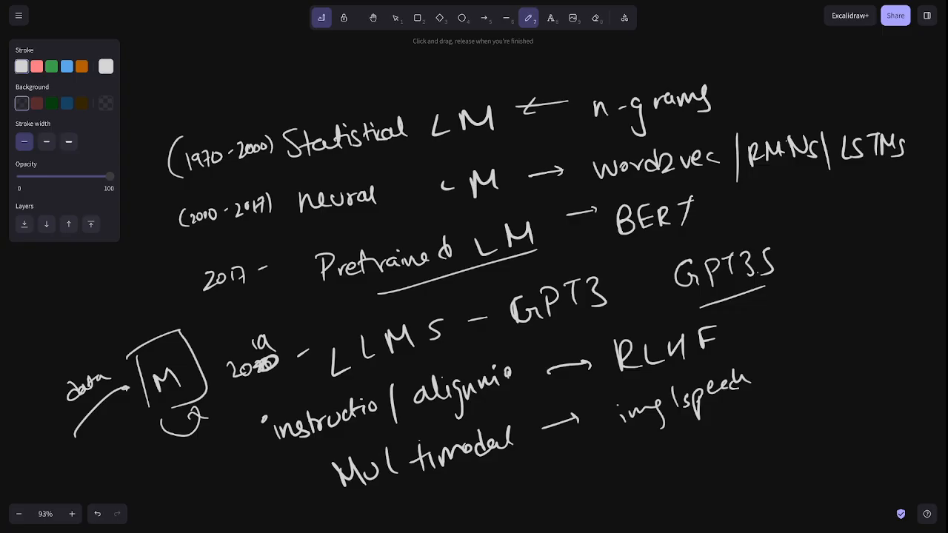
{"action": "left_click_drag", "start_coordinate": [767, 370], "coordinate": [830, 363]}
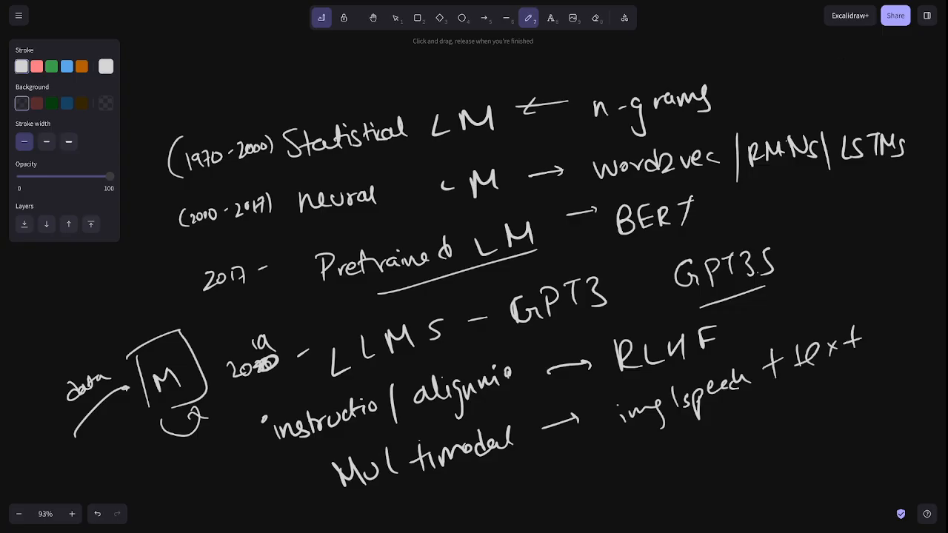
Draw a large brace around the timeline notes and label it 'history'.
{"action": "left_click_drag", "start_coordinate": [874, 59], "coordinate": [889, 348]}
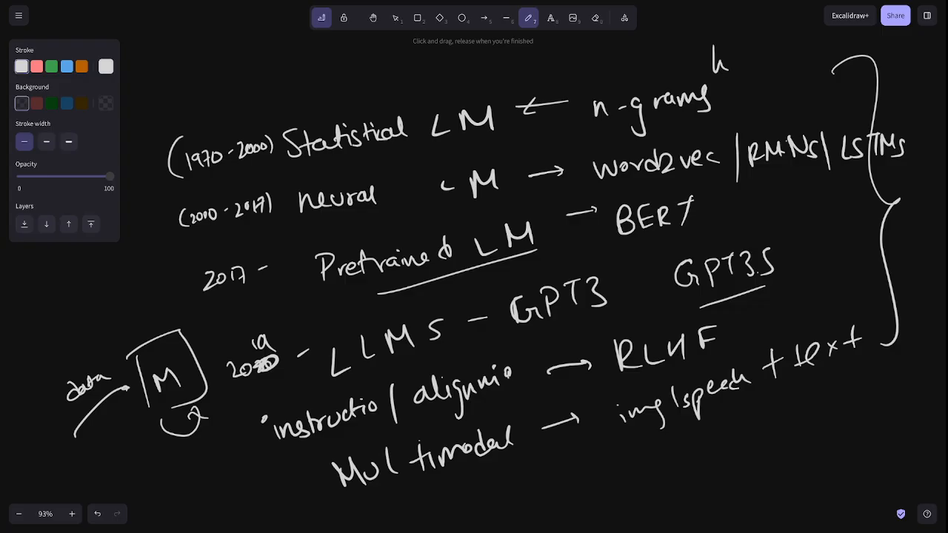
{"action": "left_click_drag", "start_coordinate": [723, 71], "coordinate": [800, 71]}
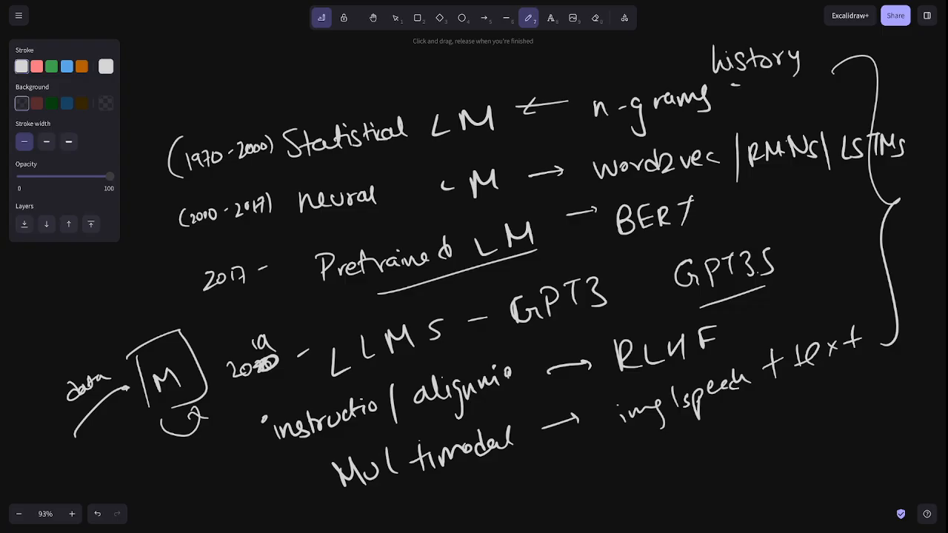
{"action": "scroll", "scroll_direction": "down", "scroll_amount": 3}
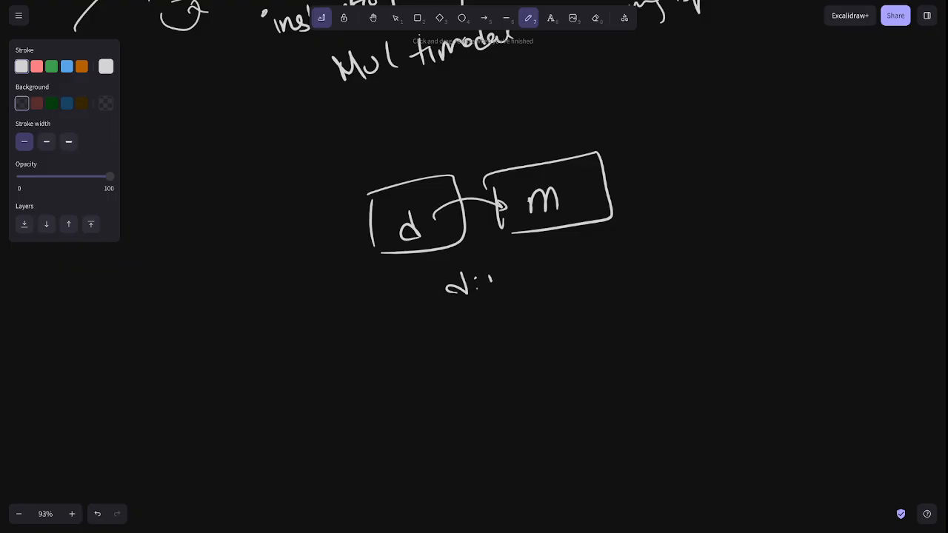
Write the underlined 'd:m' label and 'Scaling Laws', curving an arrow to 2020.
{"action": "left_click_drag", "start_coordinate": [489, 278], "coordinate": [514, 307]}
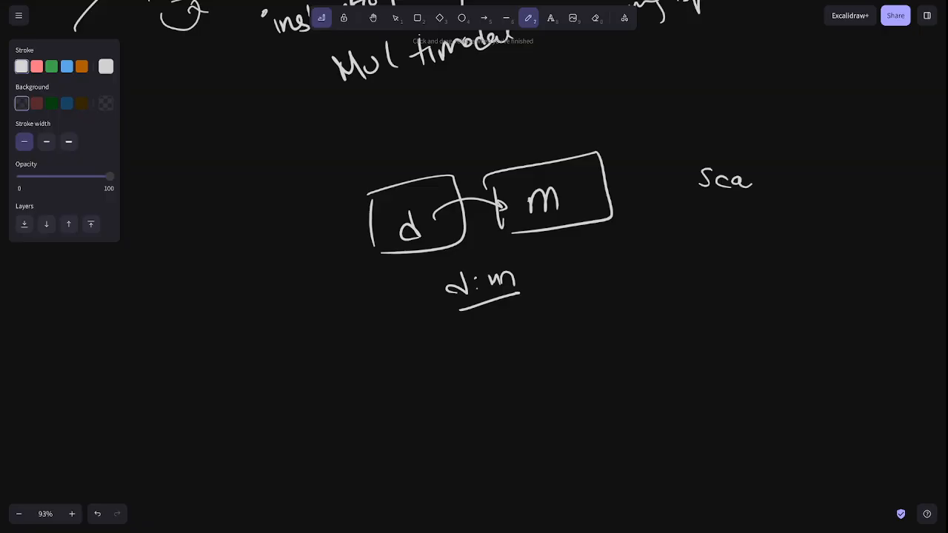
{"action": "left_click_drag", "start_coordinate": [755, 178], "coordinate": [822, 215]}
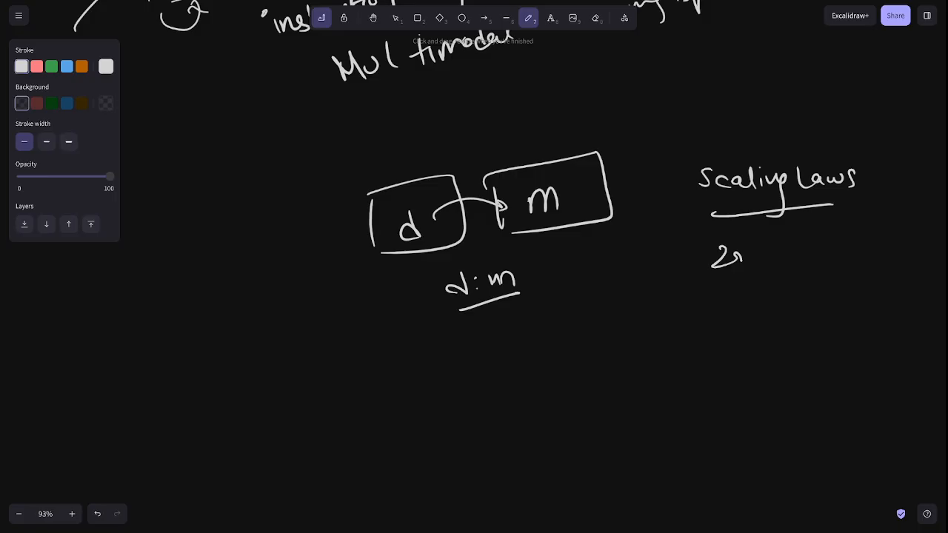
{"action": "left_click_drag", "start_coordinate": [734, 256], "coordinate": [770, 292]}
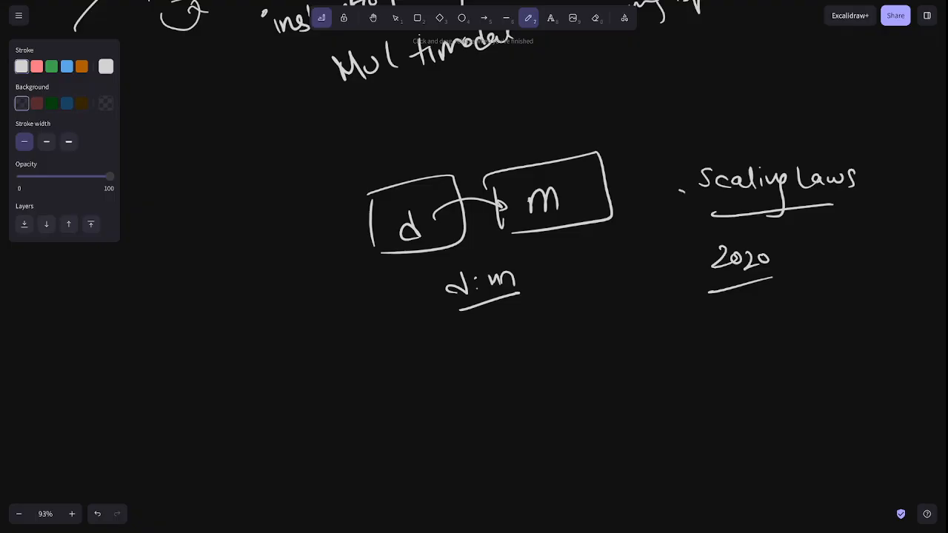
{"action": "left_click_drag", "start_coordinate": [680, 191], "coordinate": [700, 266]}
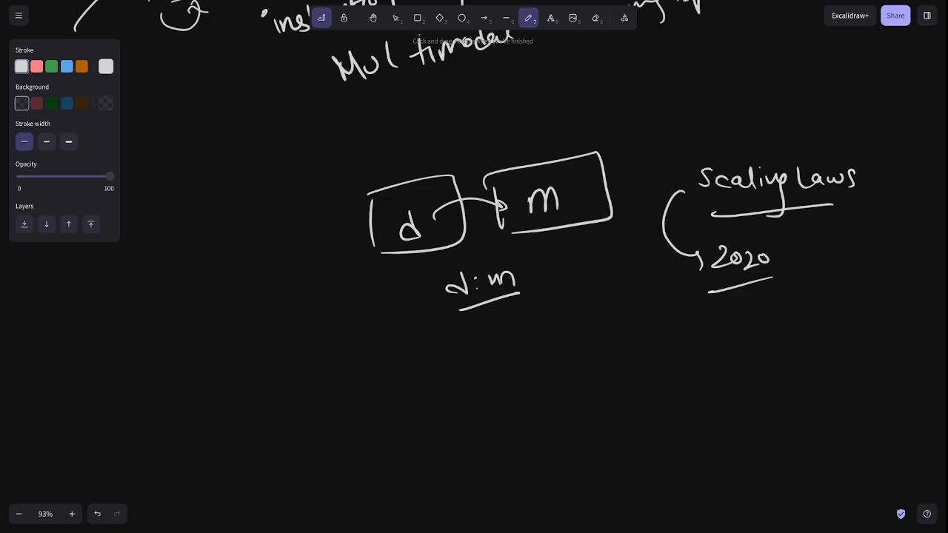
Write Compute, dataset size and parameters, bracket them and note 'harmony'.
{"action": "left_click_drag", "start_coordinate": [156, 341], "coordinate": [237, 340]}
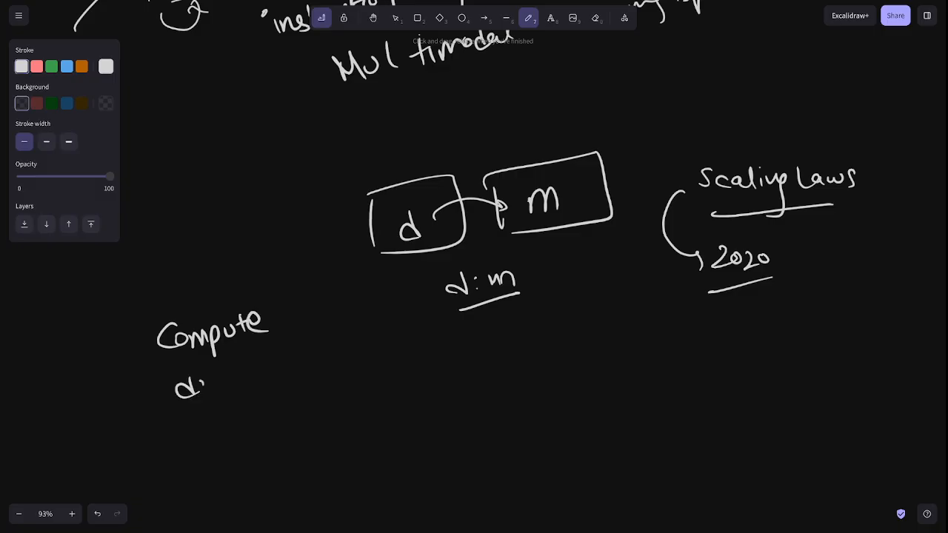
{"action": "left_click_drag", "start_coordinate": [174, 389], "coordinate": [248, 371]}
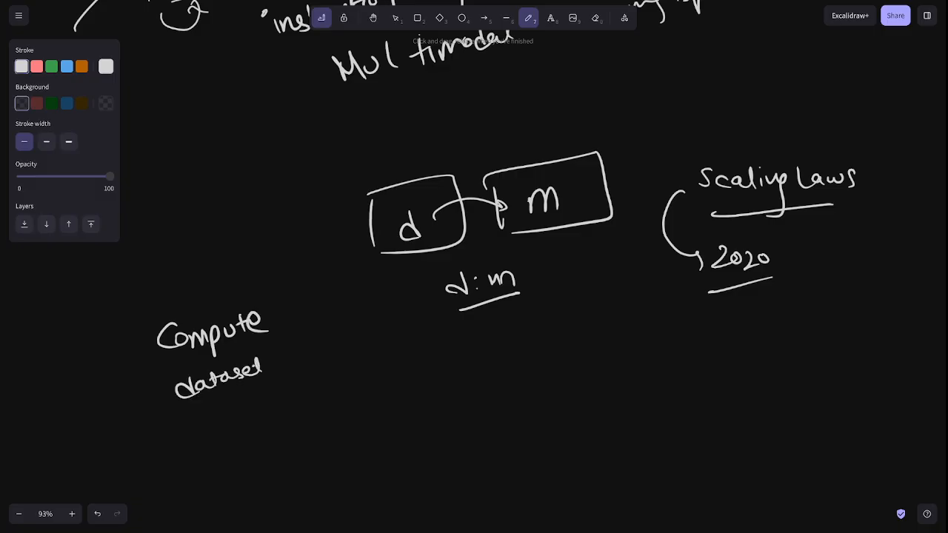
{"action": "left_click_drag", "start_coordinate": [278, 370], "coordinate": [329, 356]}
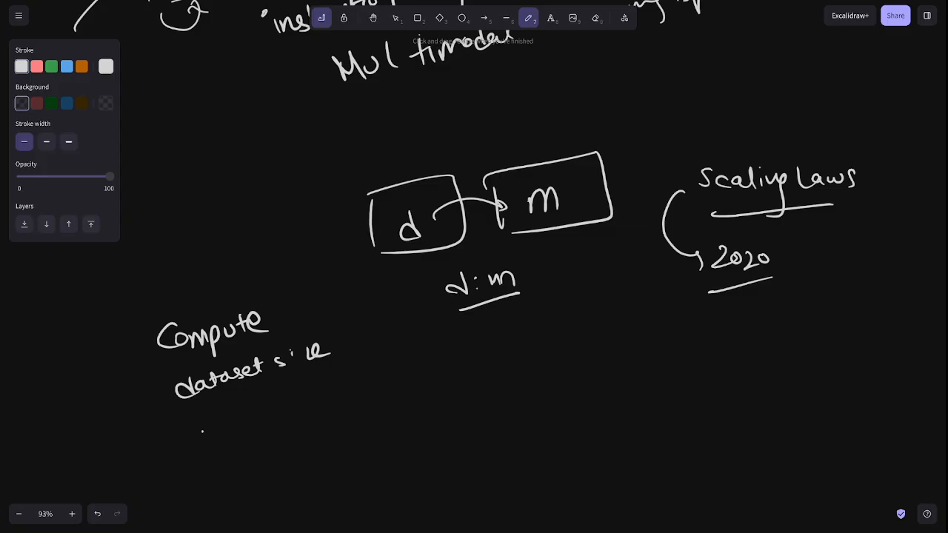
{"action": "left_click_drag", "start_coordinate": [193, 437], "coordinate": [266, 426]}
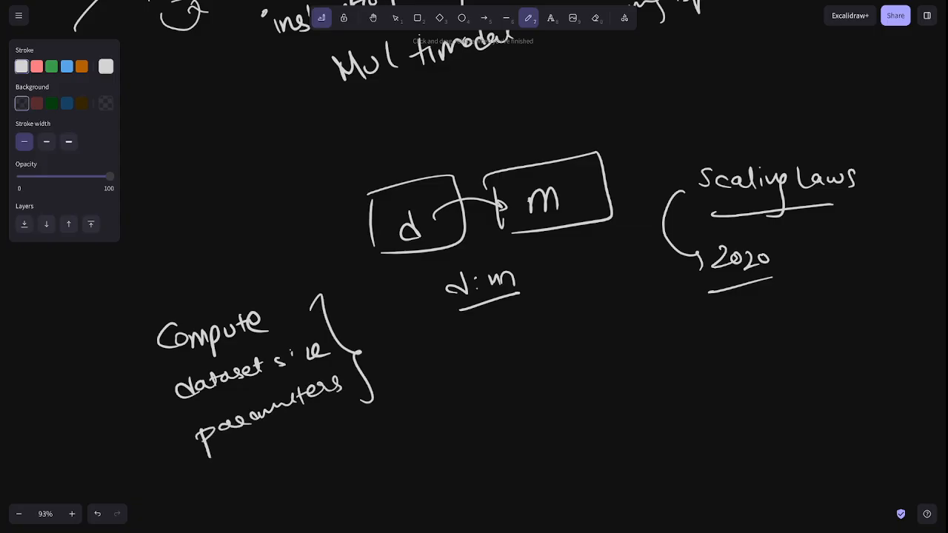
{"action": "left_click_drag", "start_coordinate": [370, 348], "coordinate": [456, 348]}
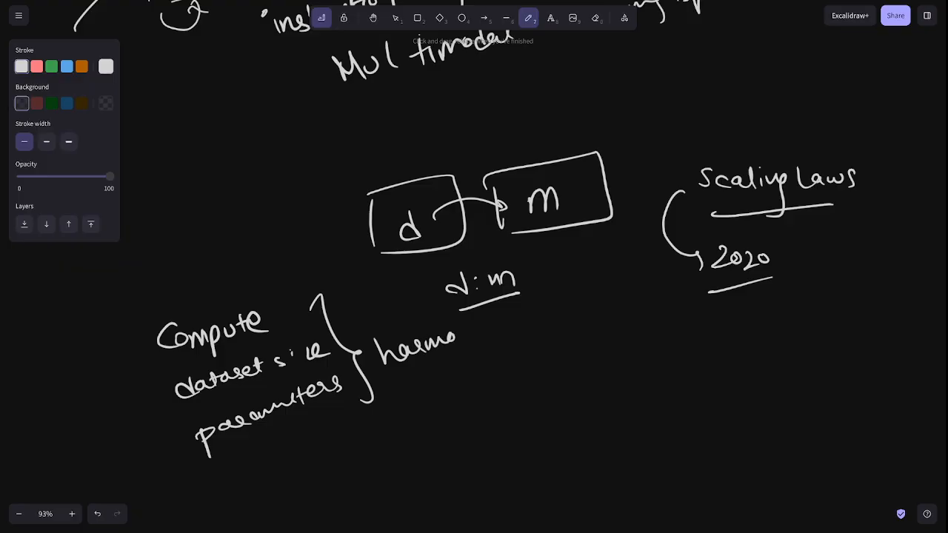
{"action": "left_click_drag", "start_coordinate": [456, 333], "coordinate": [489, 363]}
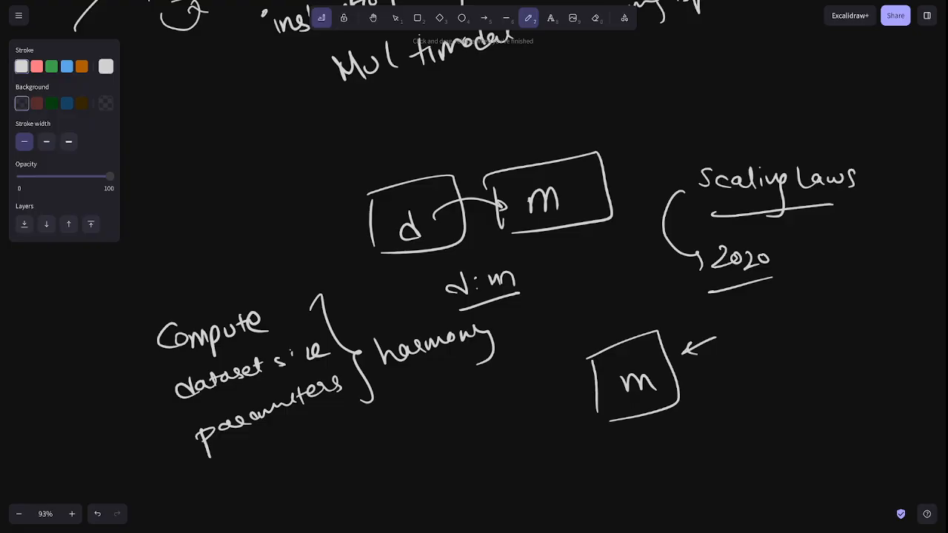
Draw a data arrow into the small m box and a big m box fed by data.
{"action": "left_click_drag", "start_coordinate": [734, 341], "coordinate": [789, 326]}
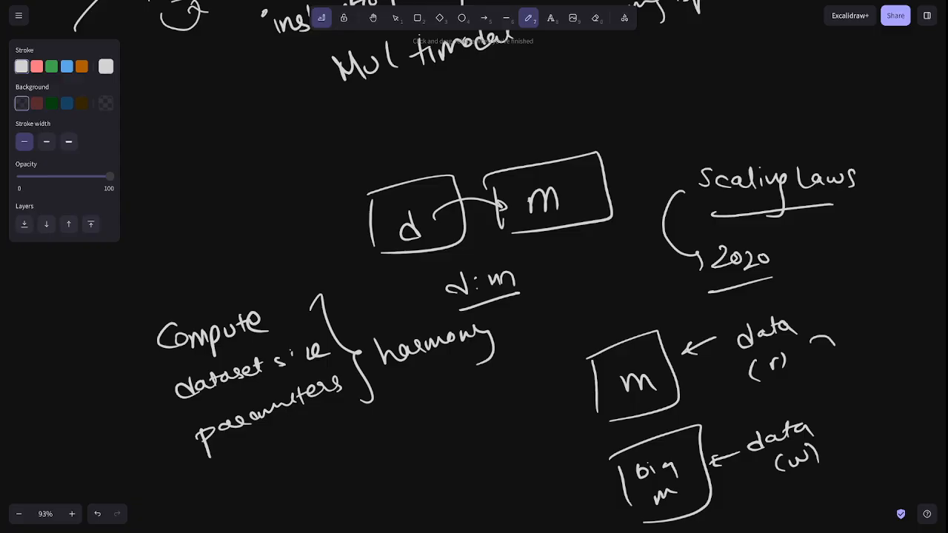
{"action": "left_click_drag", "start_coordinate": [667, 303], "coordinate": [560, 411]}
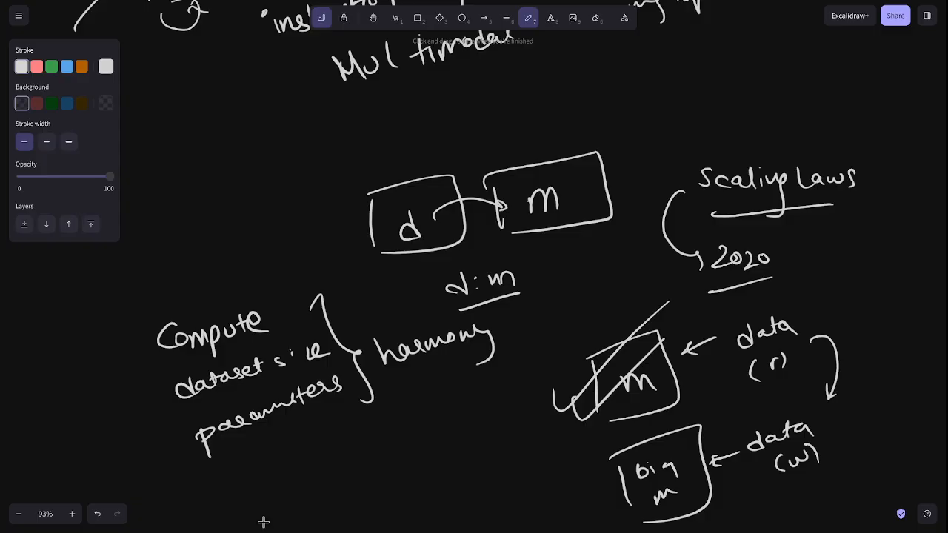
{"action": "scroll", "scroll_direction": "down", "scroll_amount": 3}
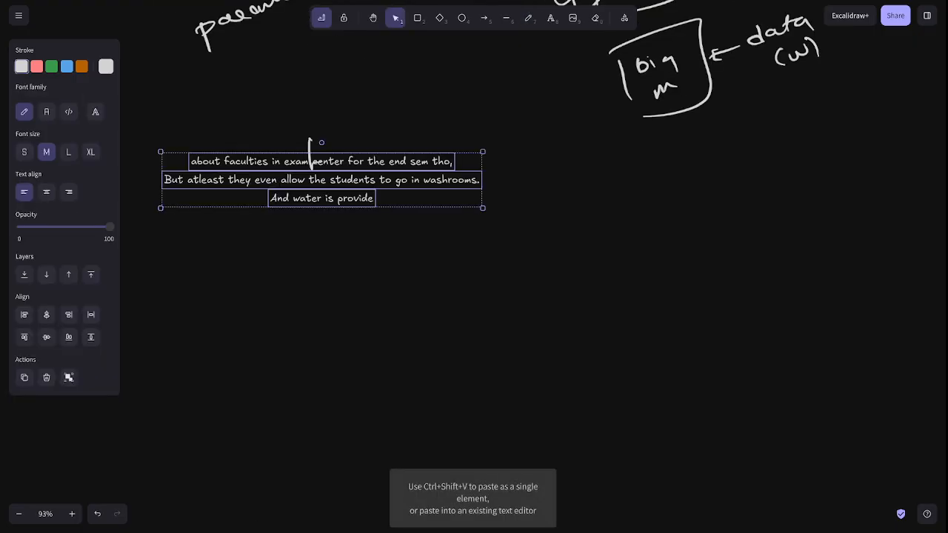
Delete the accidentally pasted text block and select the leftover stroke.
{"action": "key", "text": "Delete"}
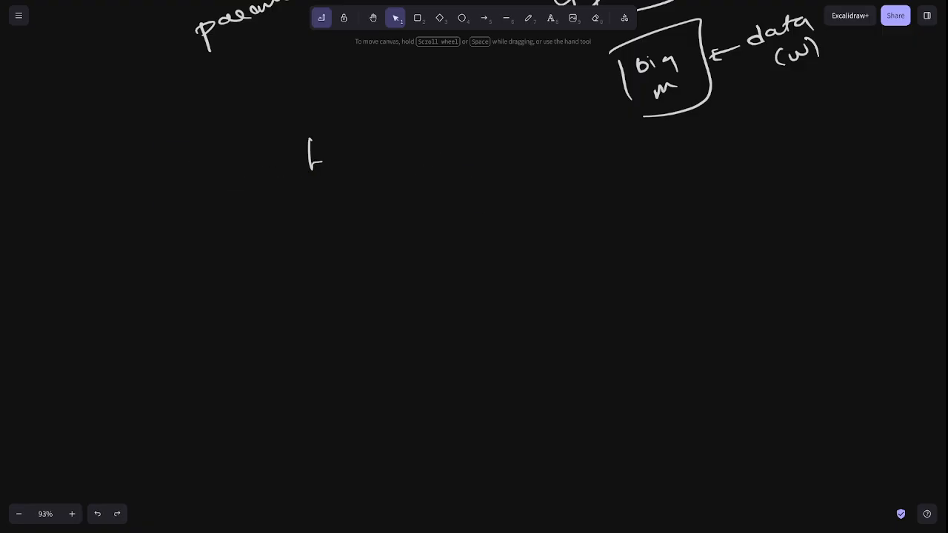
{"action": "left_click", "coordinate": [312, 153]}
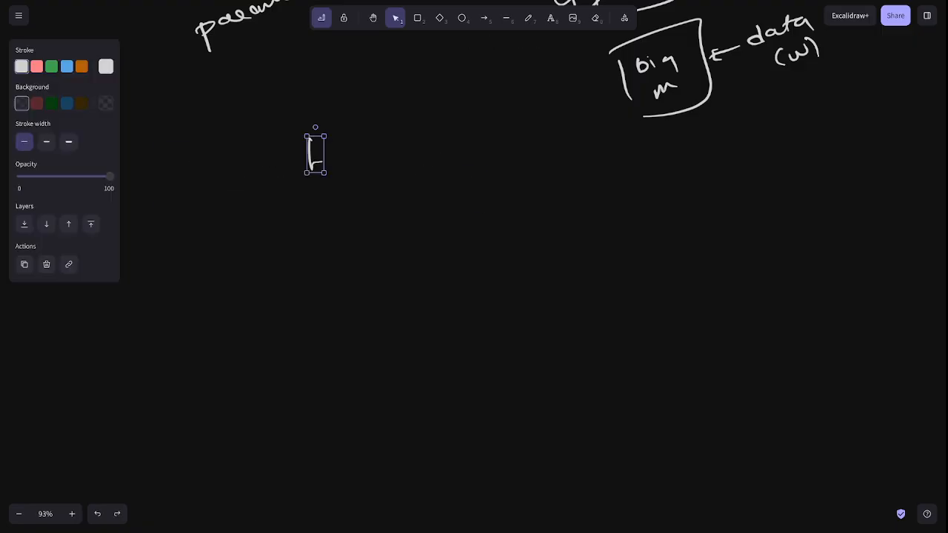
{"action": "left_click", "coordinate": [528, 17]}
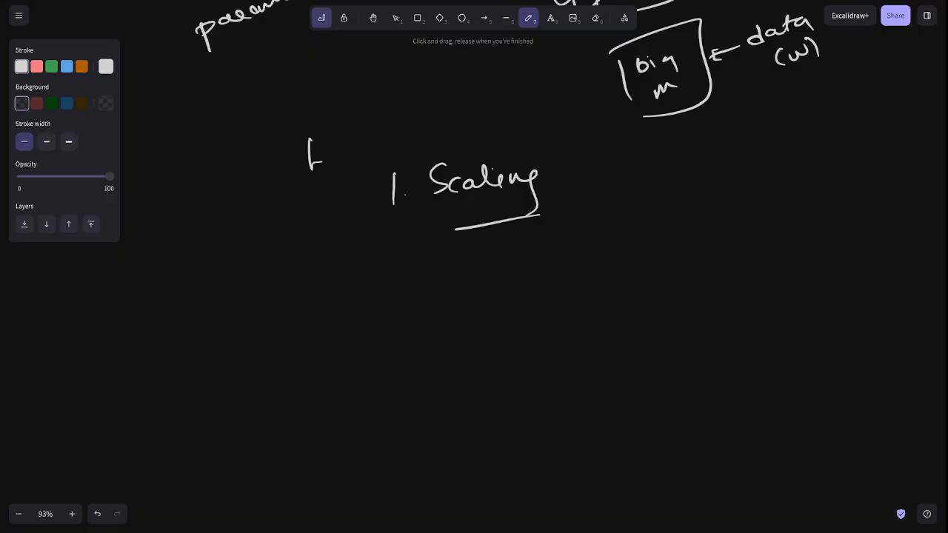
Write '1. Scaling' and '2. Context length' beside an m box with context growing 128K→1M.
{"action": "left_click_drag", "start_coordinate": [393, 273], "coordinate": [404, 280]}
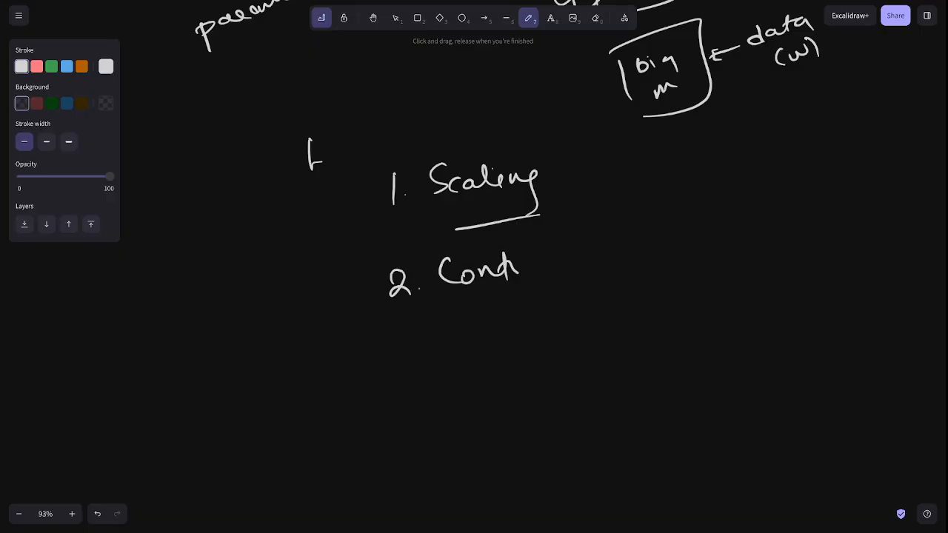
{"action": "left_click_drag", "start_coordinate": [511, 267], "coordinate": [637, 245]}
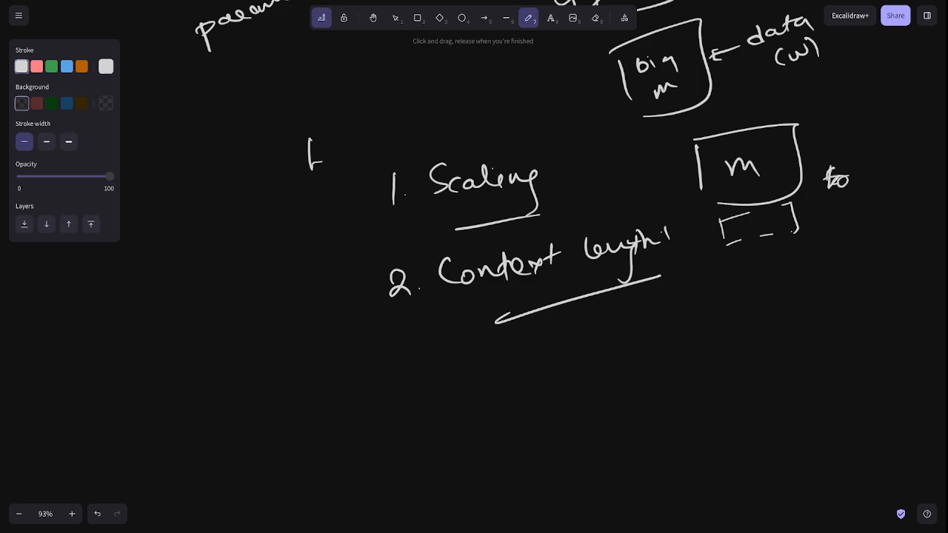
{"action": "left_click_drag", "start_coordinate": [856, 181], "coordinate": [896, 182]}
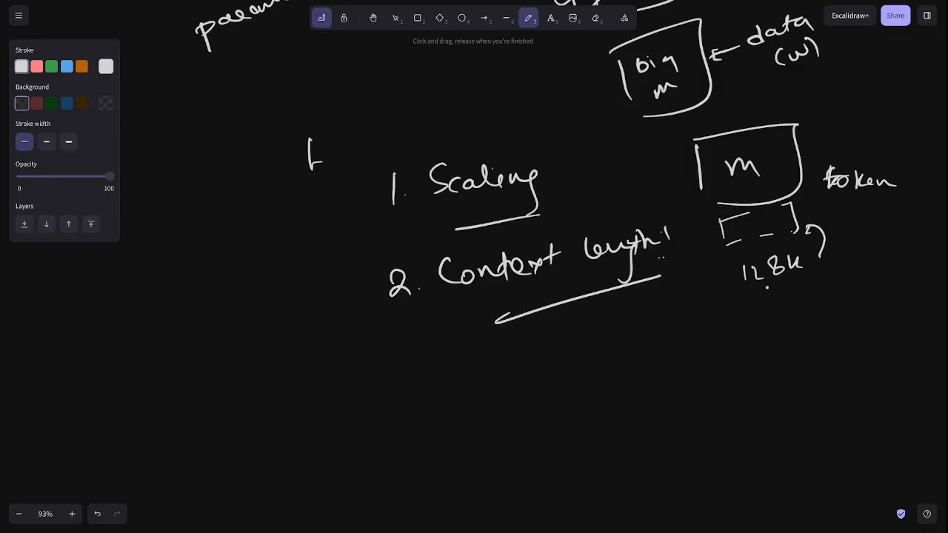
{"action": "left_click_drag", "start_coordinate": [771, 296], "coordinate": [778, 341]}
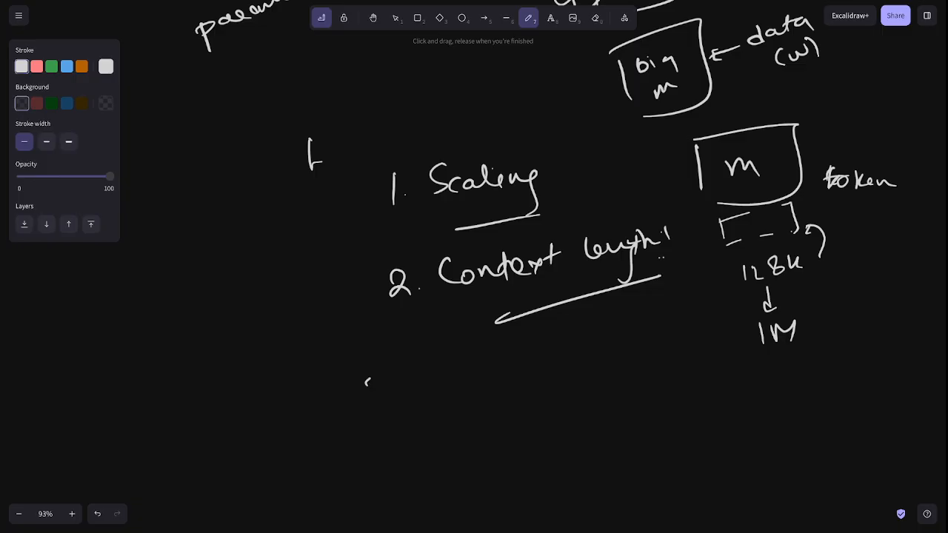
Write and underline item '3. low resoo', then draw a question mark beside the list.
{"action": "left_click_drag", "start_coordinate": [371, 385], "coordinate": [467, 400]}
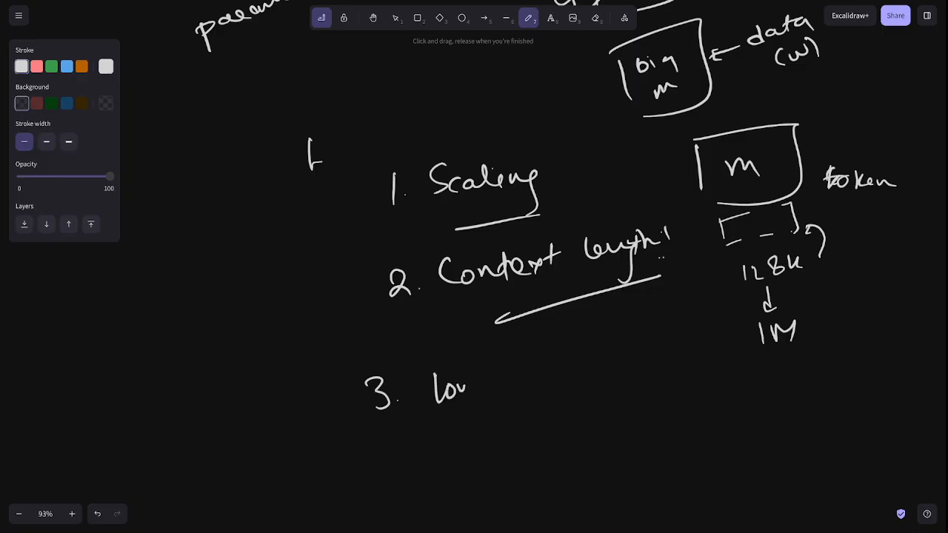
{"action": "left_click_drag", "start_coordinate": [467, 386], "coordinate": [556, 374]}
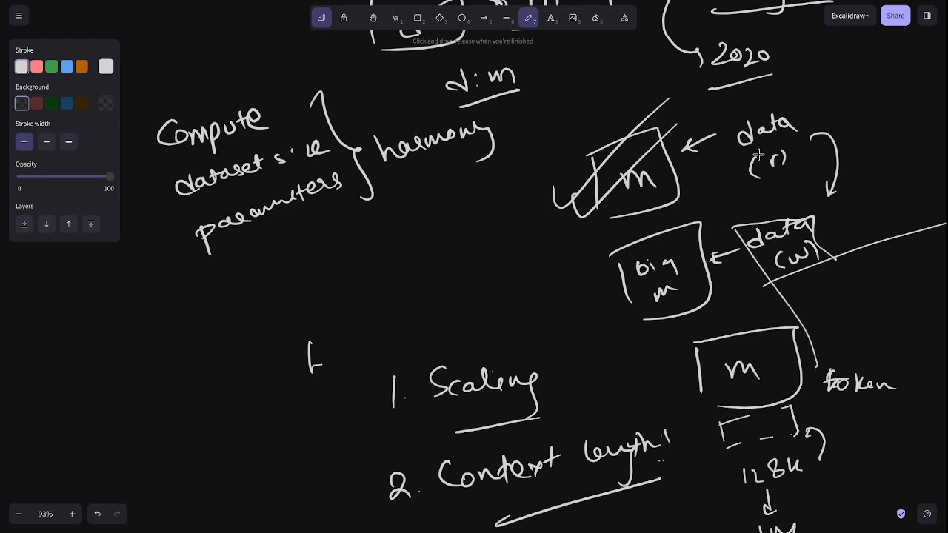
{"action": "scroll", "scroll_direction": "down", "scroll_amount": 3}
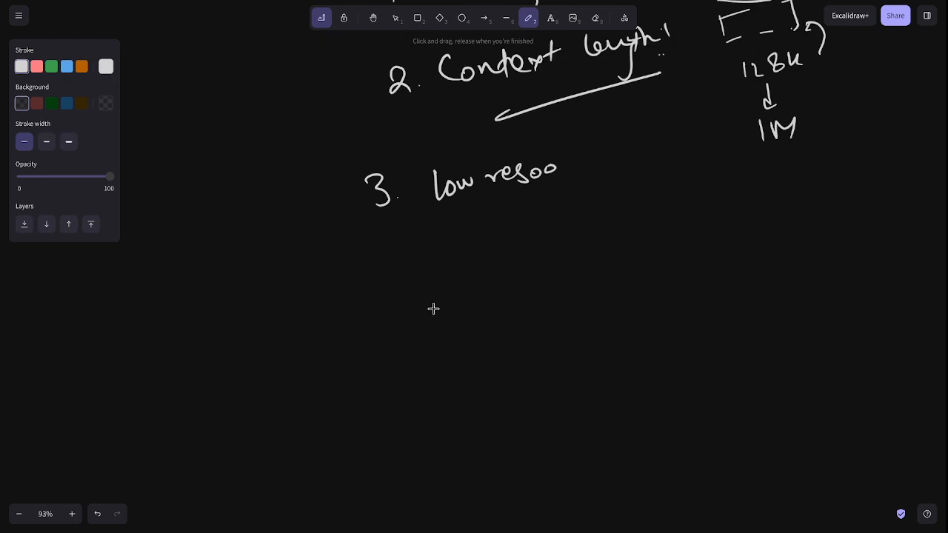
{"action": "scroll", "scroll_direction": "up", "scroll_amount": 3}
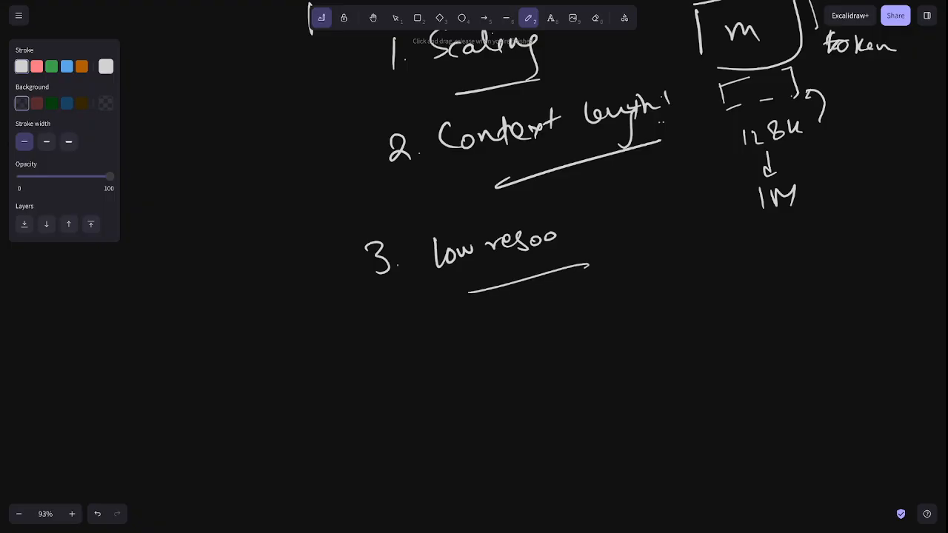
{"action": "left_click_drag", "start_coordinate": [289, 148], "coordinate": [300, 252]}
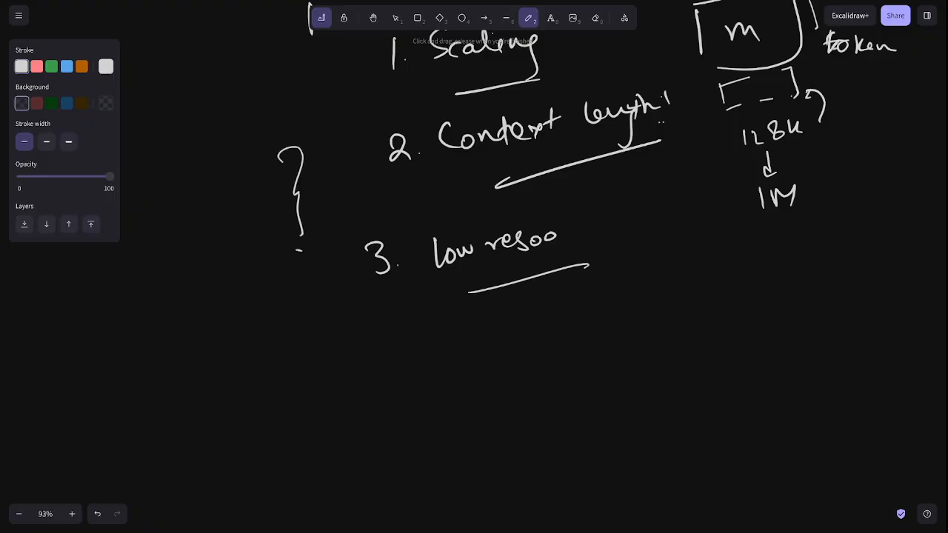
{"action": "left_click_drag", "start_coordinate": [263, 311], "coordinate": [341, 378]}
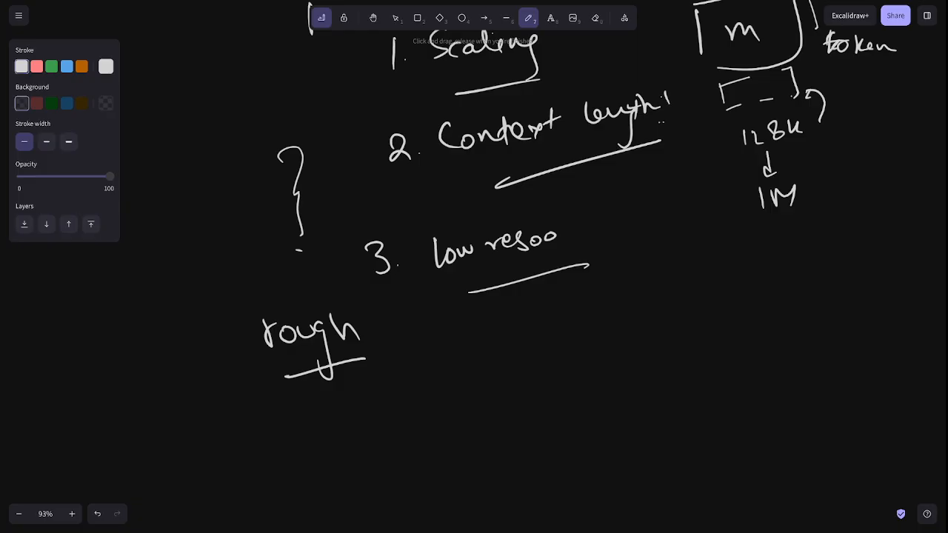
{"action": "mouse_move", "coordinate": [430, 303]}
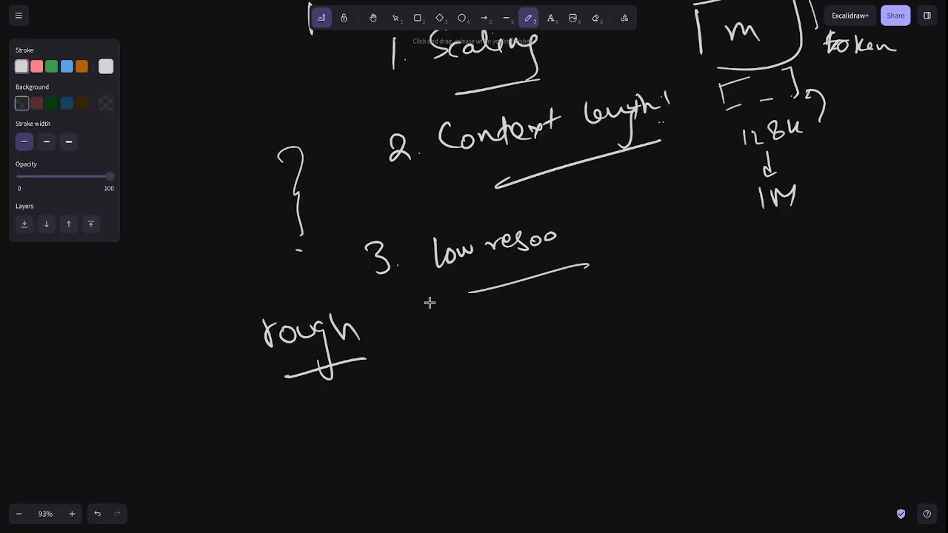
{"action": "mouse_move", "coordinate": [344, 415]}
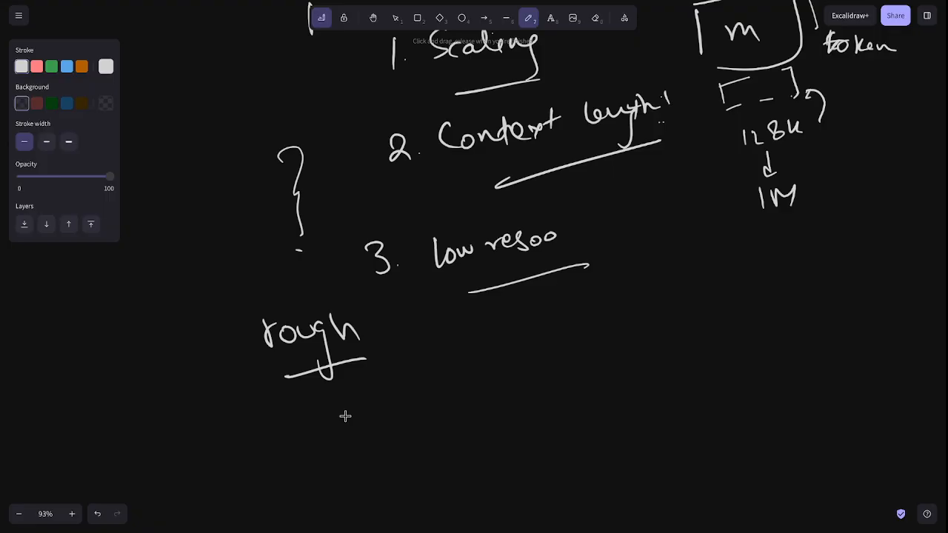